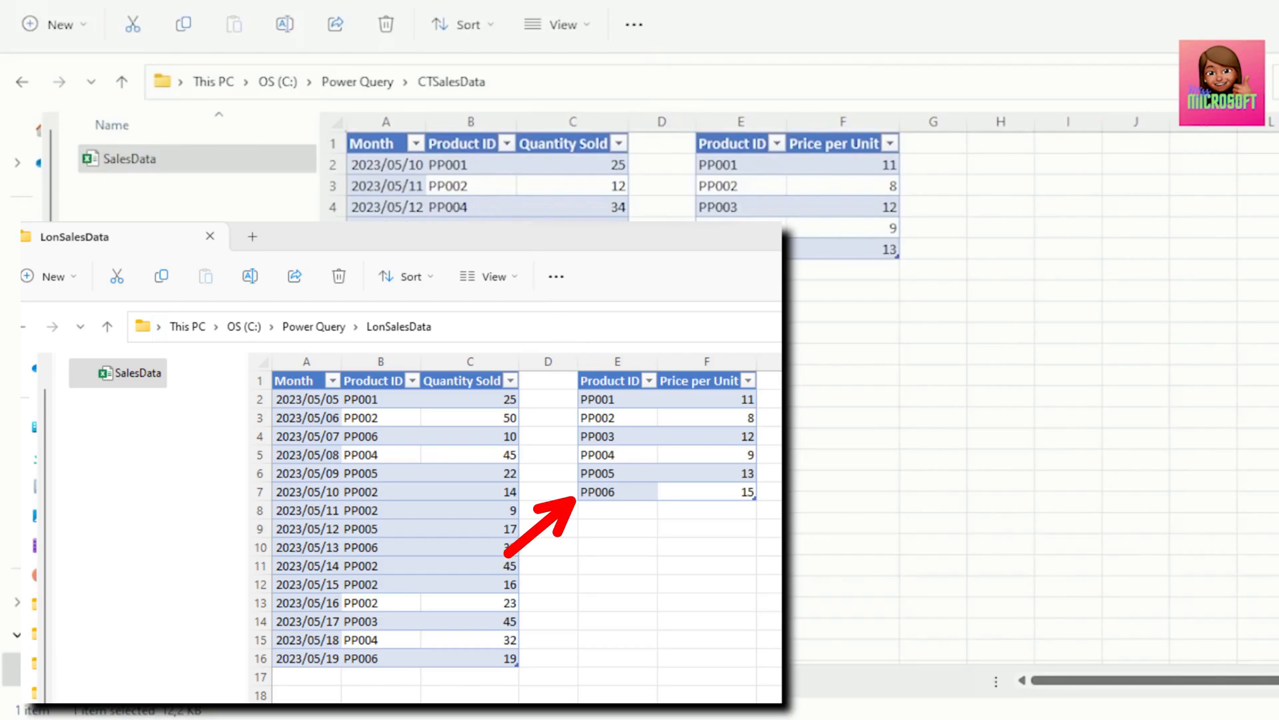
# Step: Start a new blank Excel workbook after reviewing the two SalesData files
pyautogui.click(209, 236)
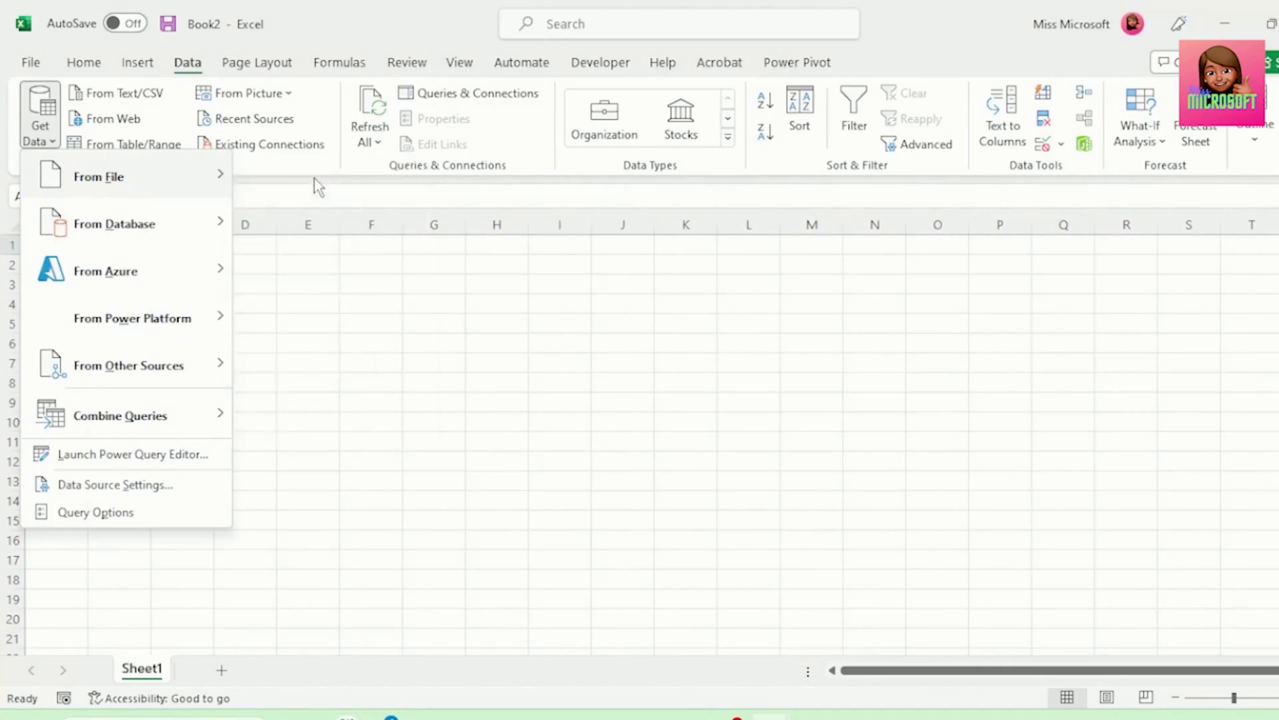
# Step: Import SalesData.xlsx via Get Data > From File and send it to Transform Data
pyautogui.click(97, 176)
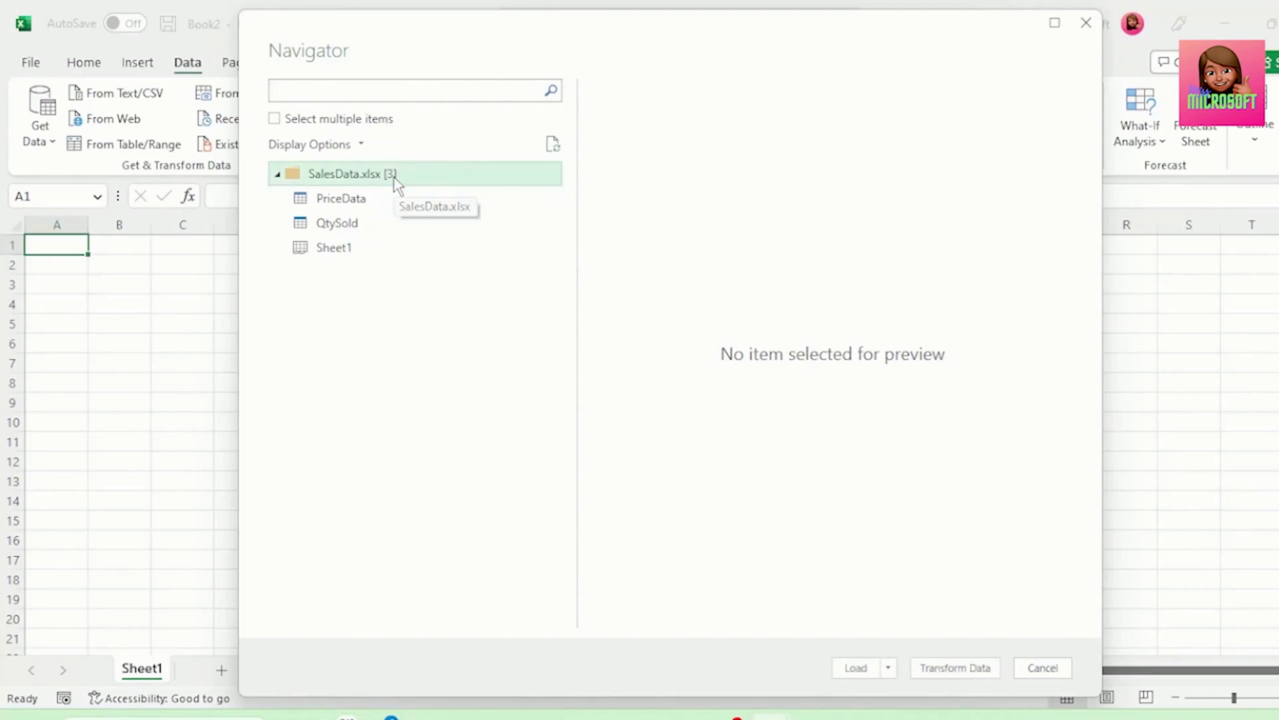
pyautogui.moveTo(920, 631)
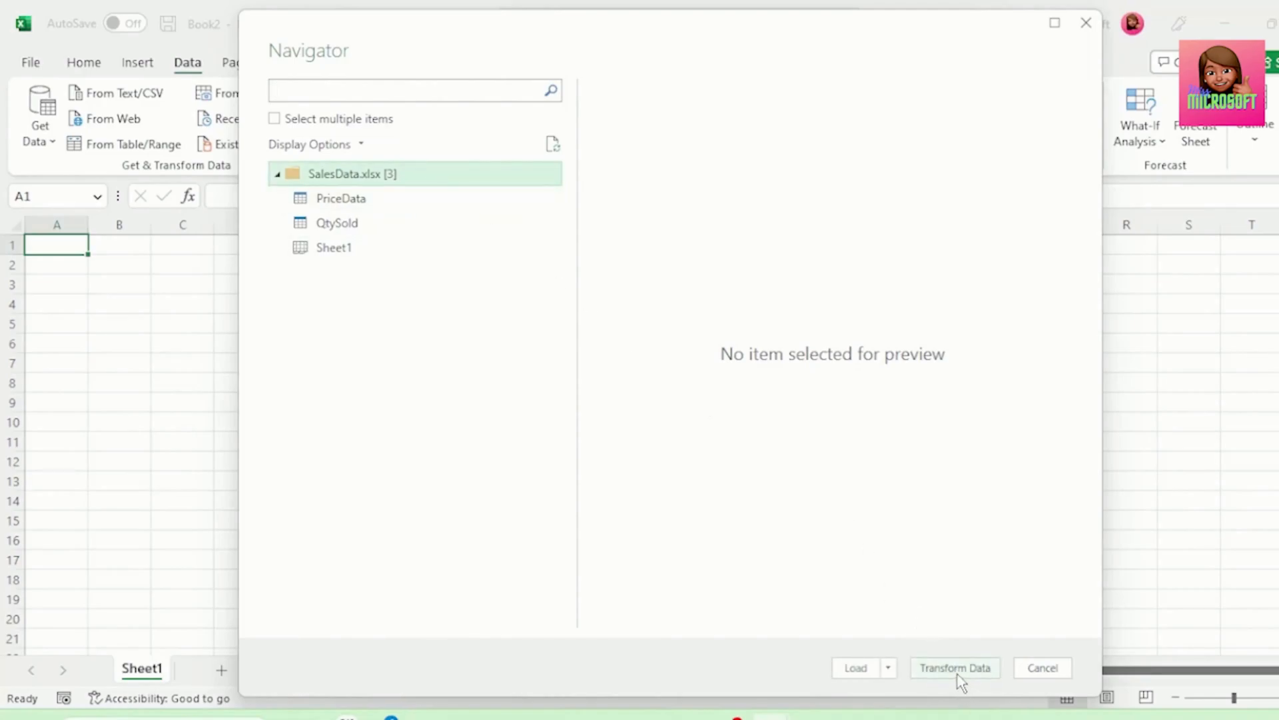
pyautogui.click(1042, 667)
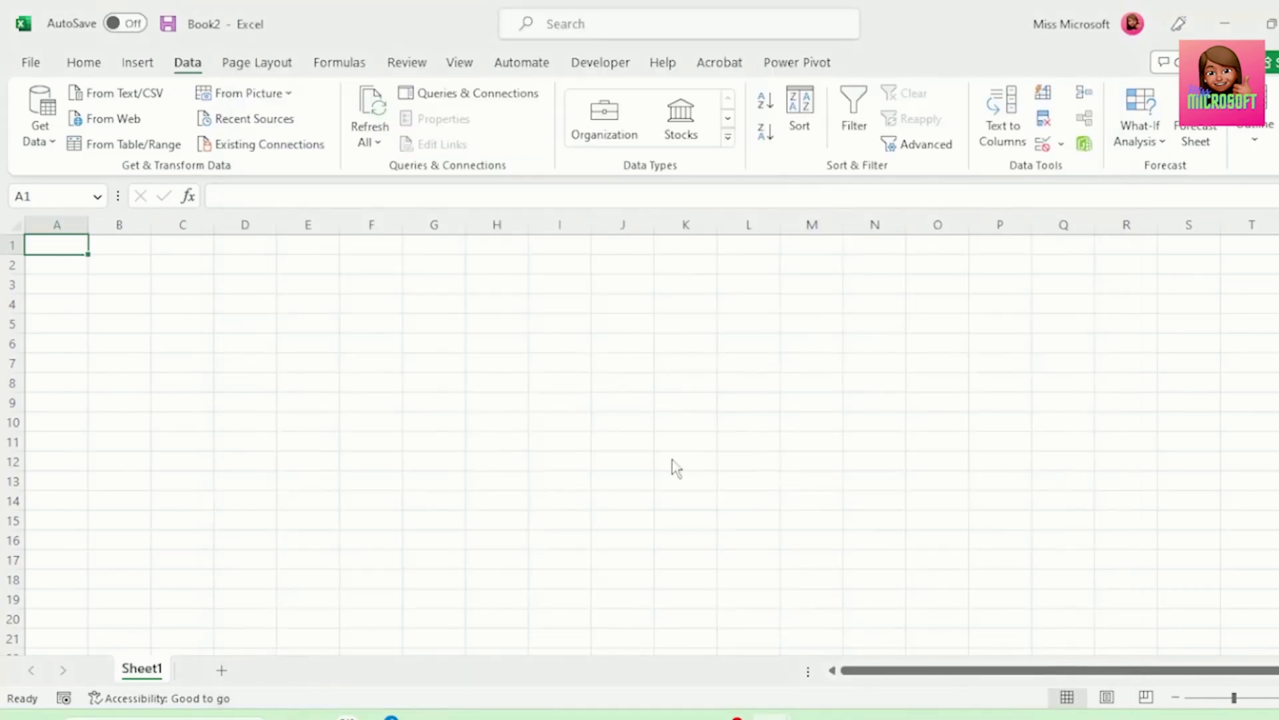
pyautogui.moveTo(540, 443)
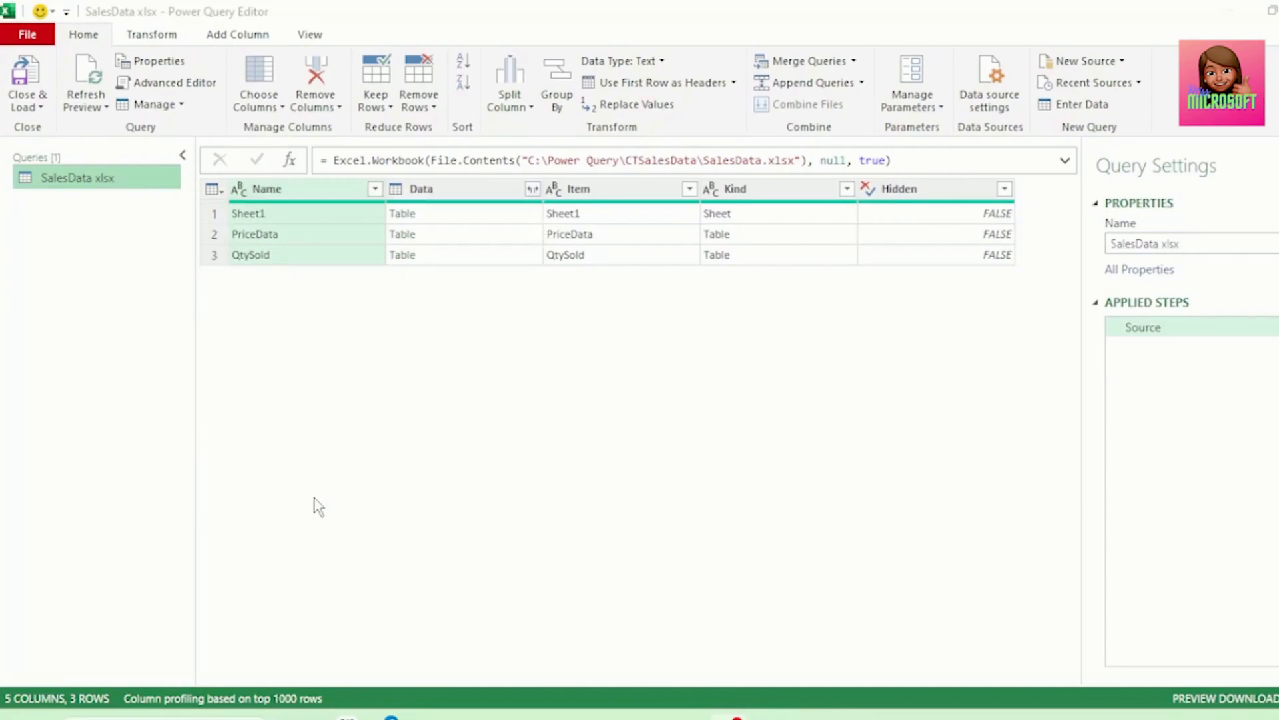
# Step: Rename the source query to SalesDataSource in Query Settings
pyautogui.click(402, 254)
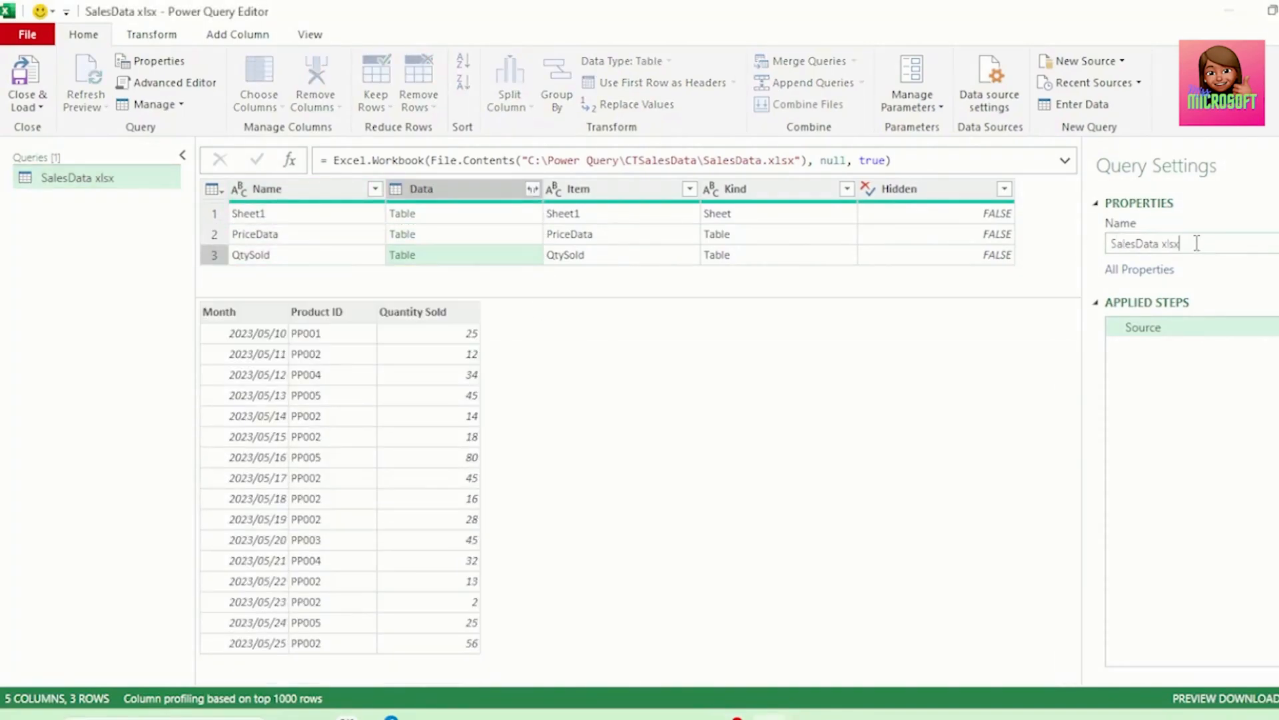
pyautogui.write('SalesDataSource')
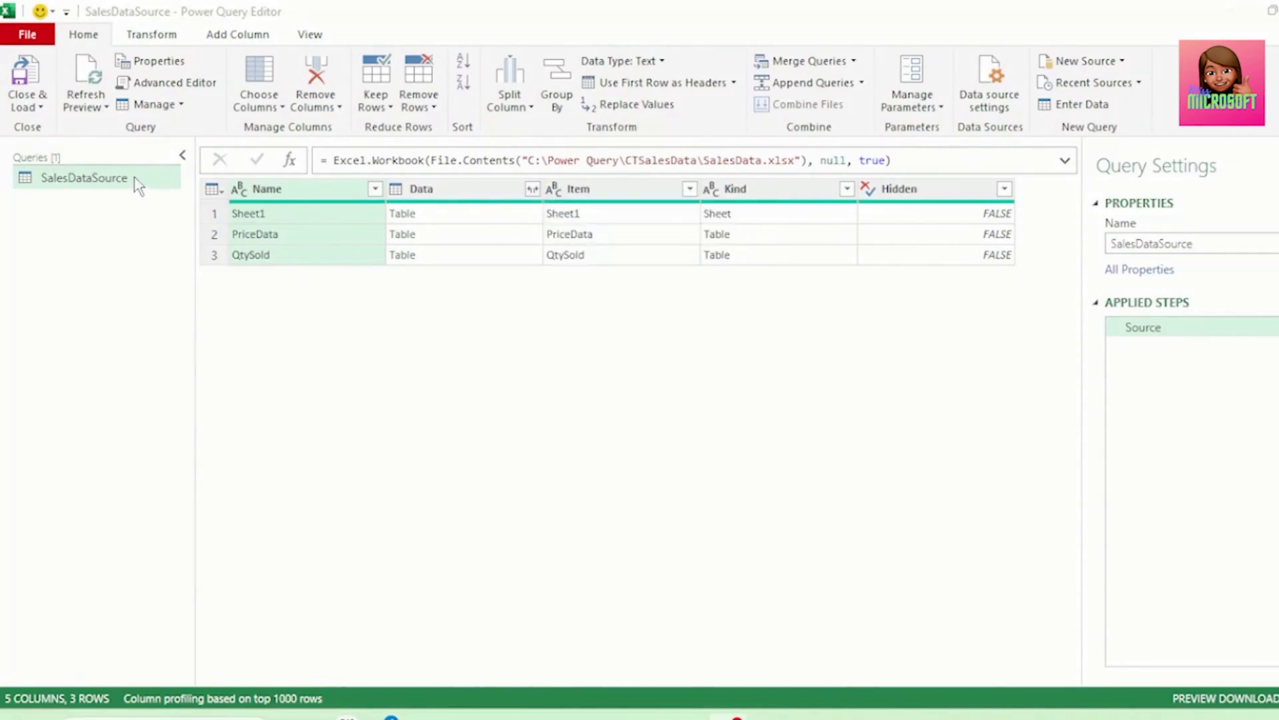
# Step: Create two reference queries from SalesDataSource for PriceData and QtySold
pyautogui.rightClick(82, 177)
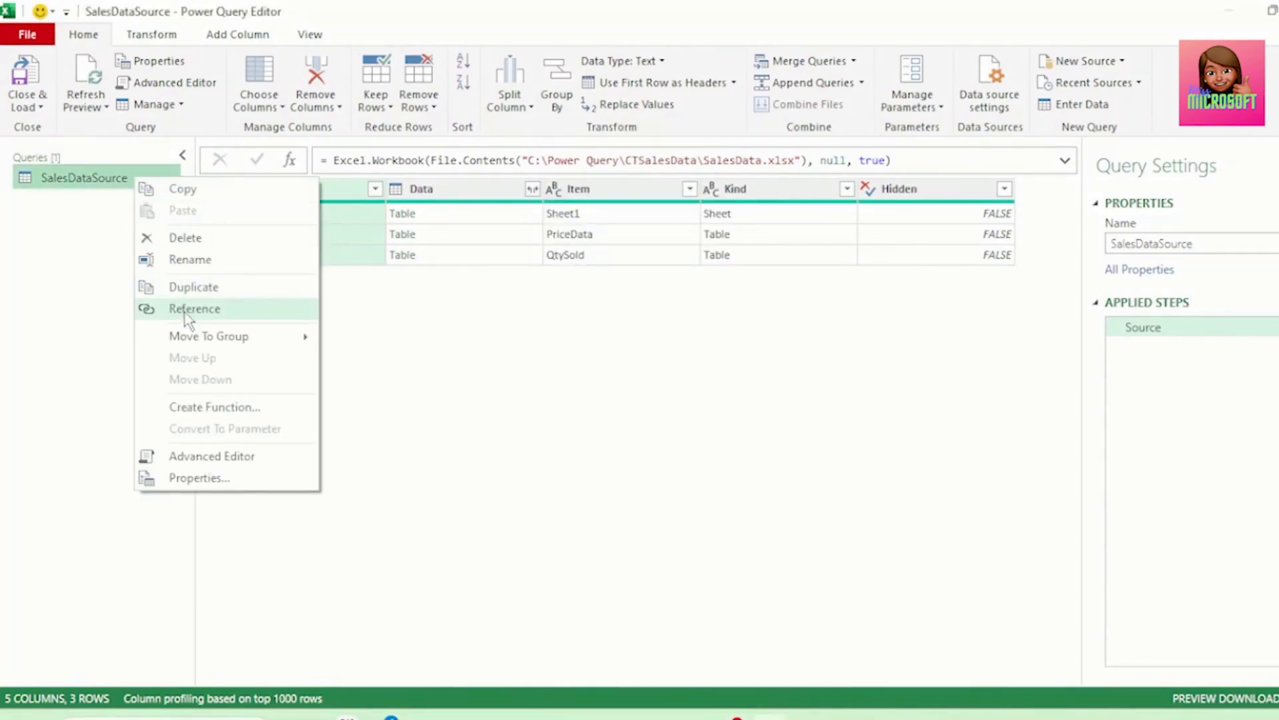
pyautogui.click(194, 308)
pyautogui.write('PriceData')
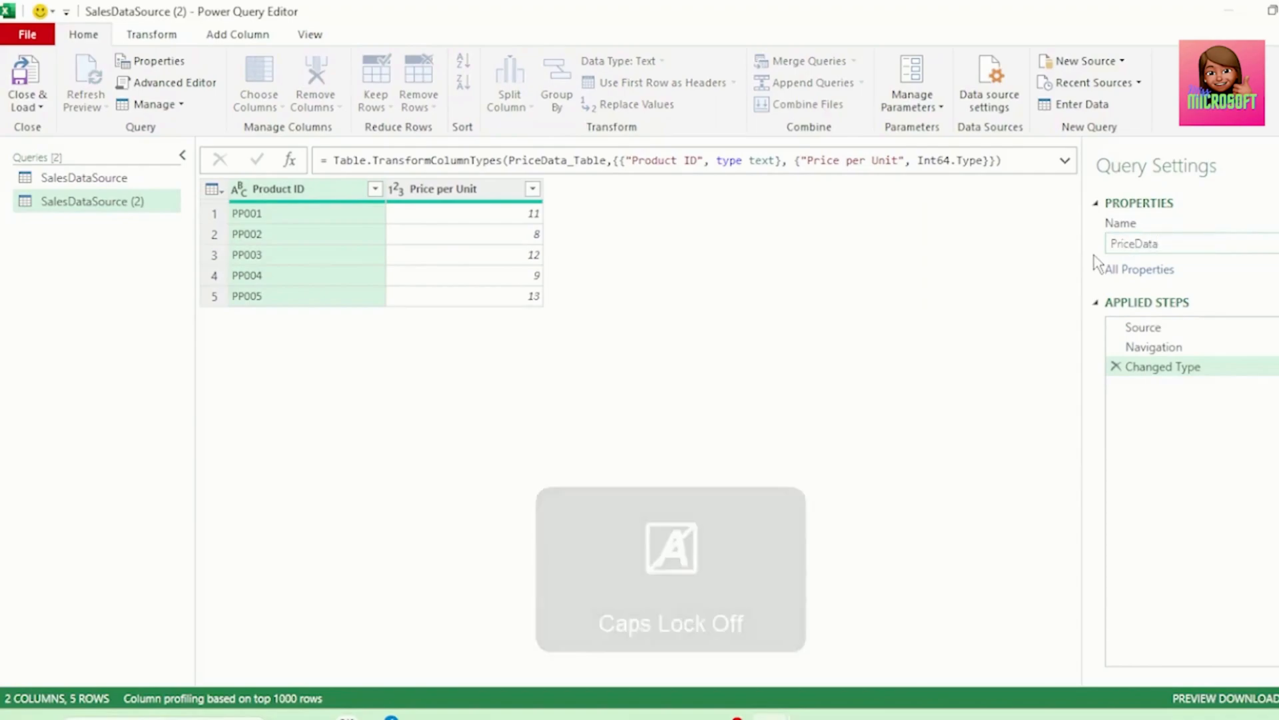
pyautogui.rightClick(81, 177)
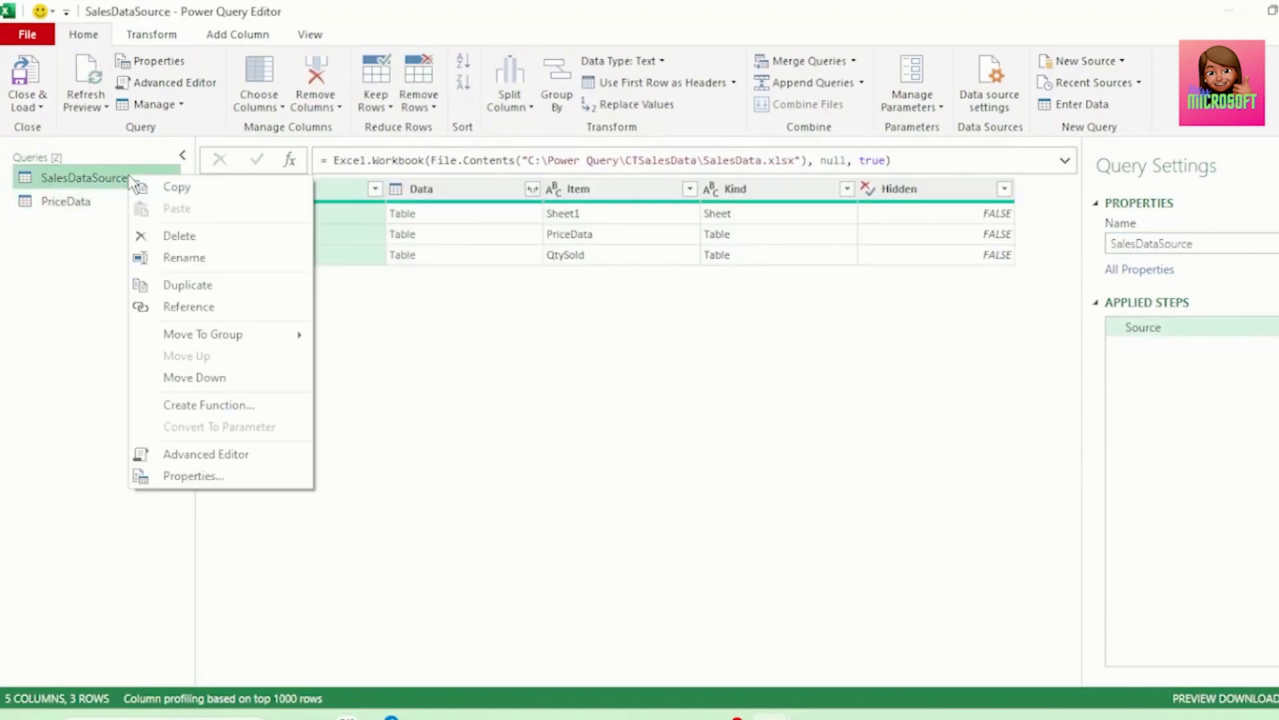
pyautogui.click(188, 307)
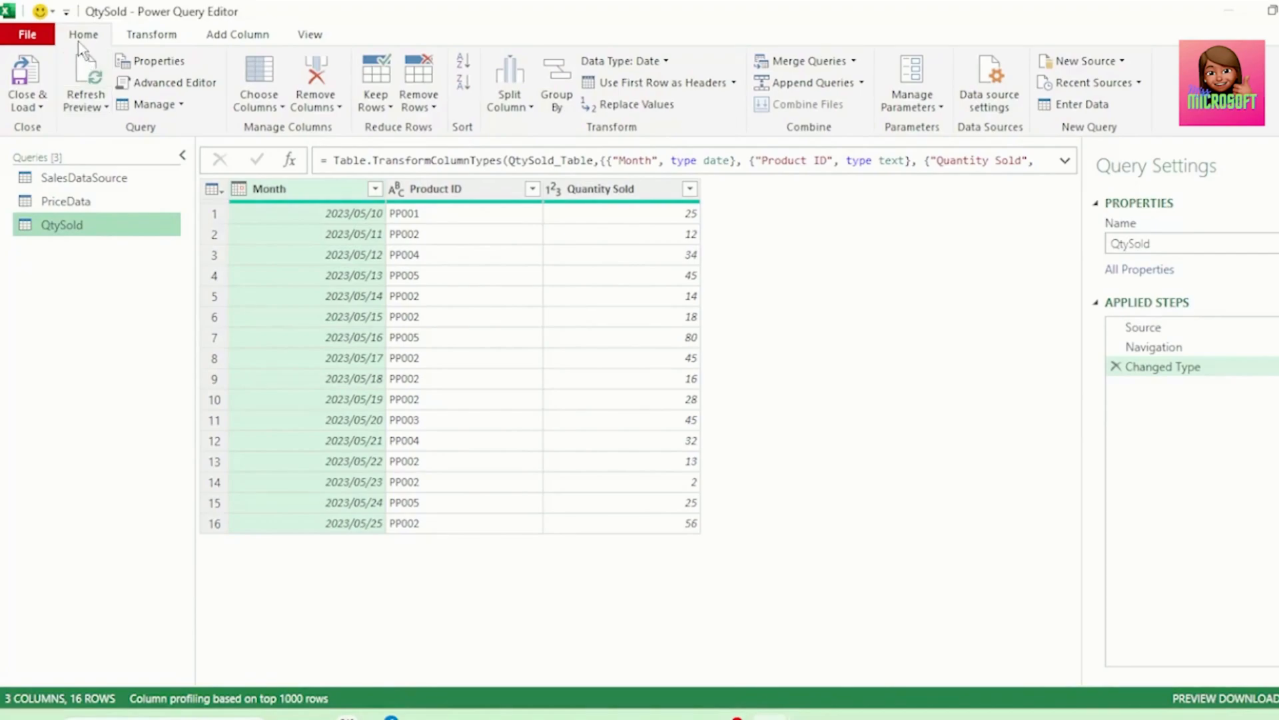
# Step: Merge QtySold with PriceData as a new query matched on Product ID
pyautogui.click(856, 60)
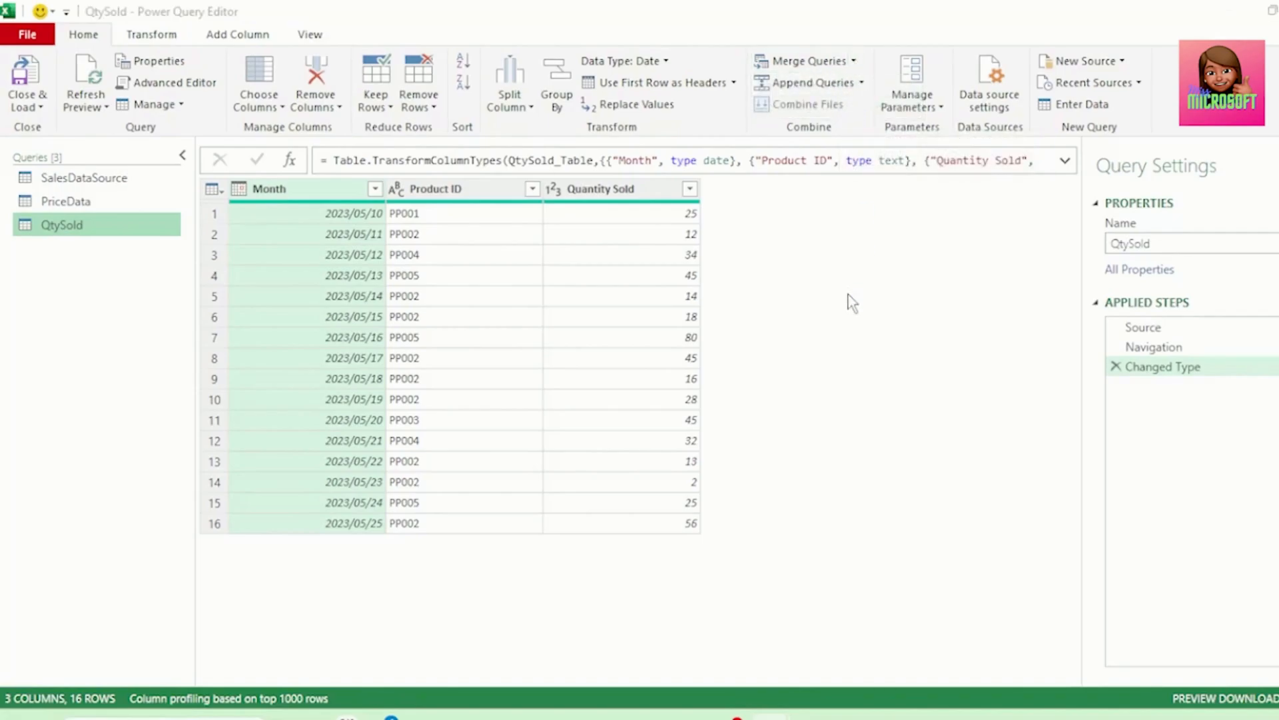
pyautogui.click(804, 60)
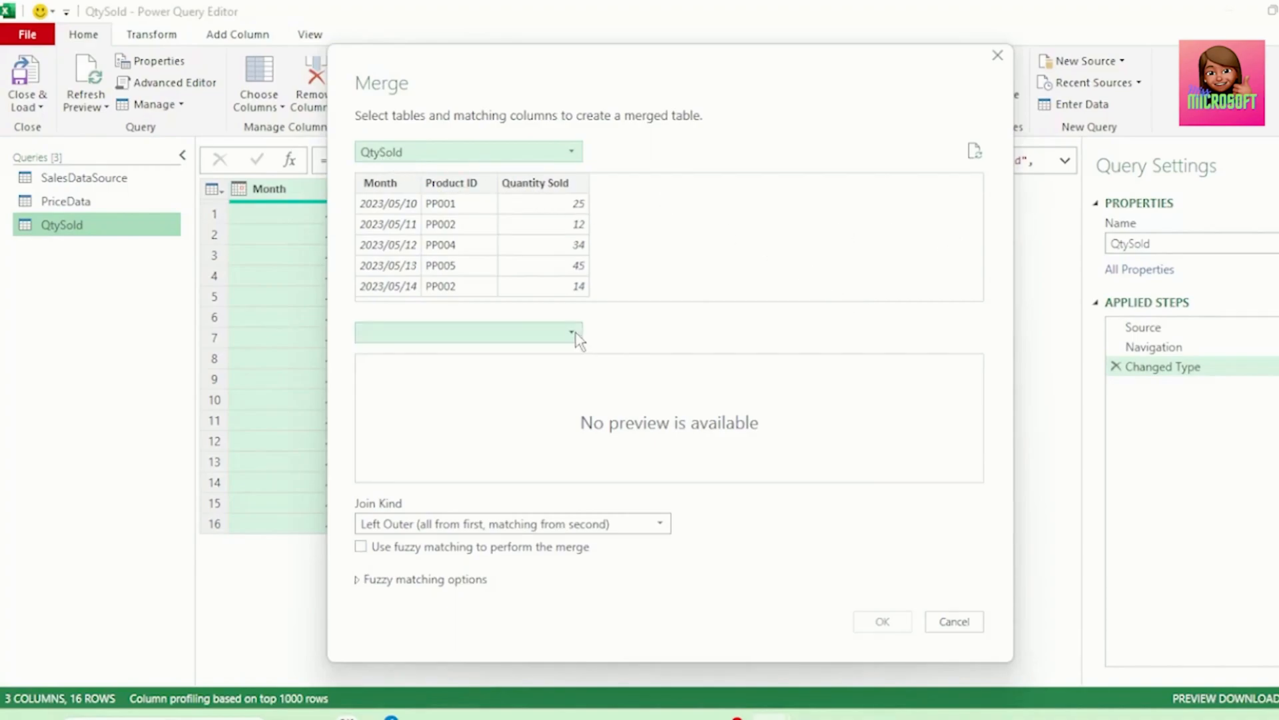
pyautogui.click(569, 332)
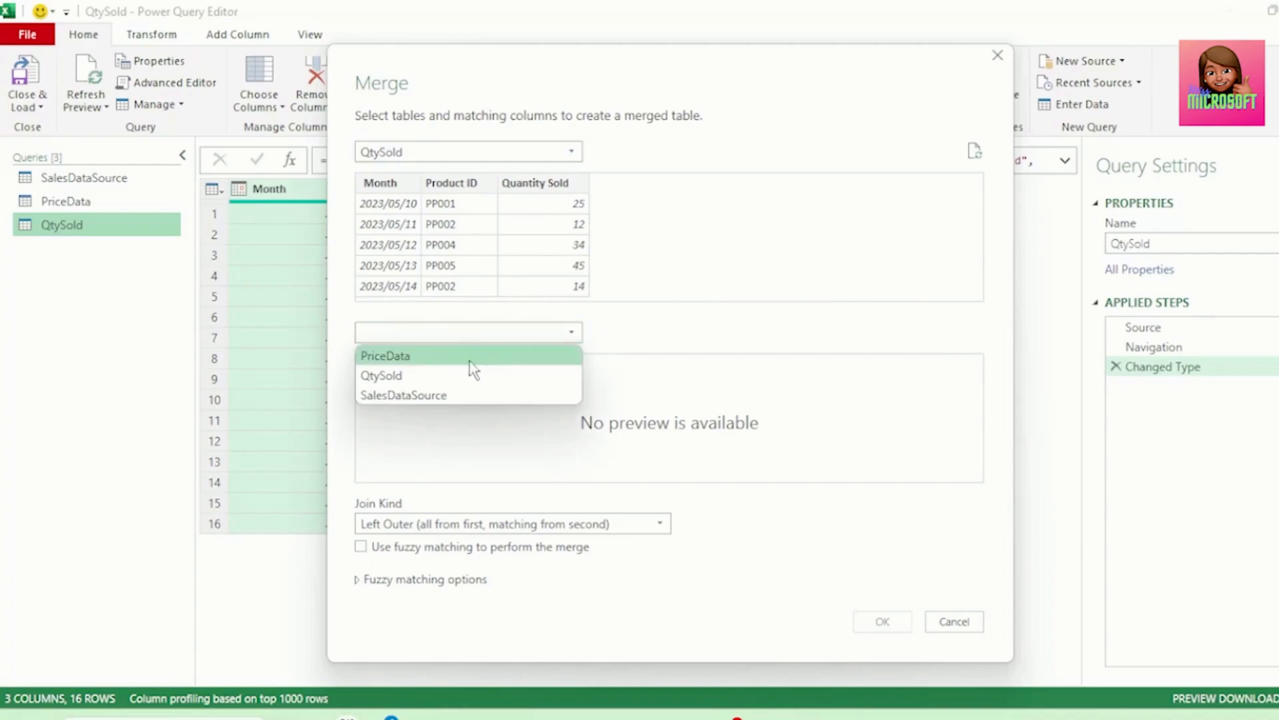
pyautogui.click(384, 354)
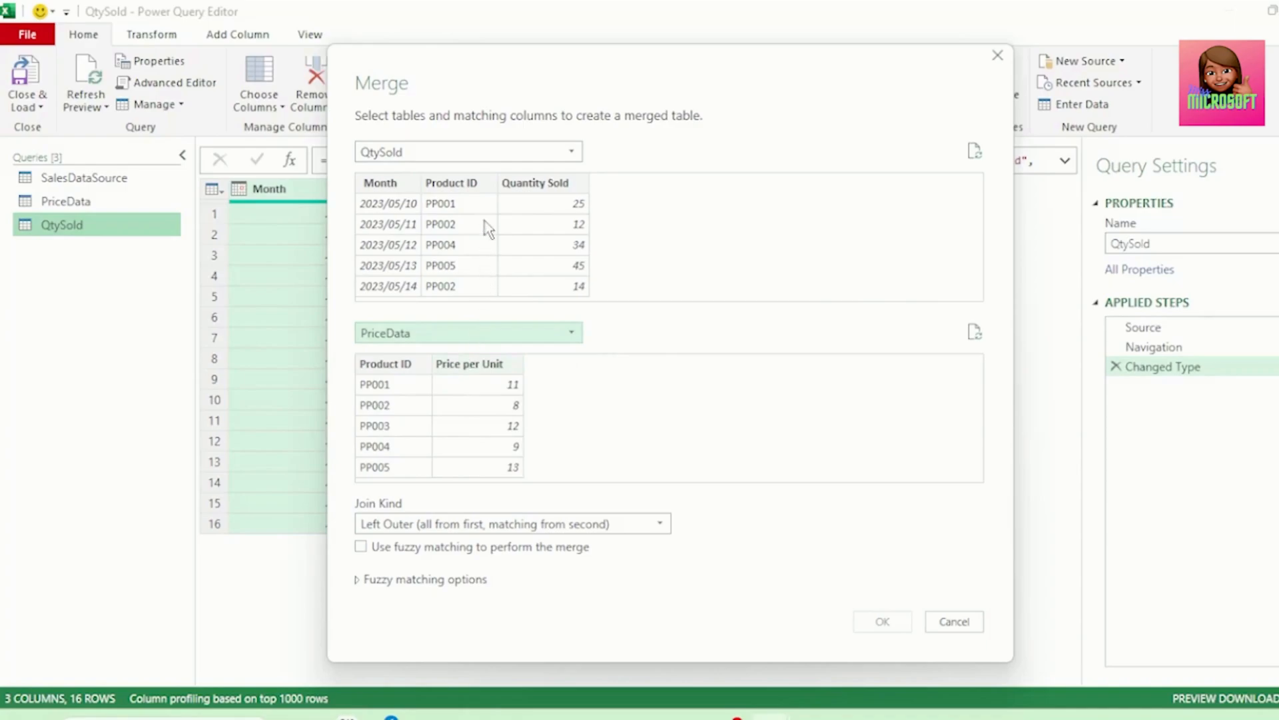
pyautogui.click(383, 362)
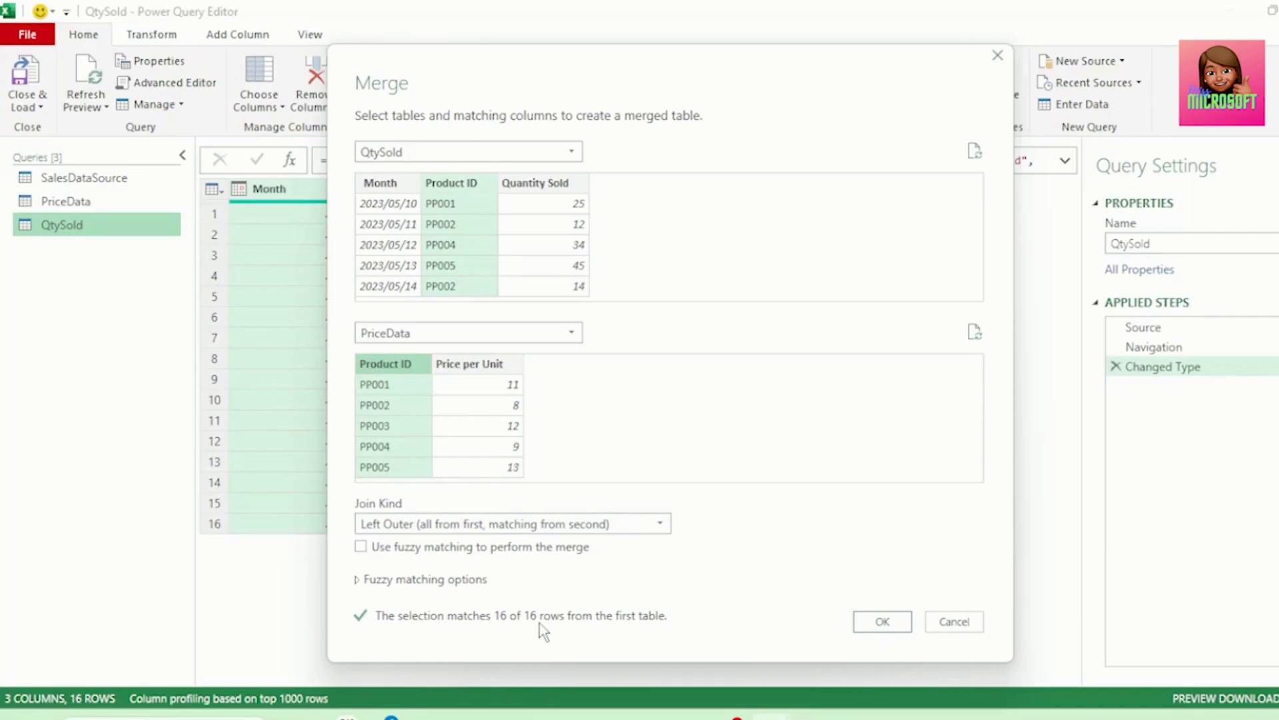
pyautogui.click(881, 621)
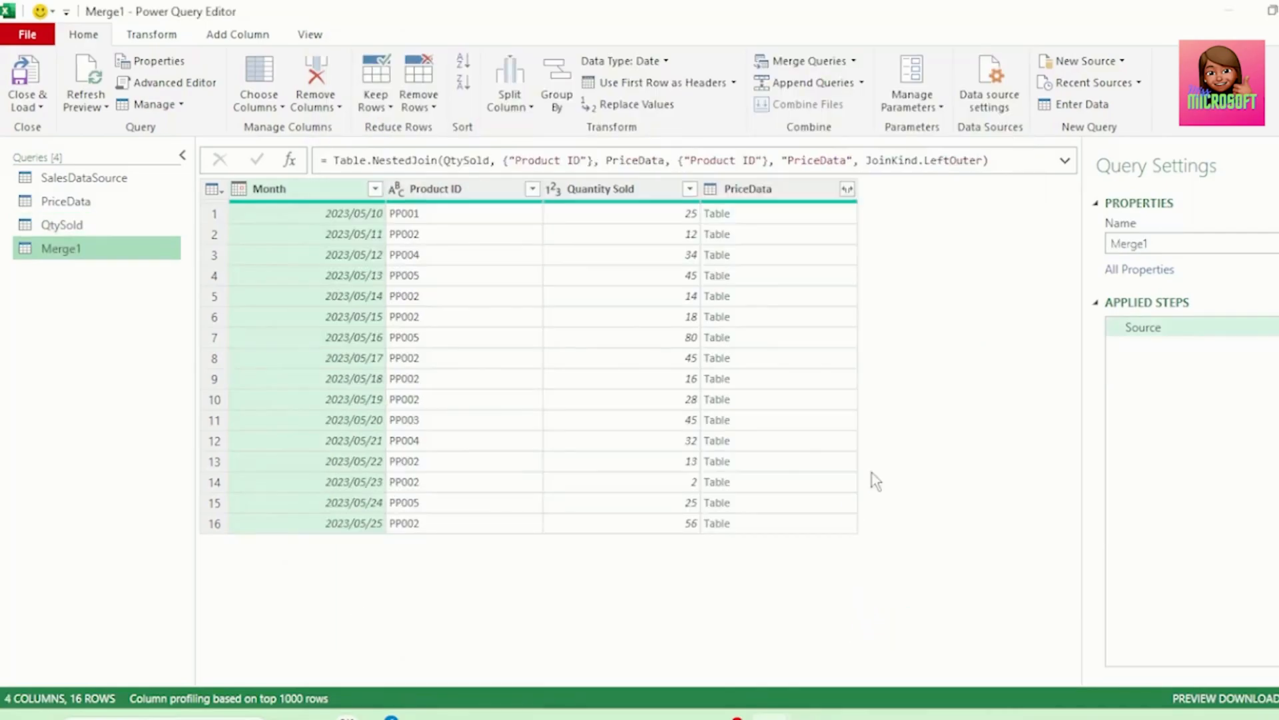
pyautogui.moveTo(108, 264)
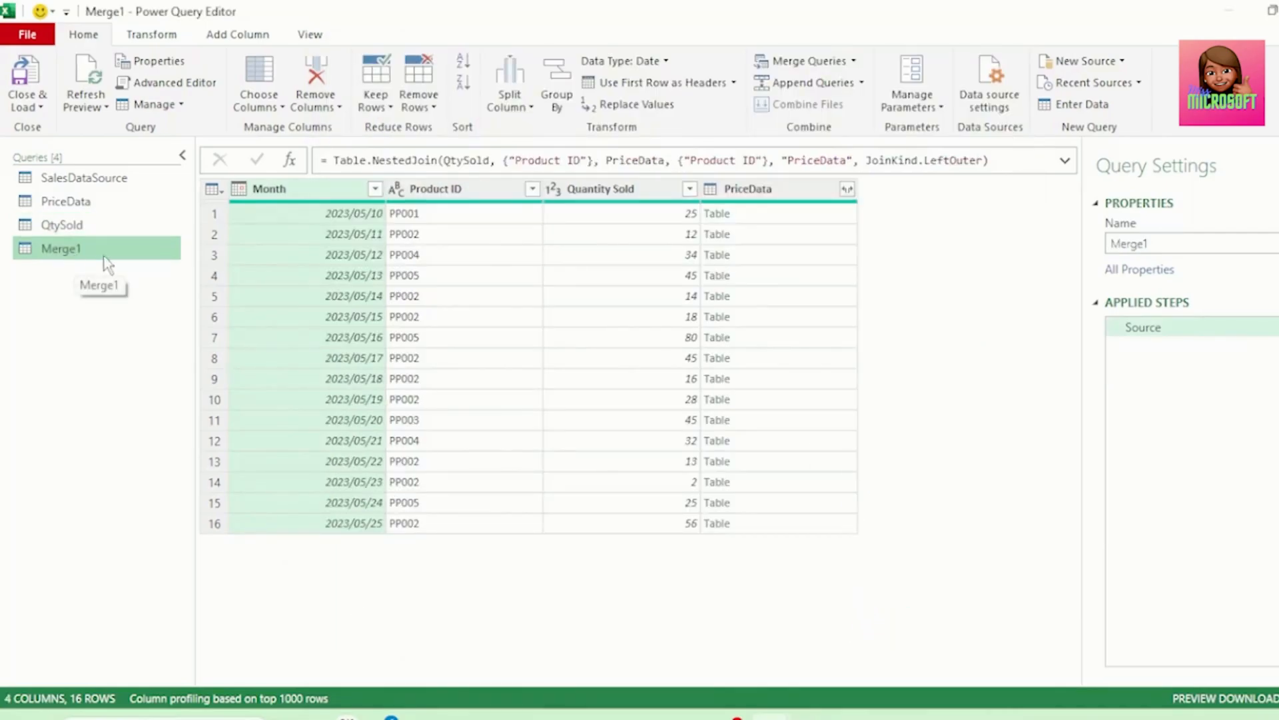
pyautogui.moveTo(780, 197)
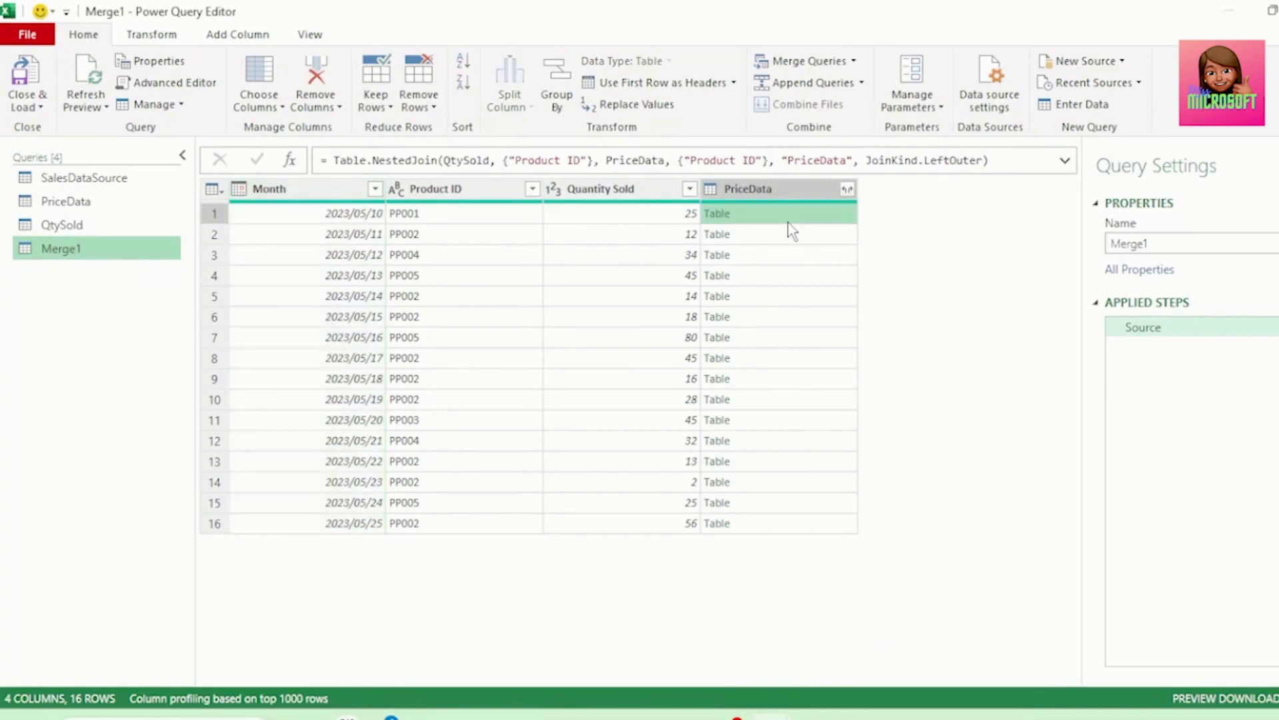
# Step: Expand the PriceData column to only Price per Unit without the column name prefix
pyautogui.click(717, 213)
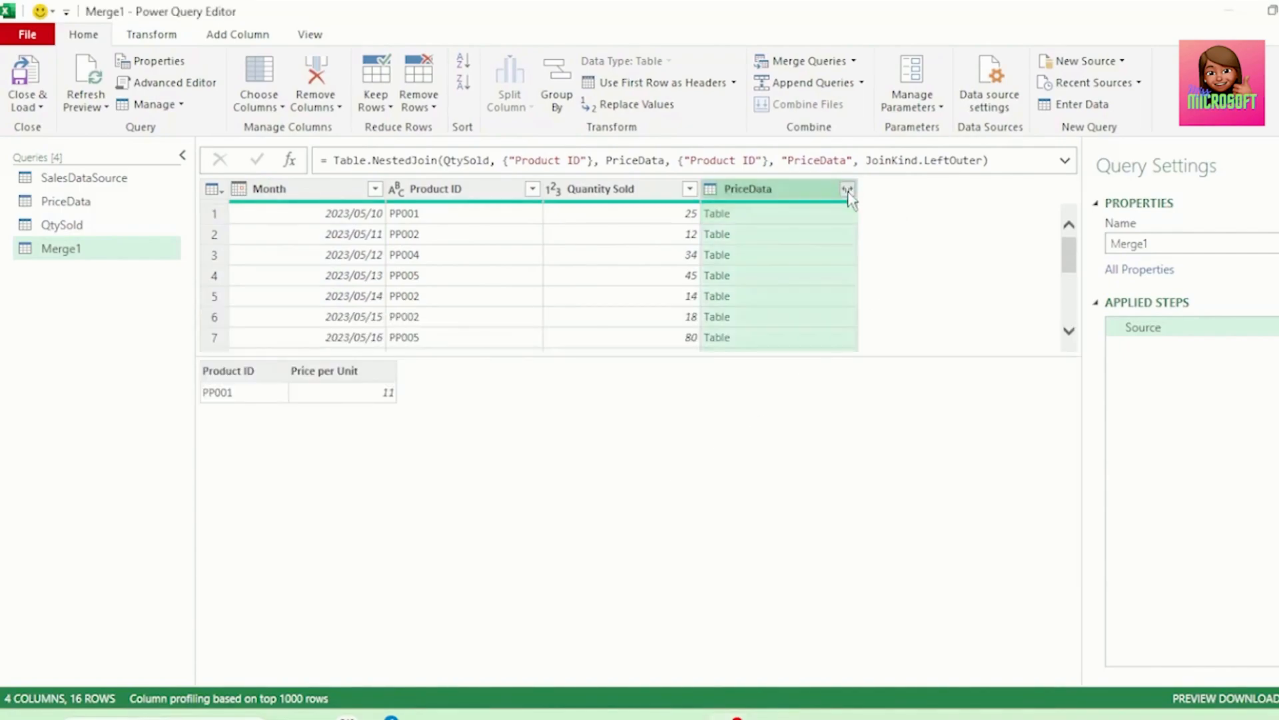
pyautogui.click(848, 188)
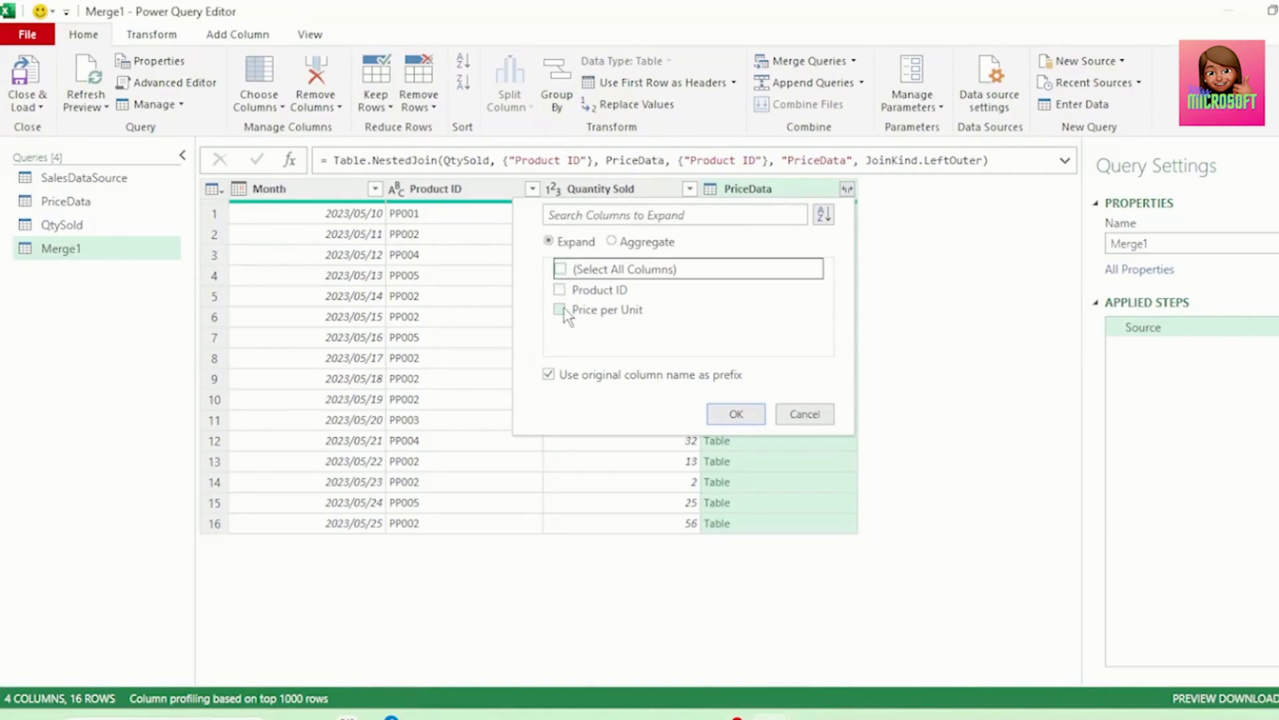
pyautogui.click(561, 308)
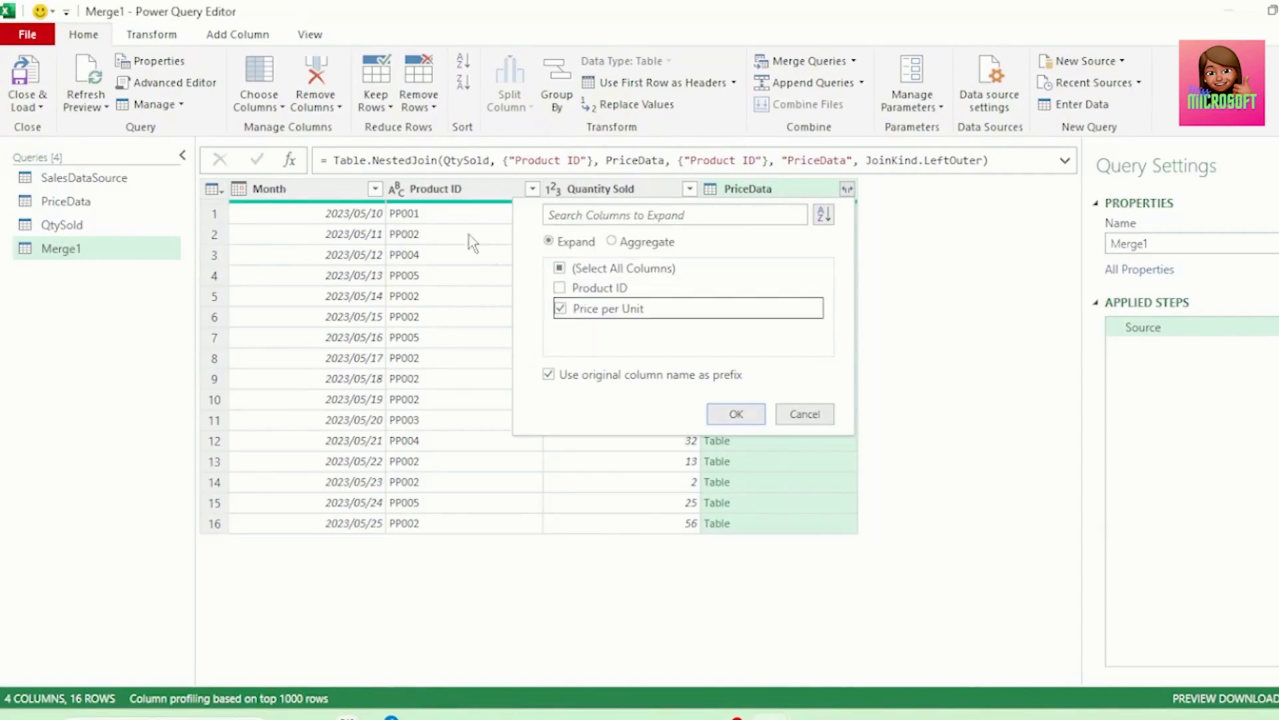
pyautogui.moveTo(489, 293)
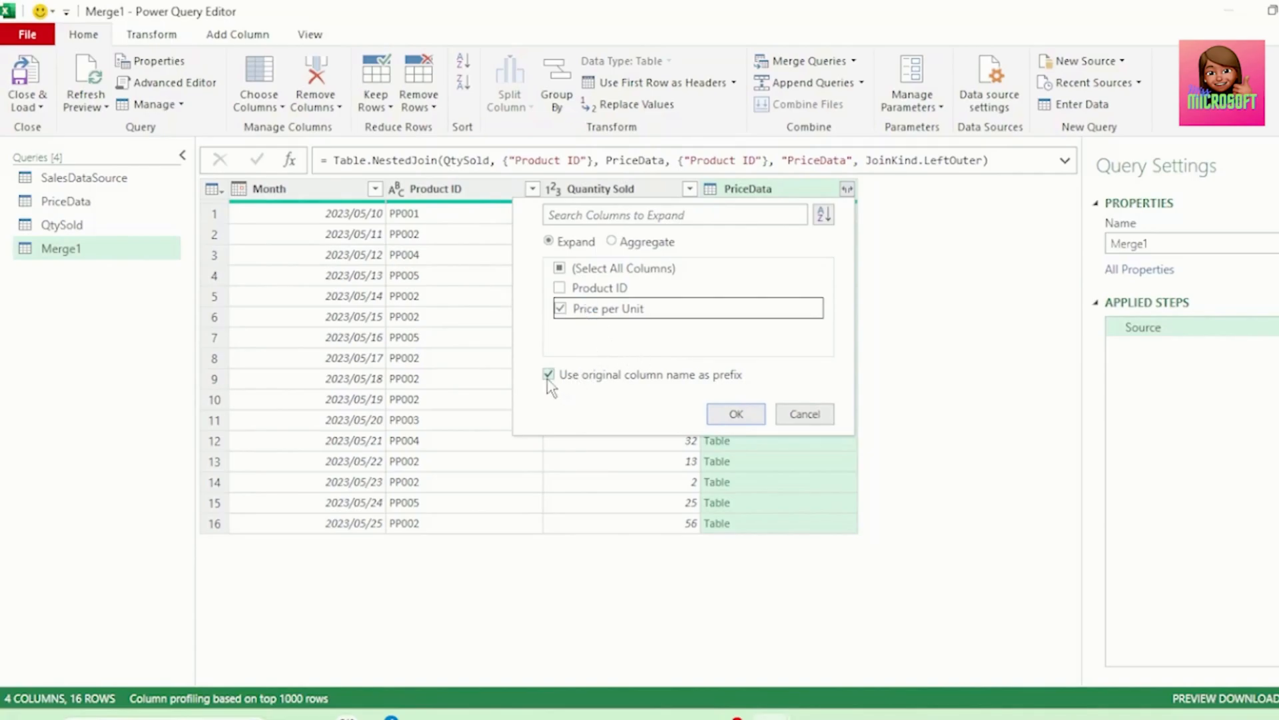
pyautogui.click(549, 374)
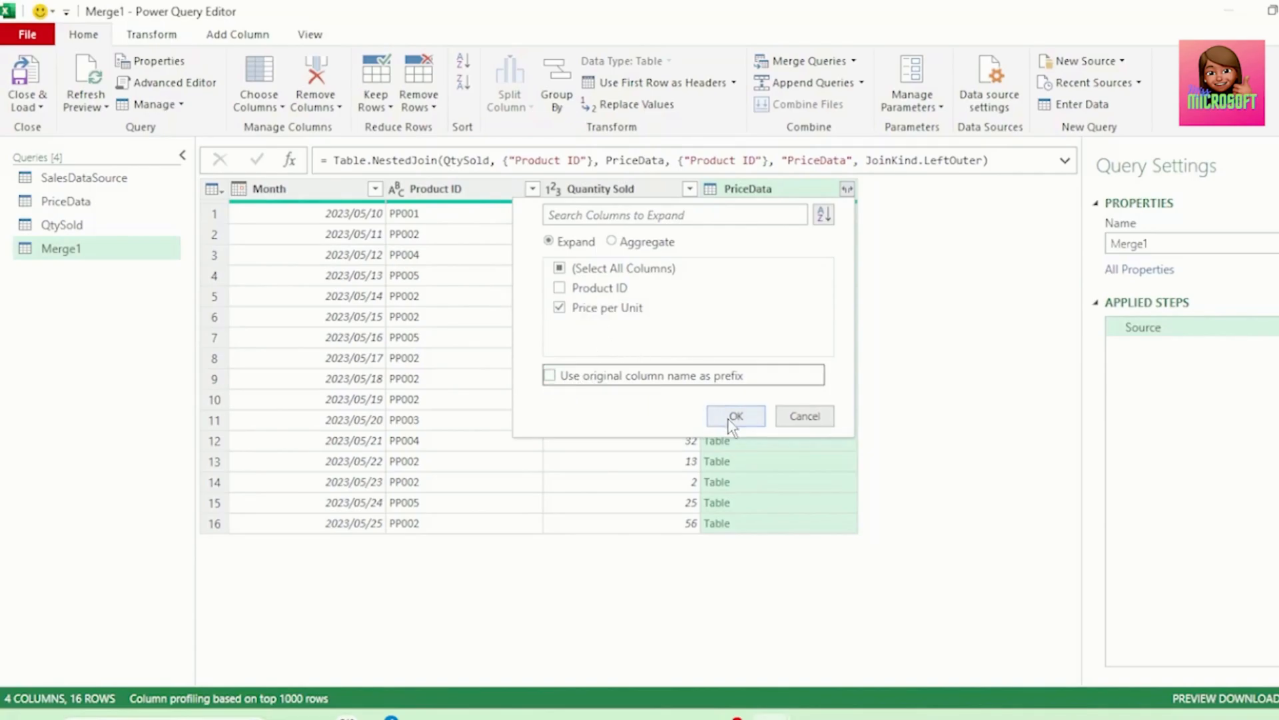
pyautogui.click(733, 415)
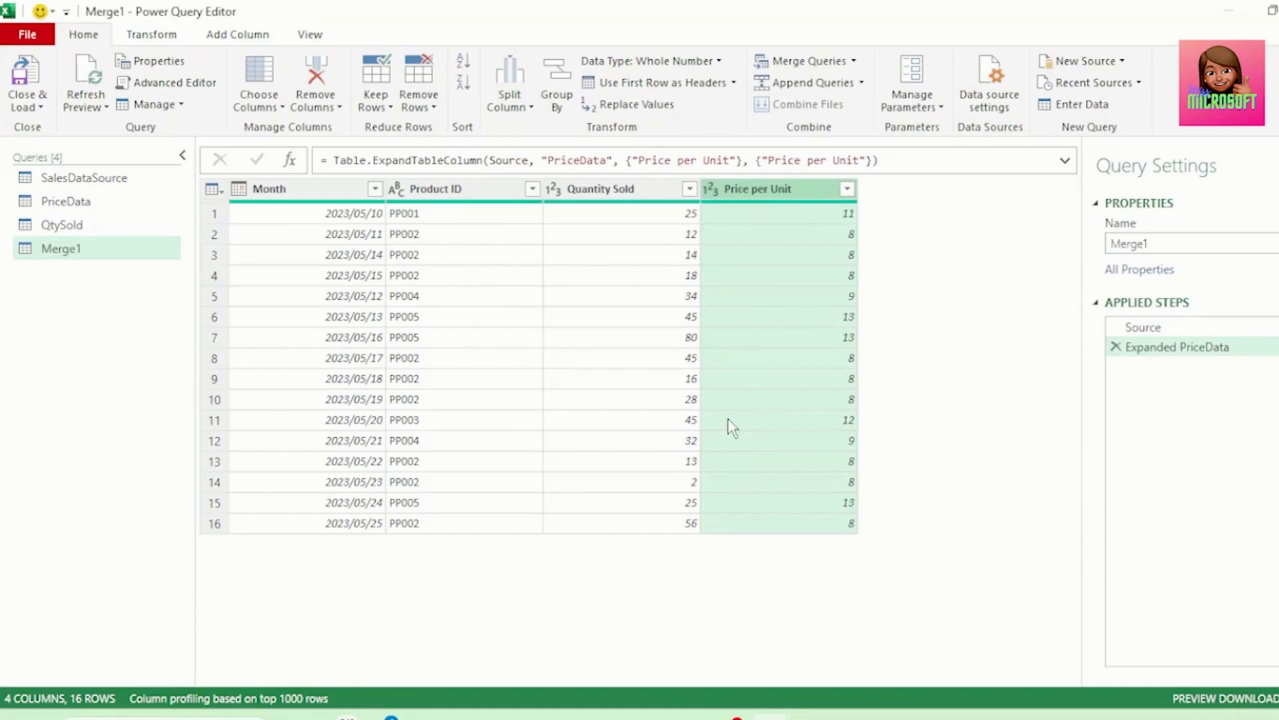
pyautogui.moveTo(617, 193)
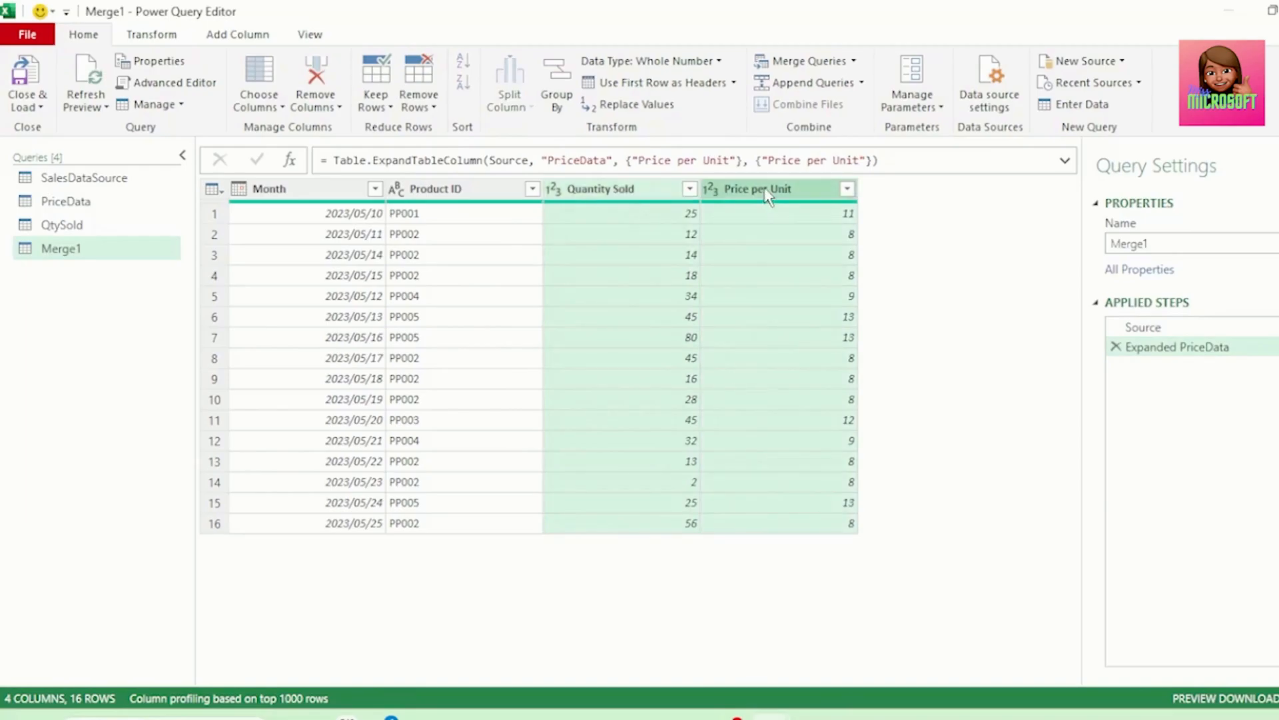
# Step: Add a Multiplication column of Quantity Sold times Price per Unit
pyautogui.click(237, 33)
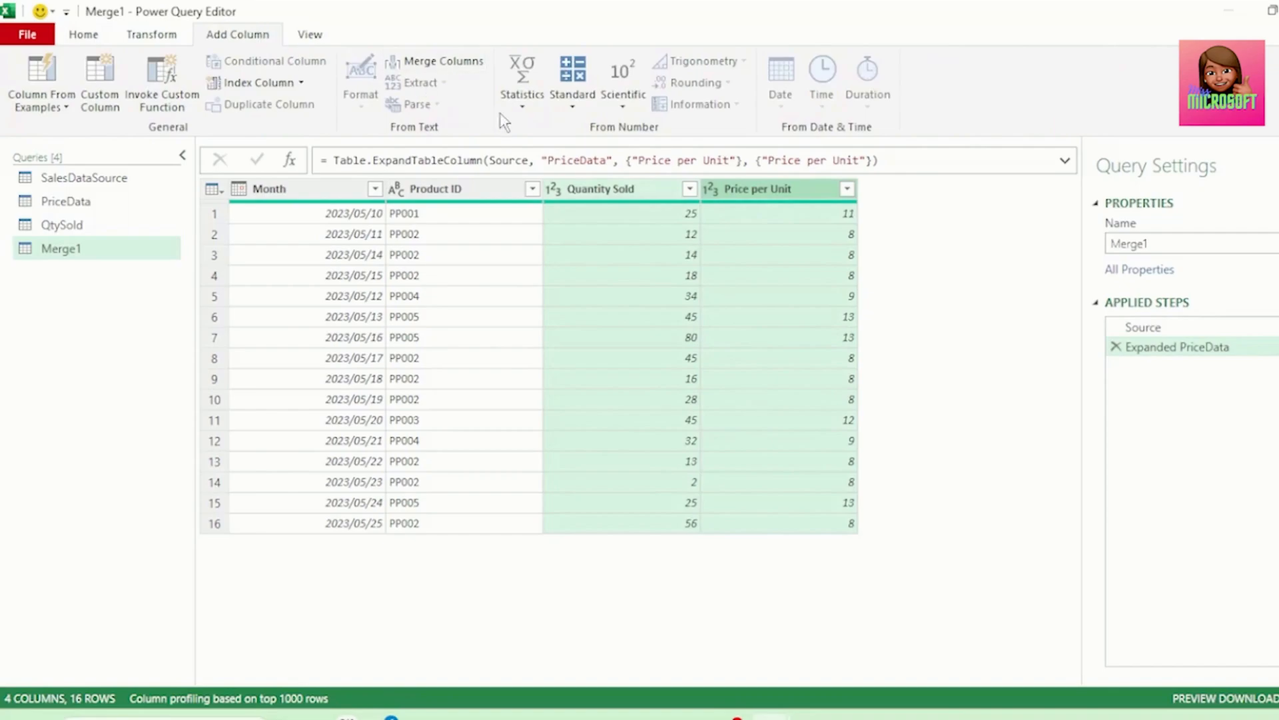
pyautogui.click(572, 82)
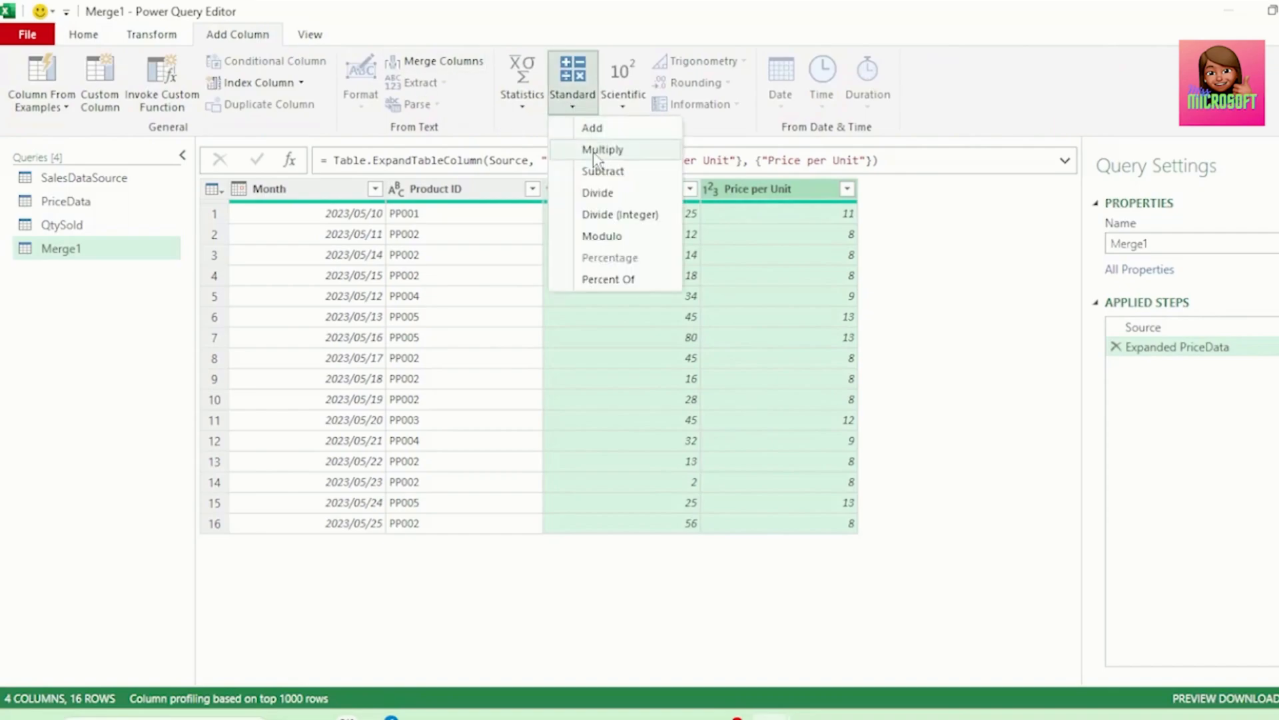
pyautogui.click(602, 150)
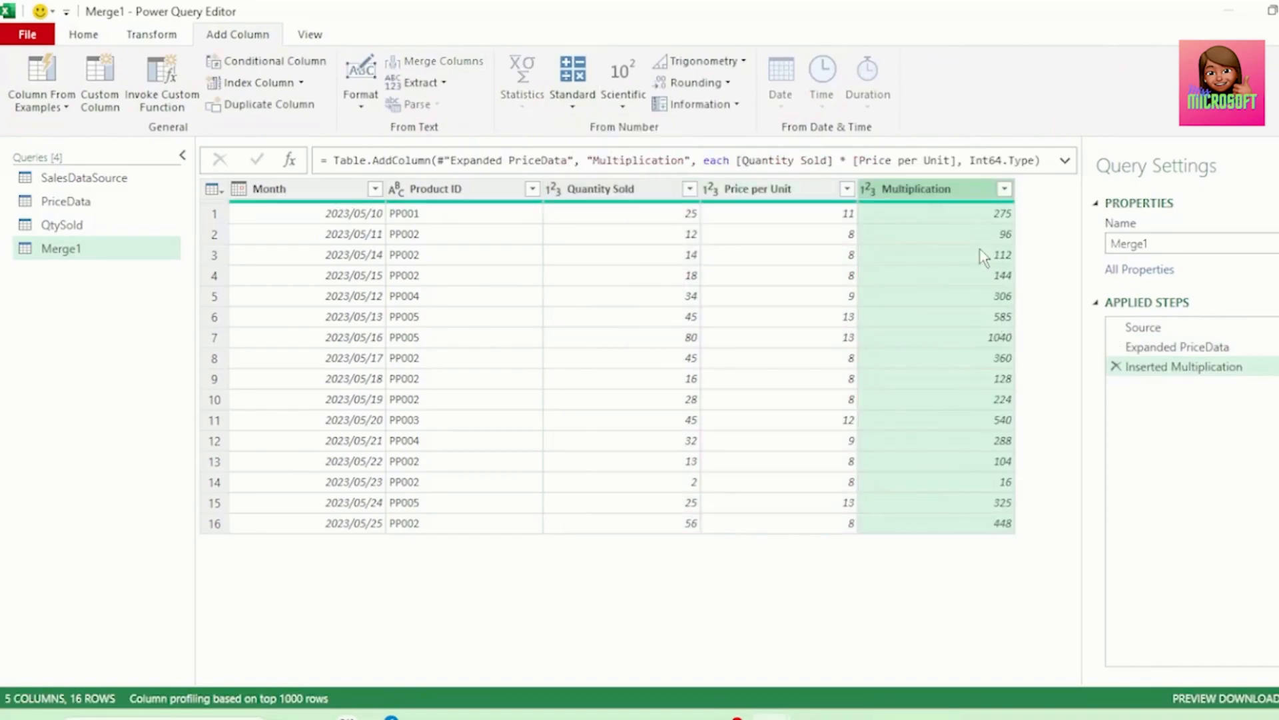
pyautogui.moveTo(310, 211)
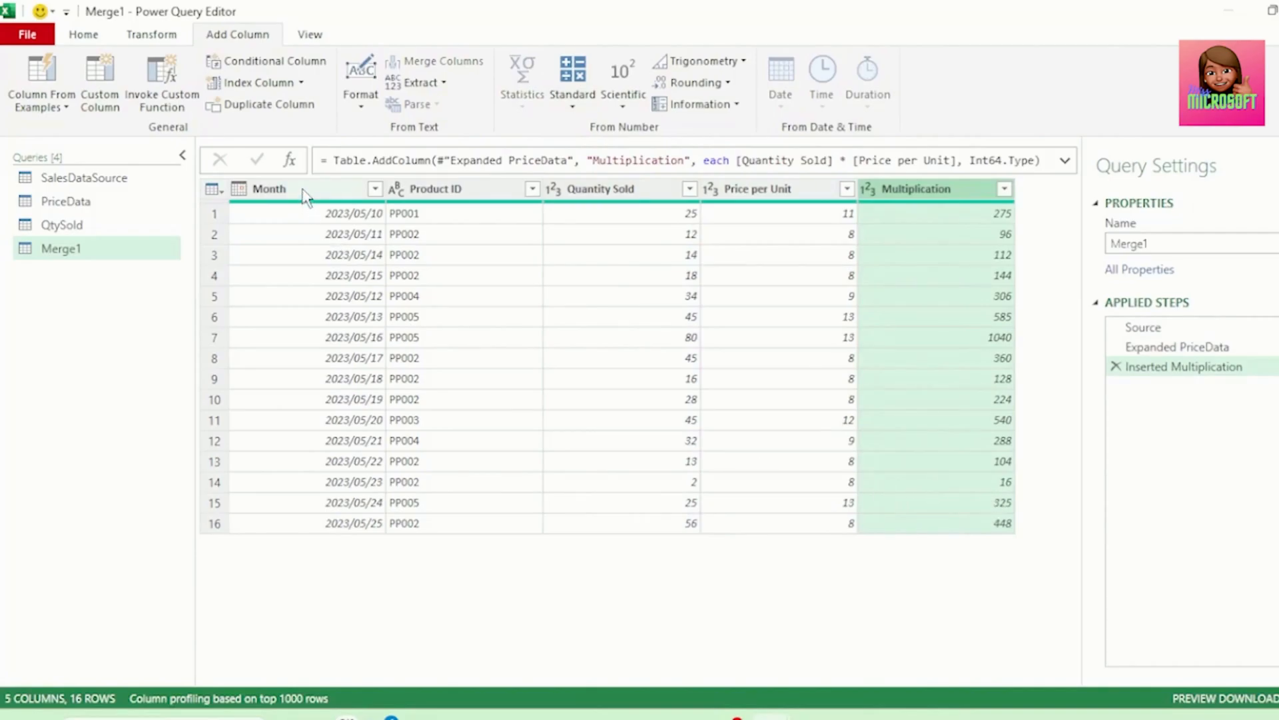
# Step: Transform the Month column dates into month names
pyautogui.click(151, 35)
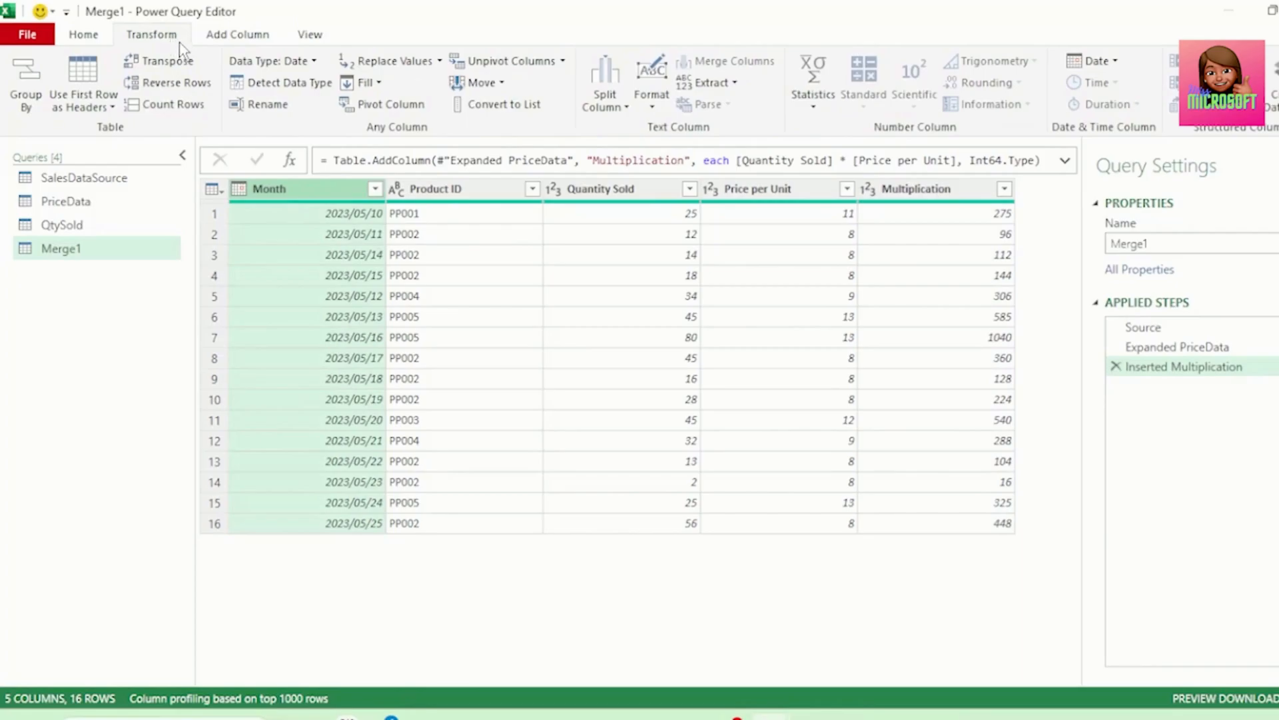
pyautogui.click(1097, 60)
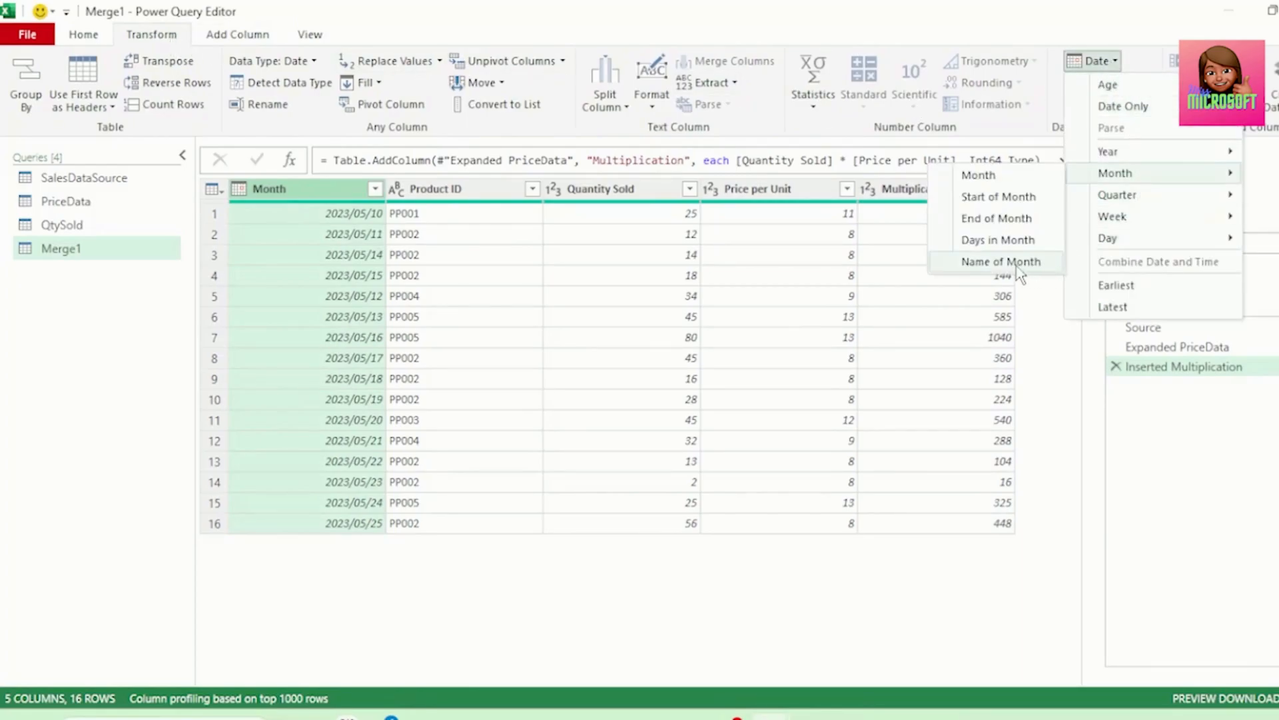
pyautogui.click(1001, 261)
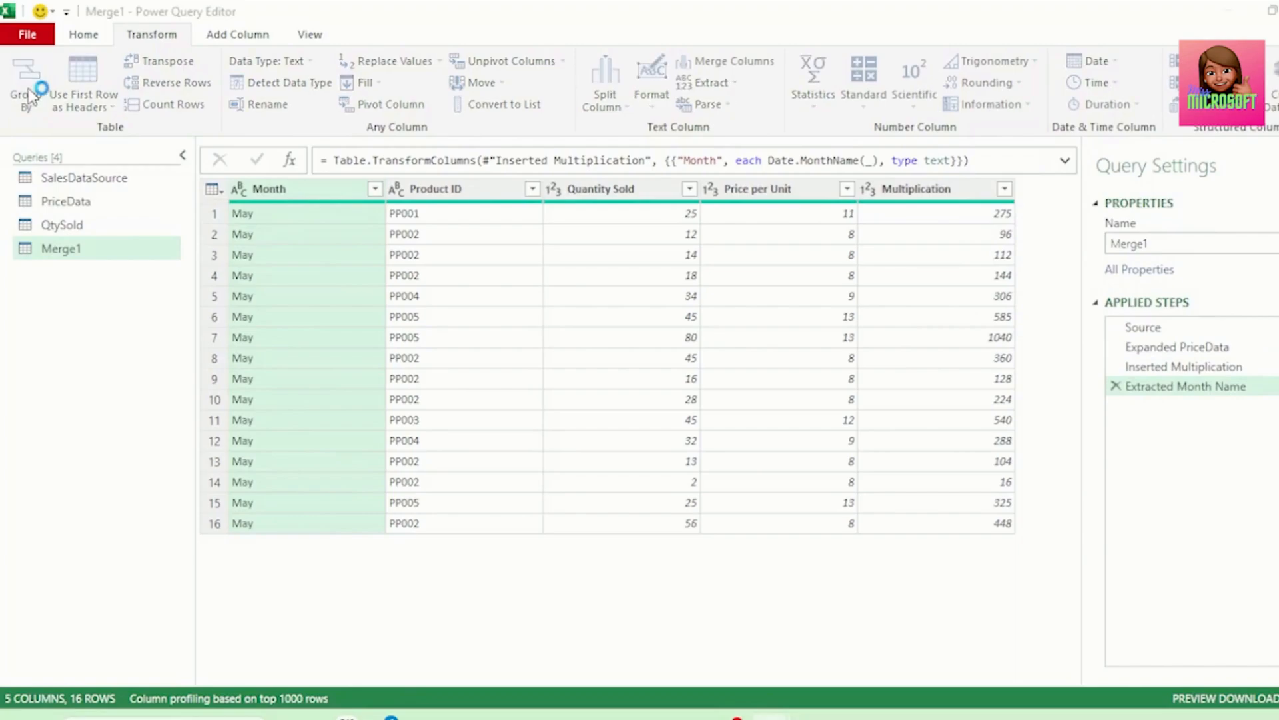
# Step: Group by Month and Product ID with a Sales Value column summing Multiplication
pyautogui.click(25, 84)
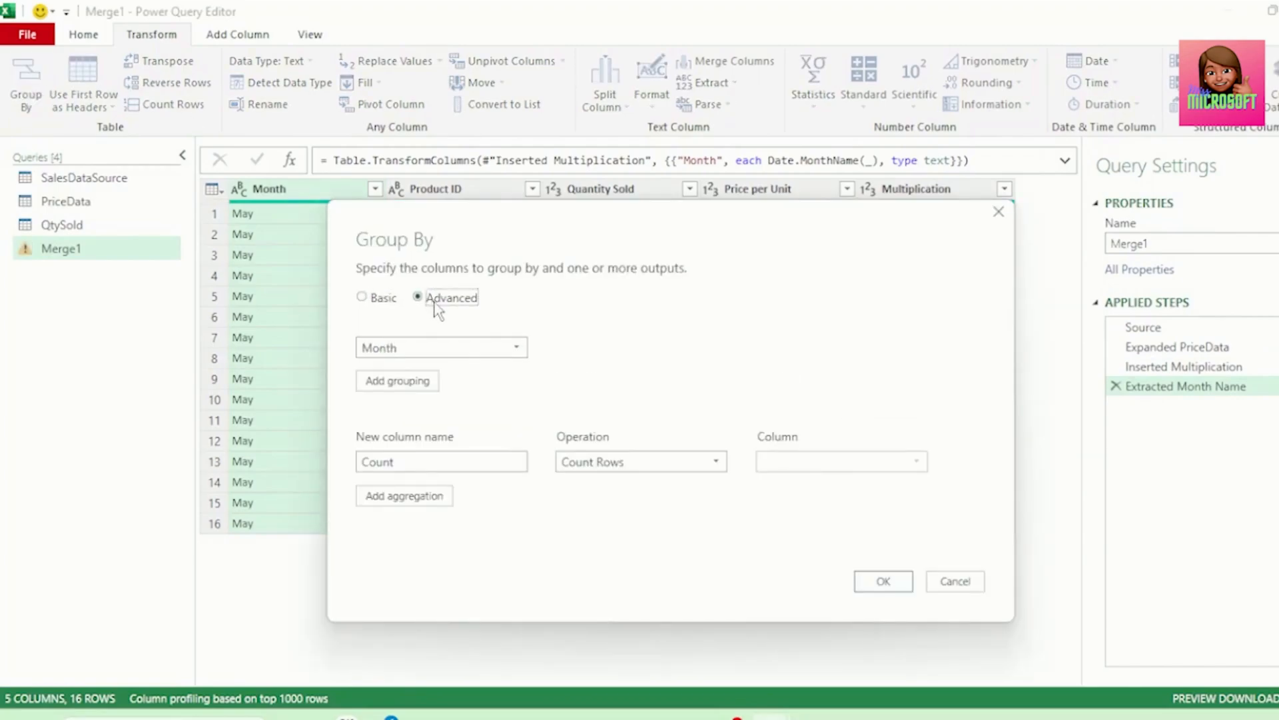
pyautogui.click(397, 380)
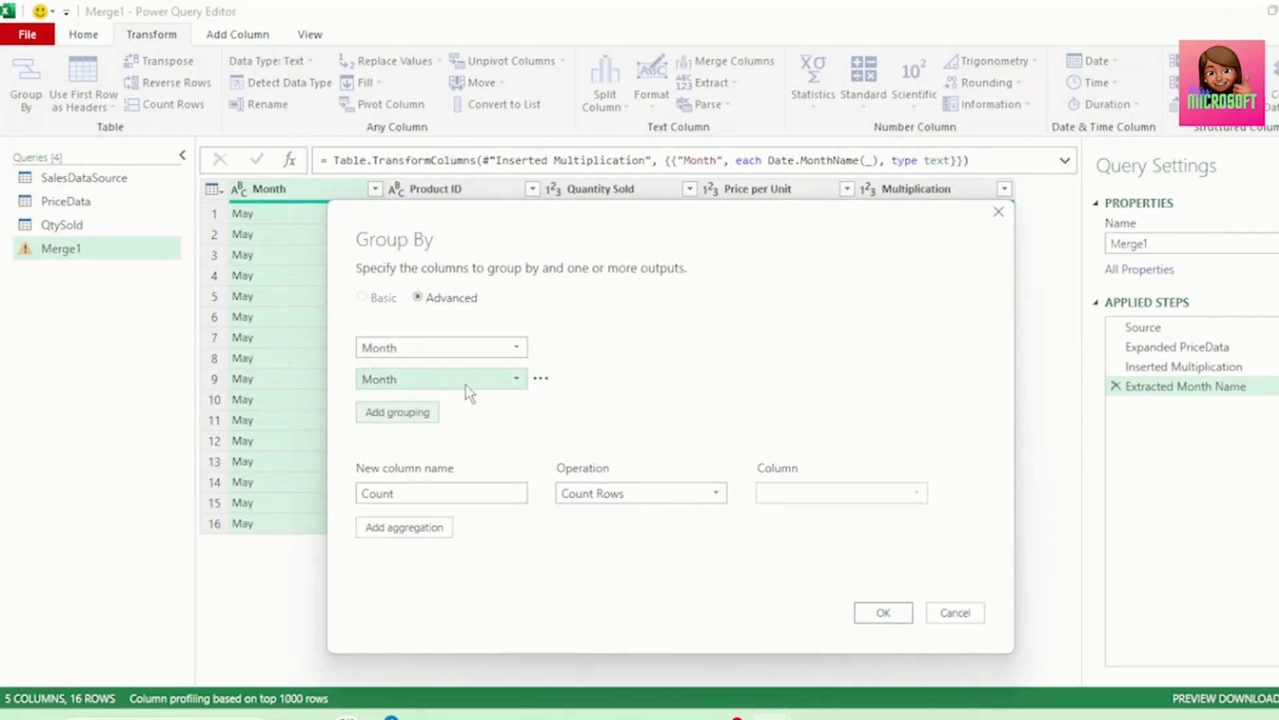
pyautogui.click(441, 378)
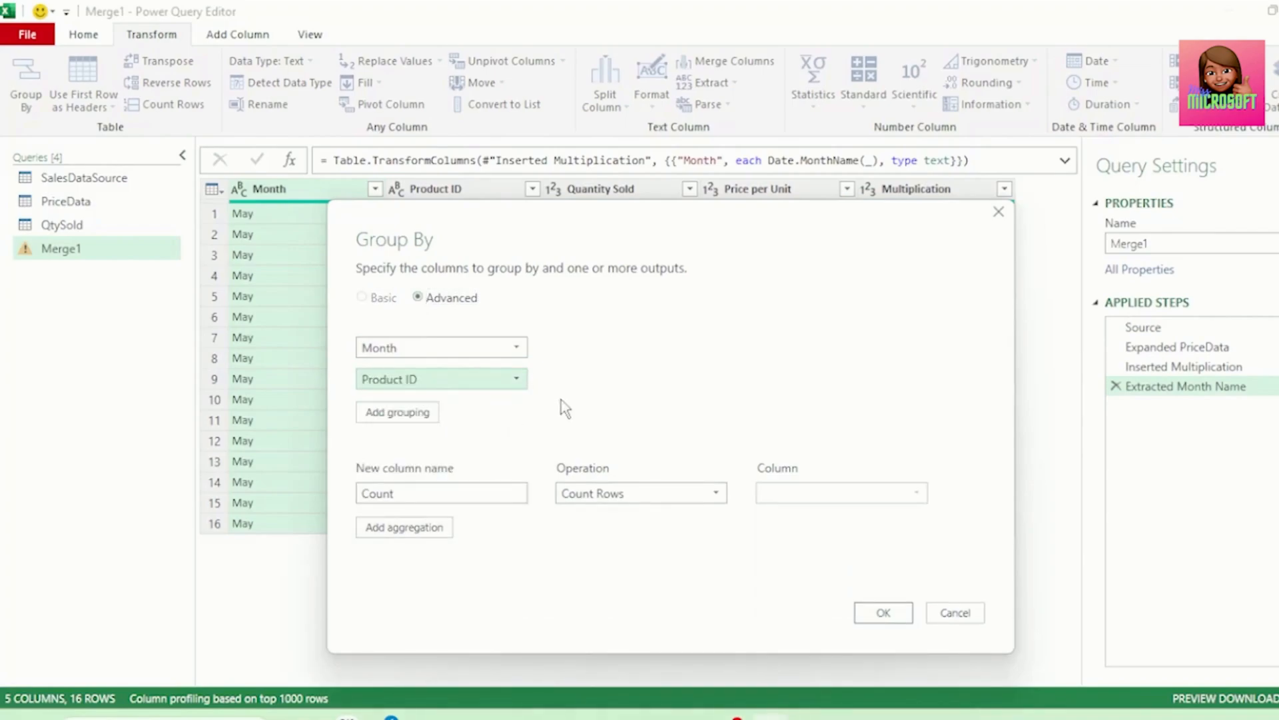
pyautogui.write('Sales')
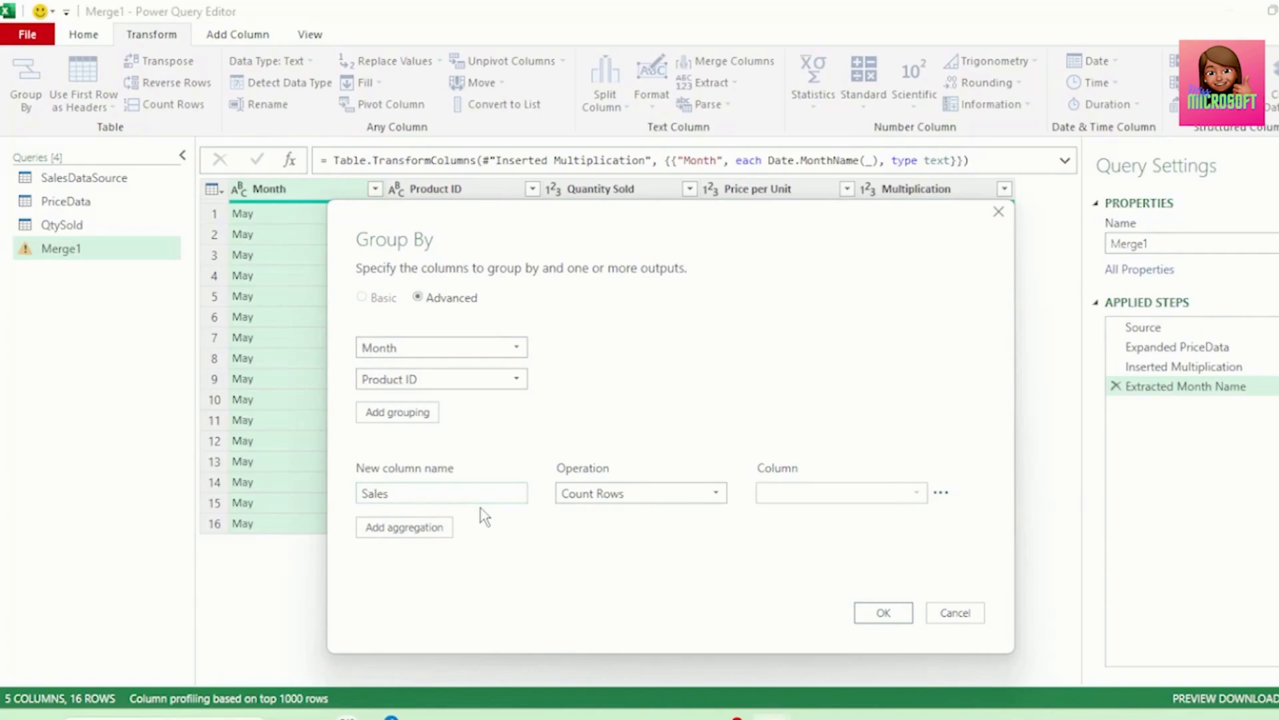
pyautogui.click(638, 493)
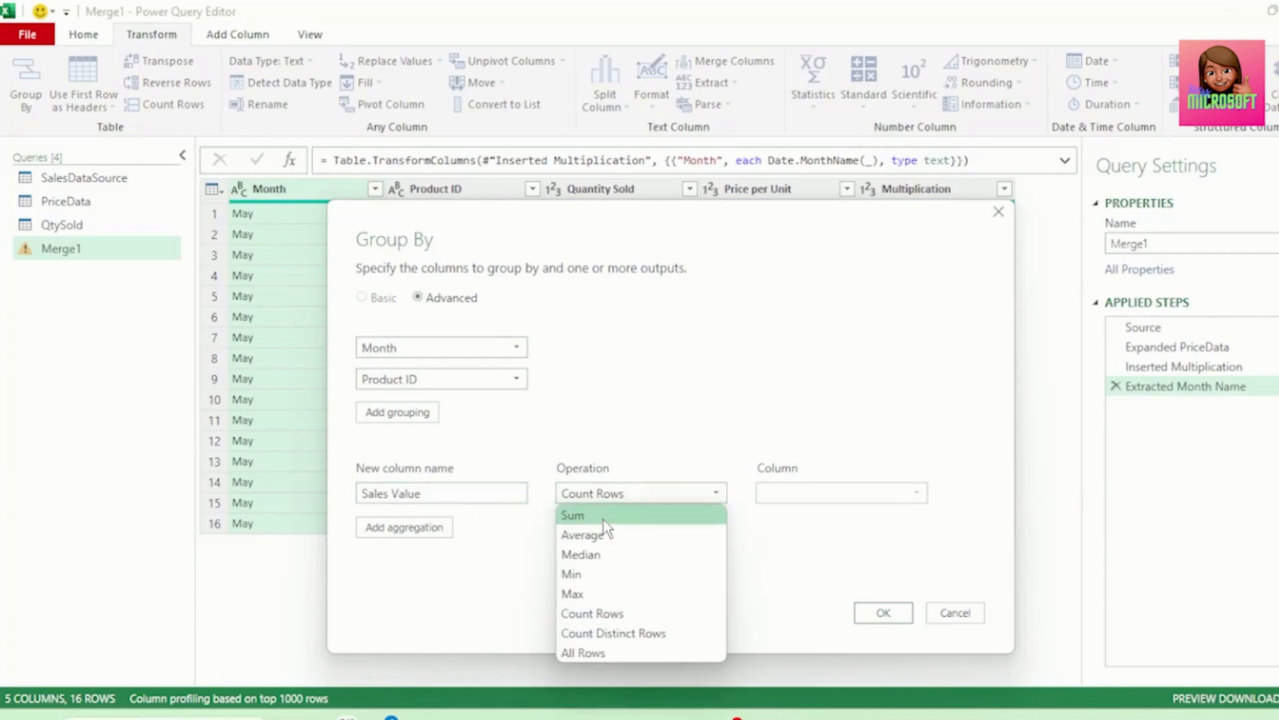
pyautogui.click(572, 515)
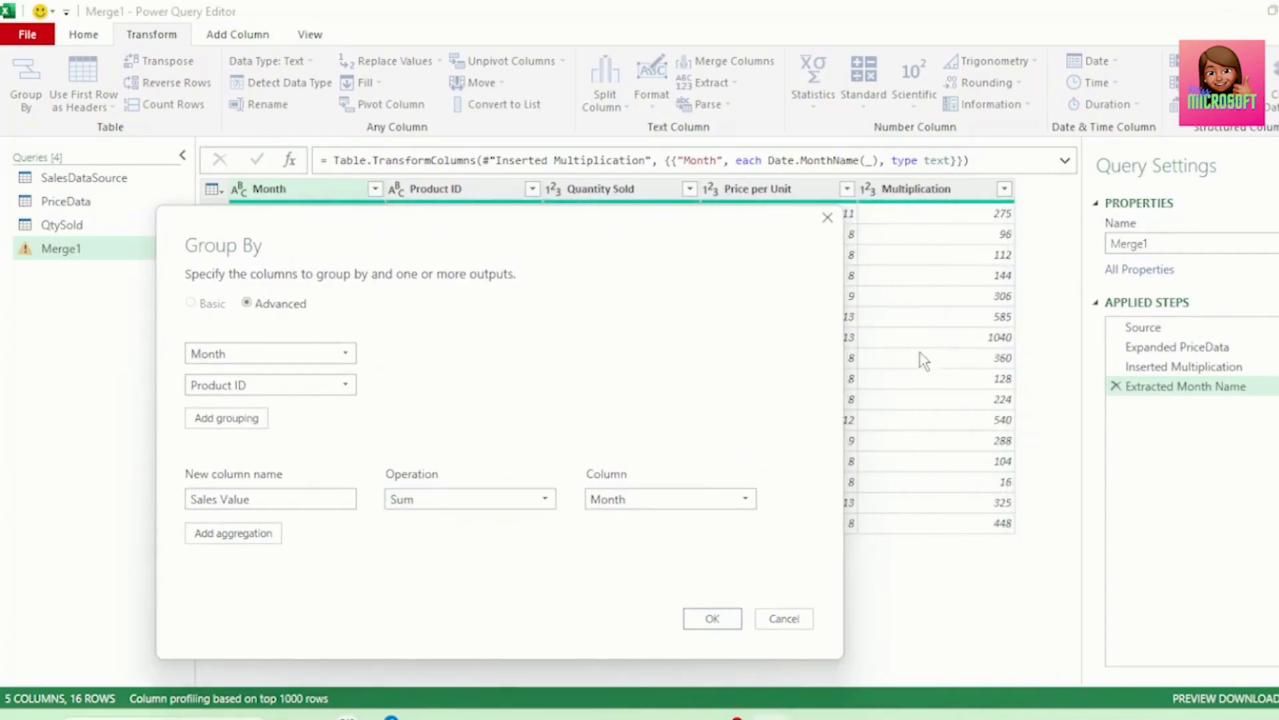
pyautogui.click(669, 498)
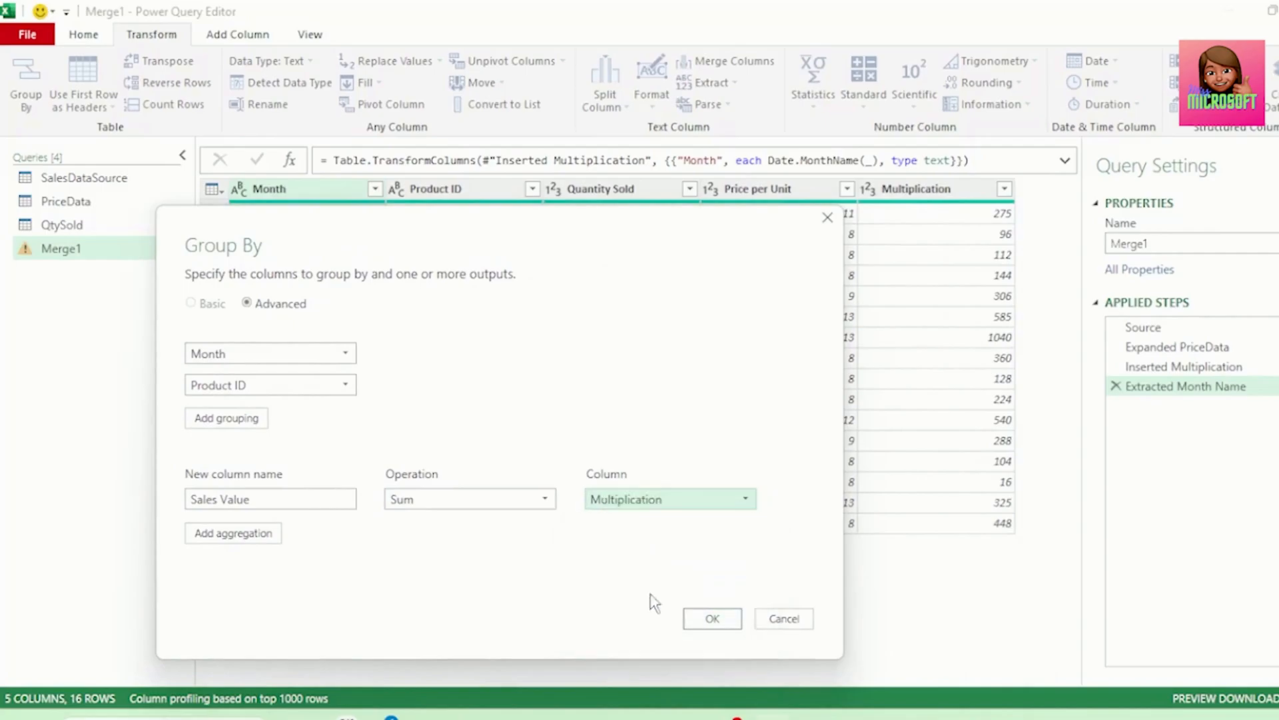
pyautogui.click(782, 617)
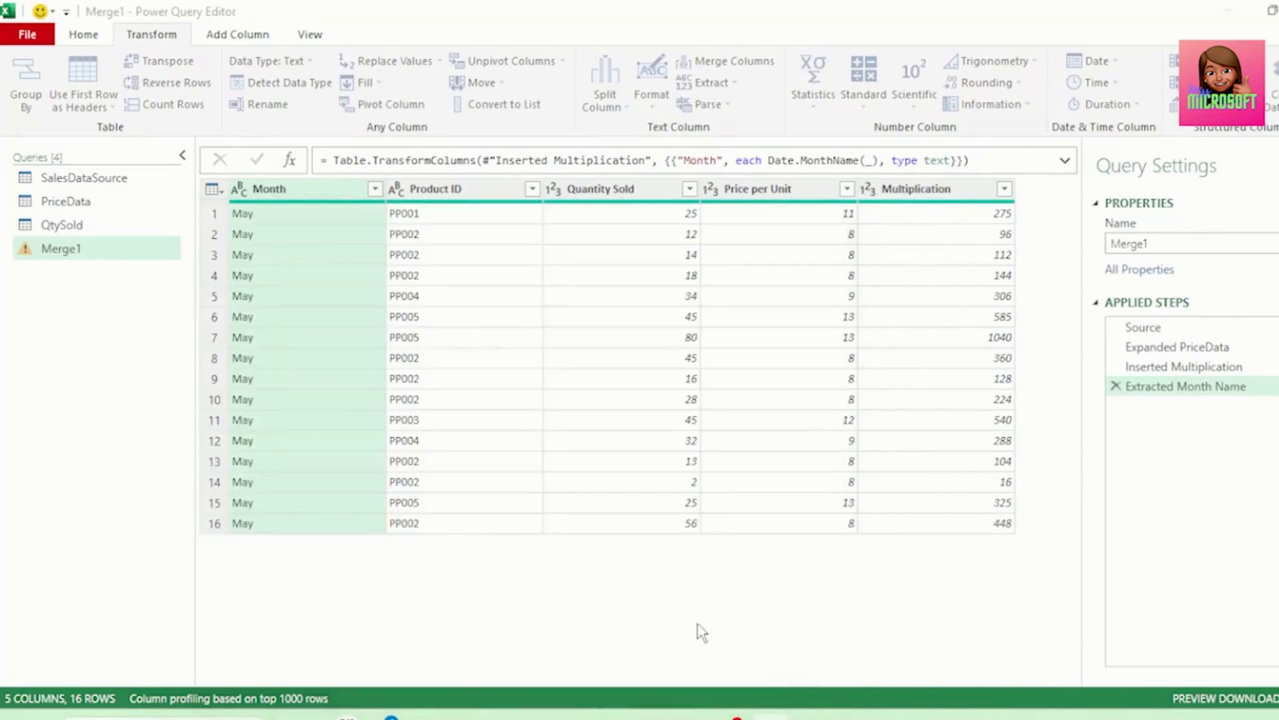
pyautogui.click(26, 81)
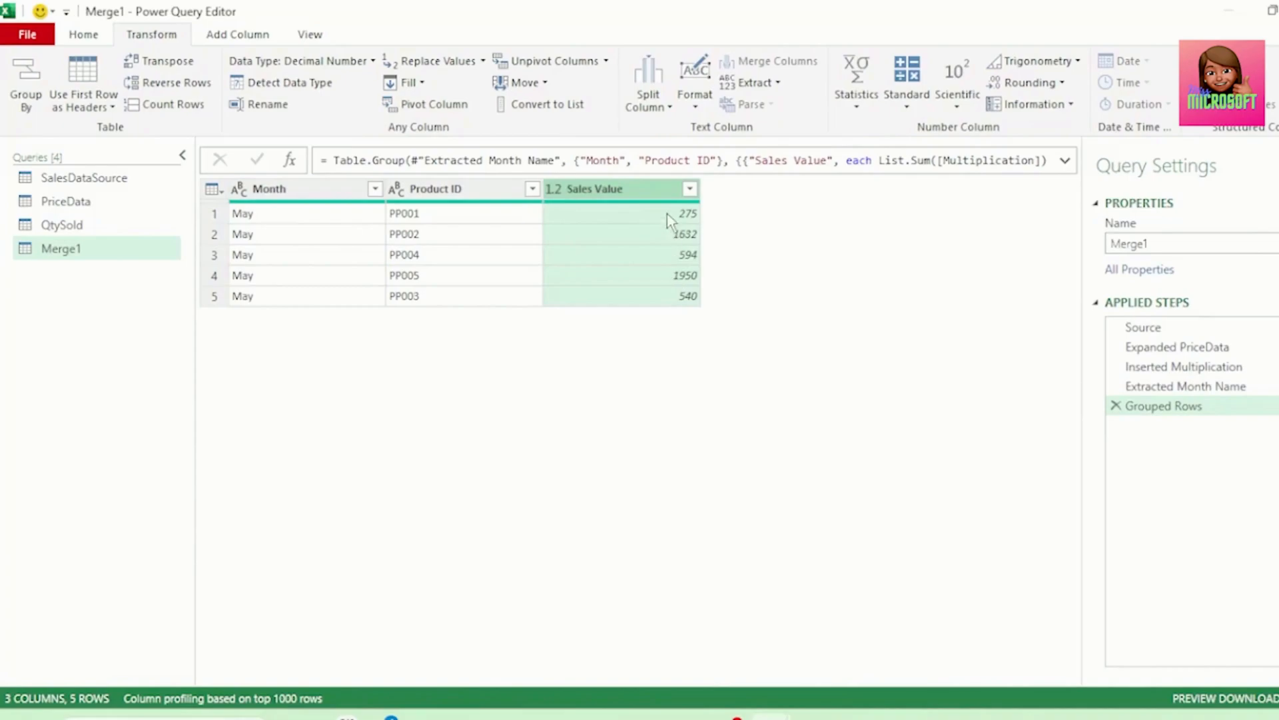
pyautogui.moveTo(722, 400)
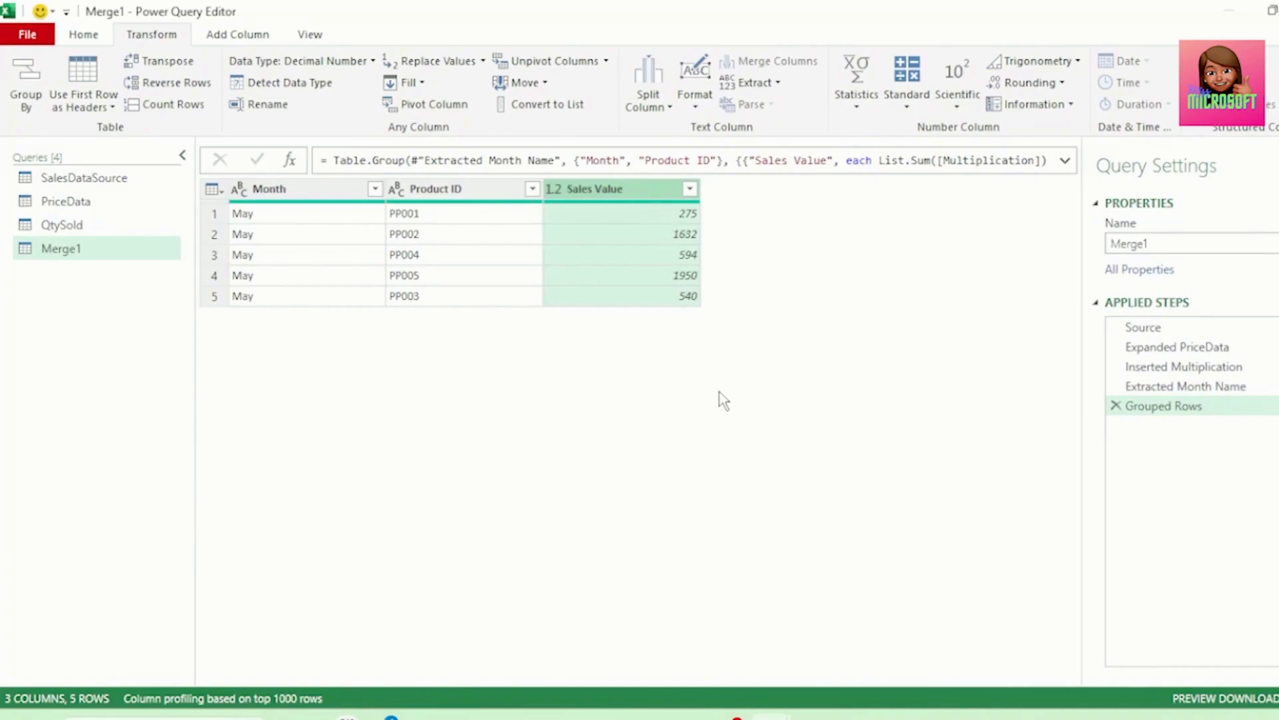
# Step: Sort Sales Value descending and rename the query Sales Values by Product ID
pyautogui.click(689, 188)
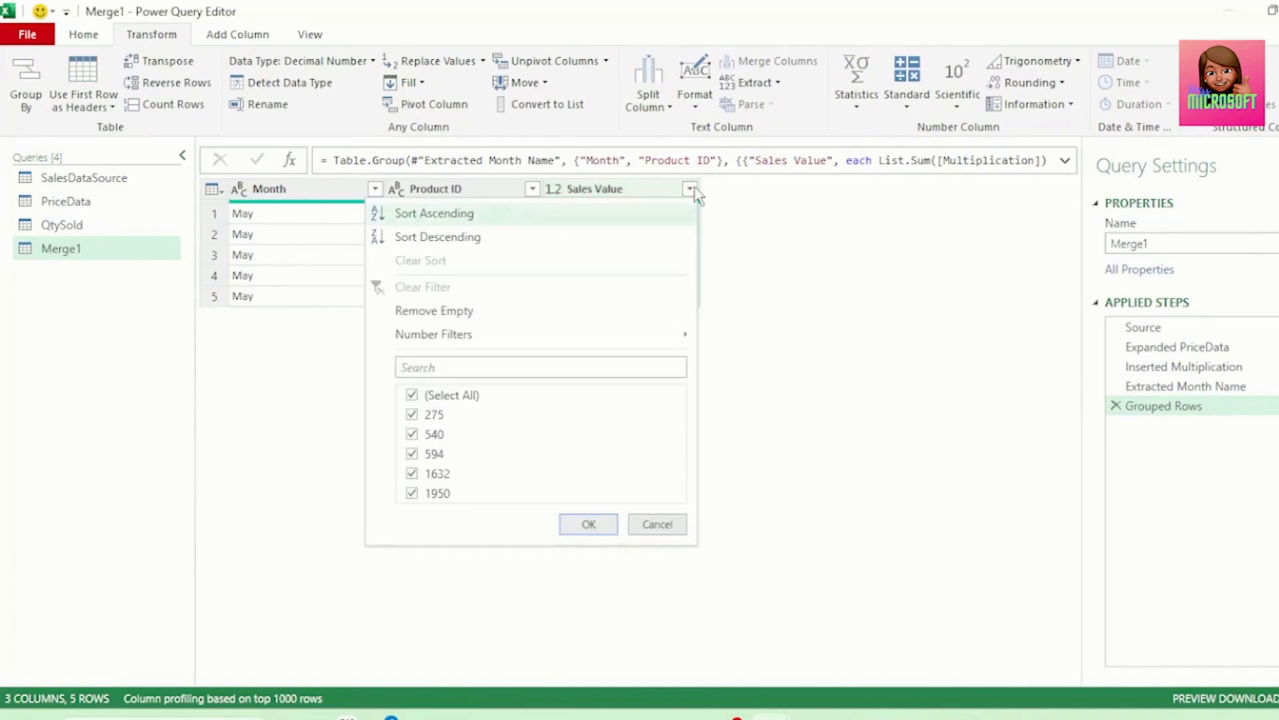
pyautogui.click(437, 237)
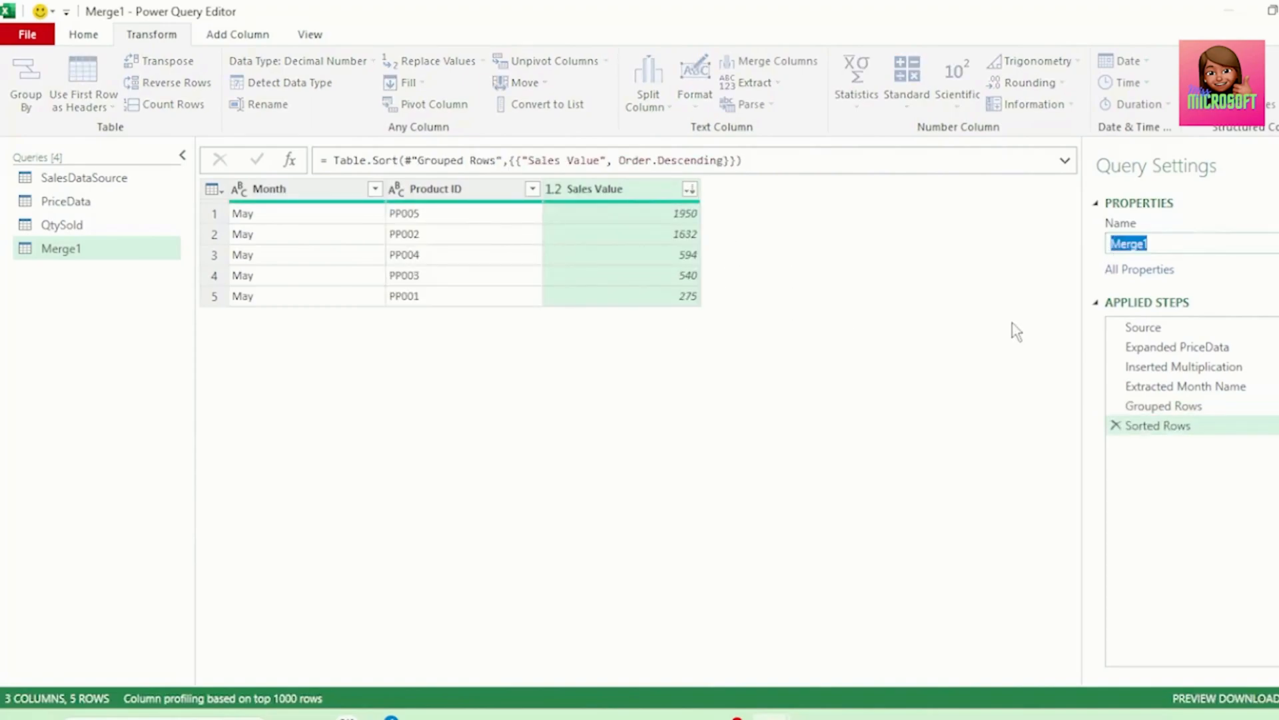
pyautogui.write('Sales Values by Product ID')
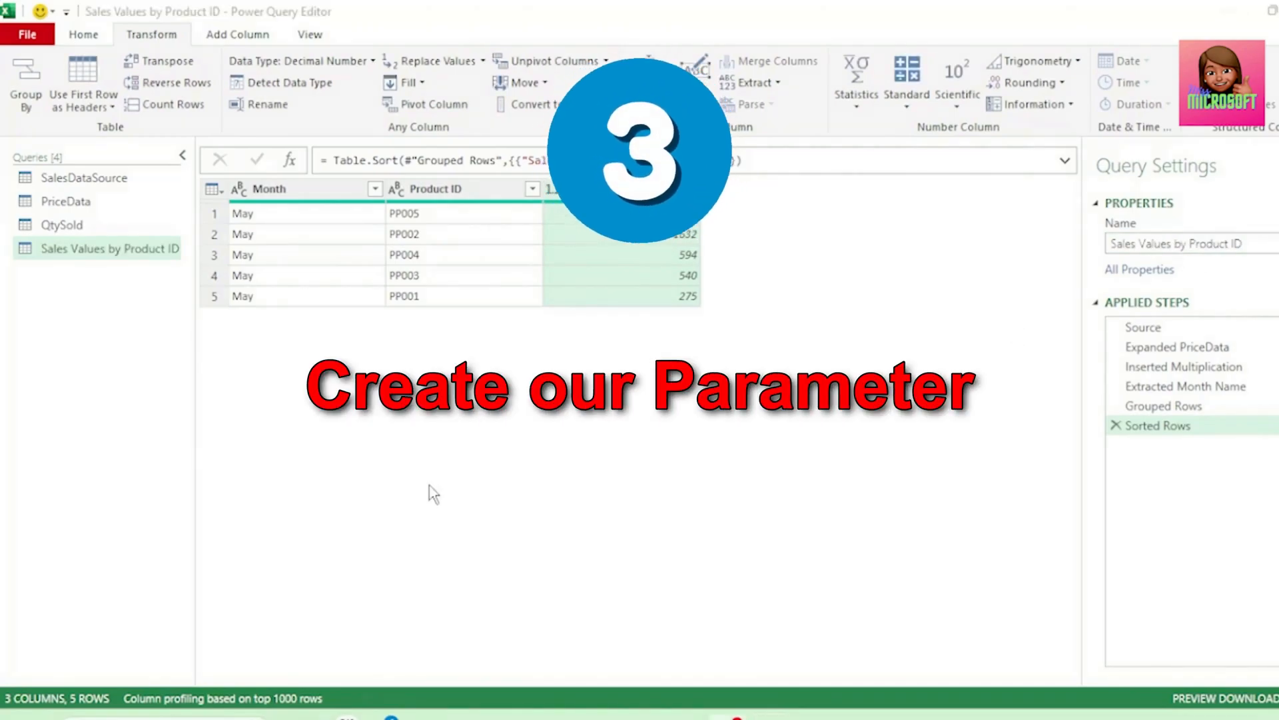
# Step: Create a new parameter named FilePath with Suggested Values as a list of values
pyautogui.click(83, 35)
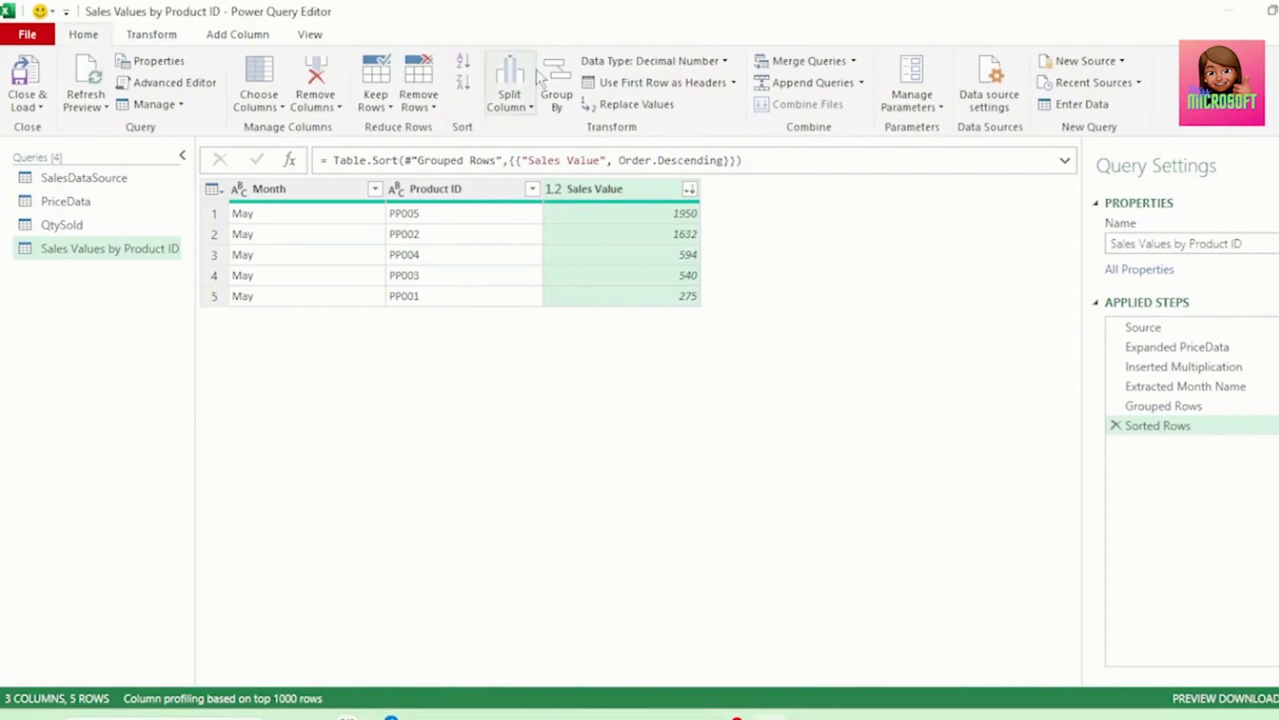
pyautogui.click(912, 81)
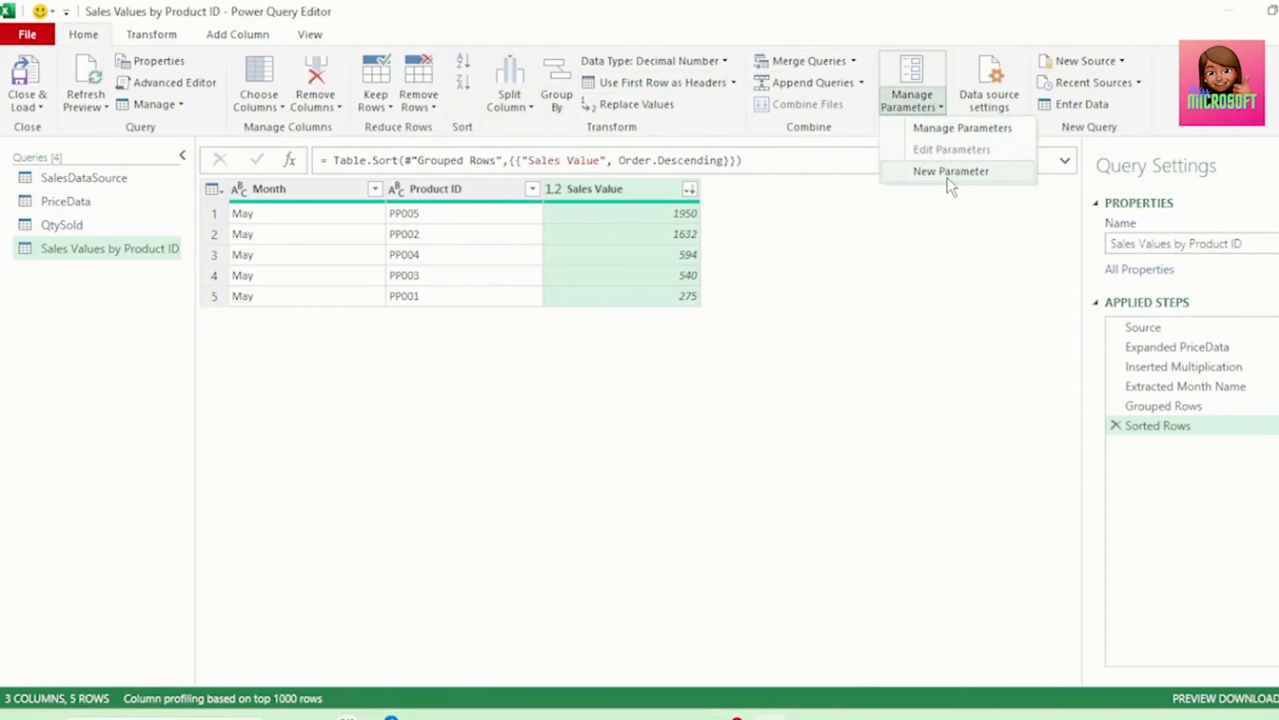
pyautogui.click(950, 170)
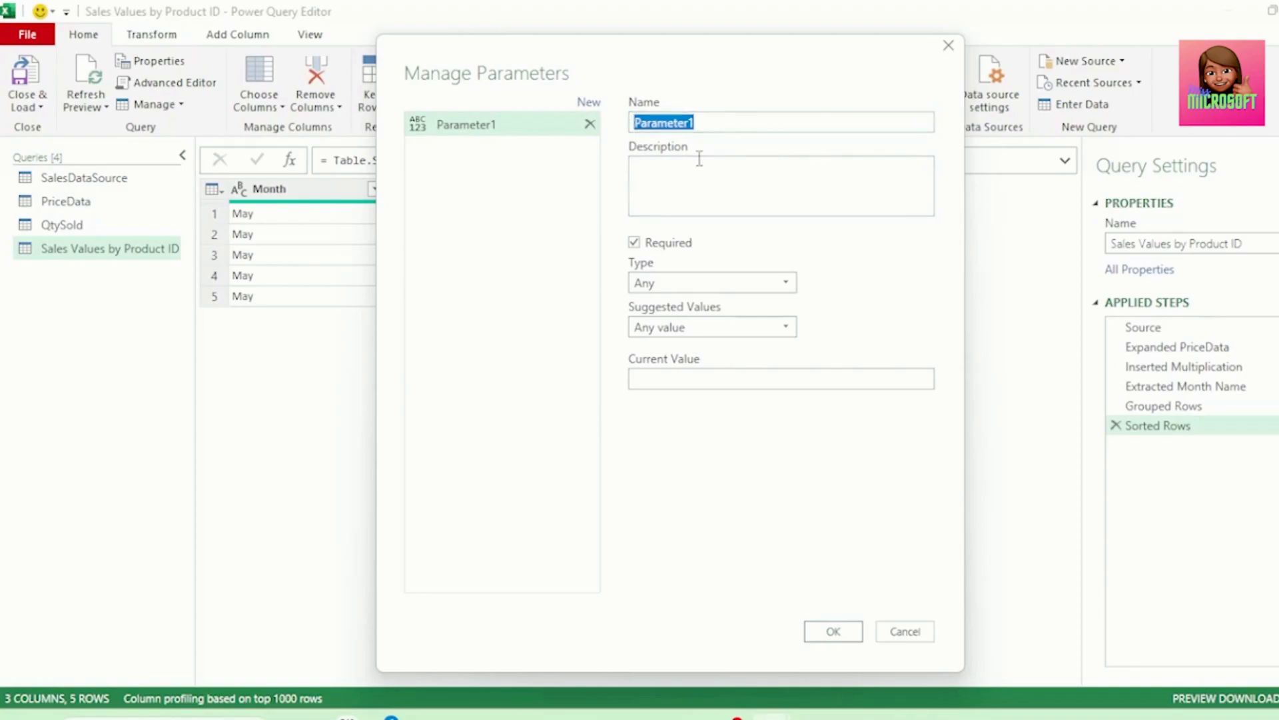
pyautogui.write('FilePath')
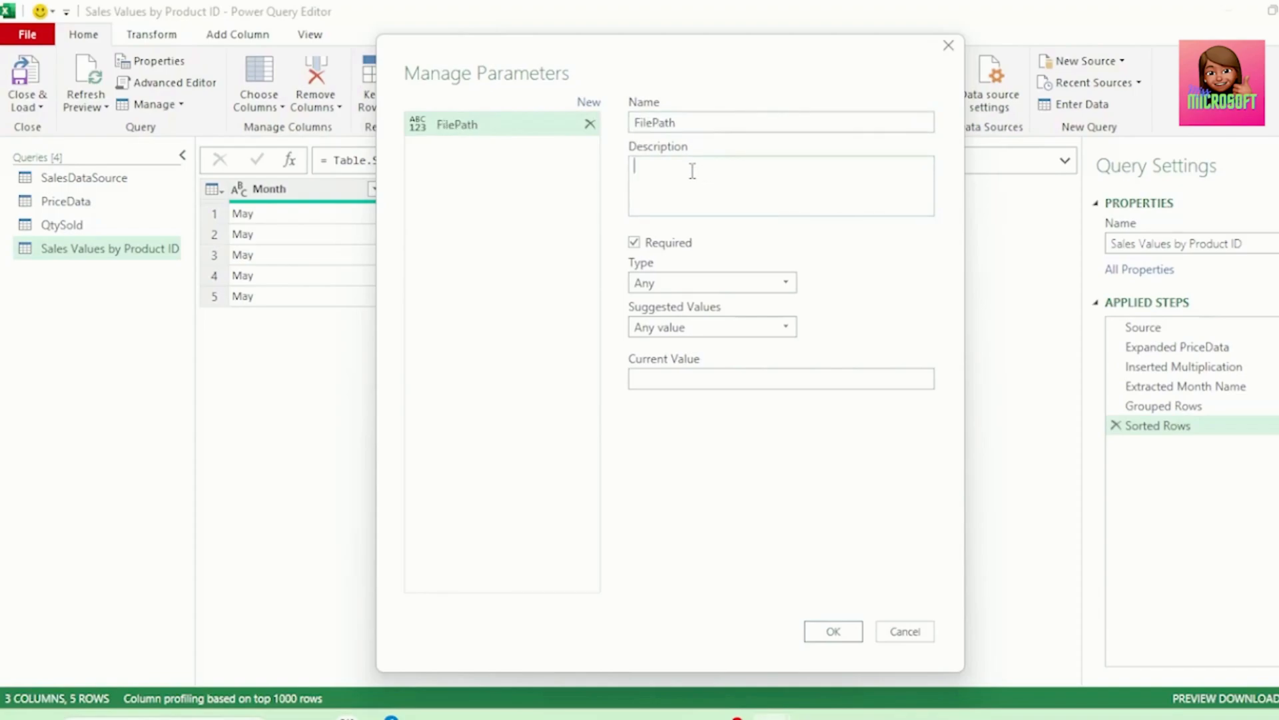
pyautogui.moveTo(681, 230)
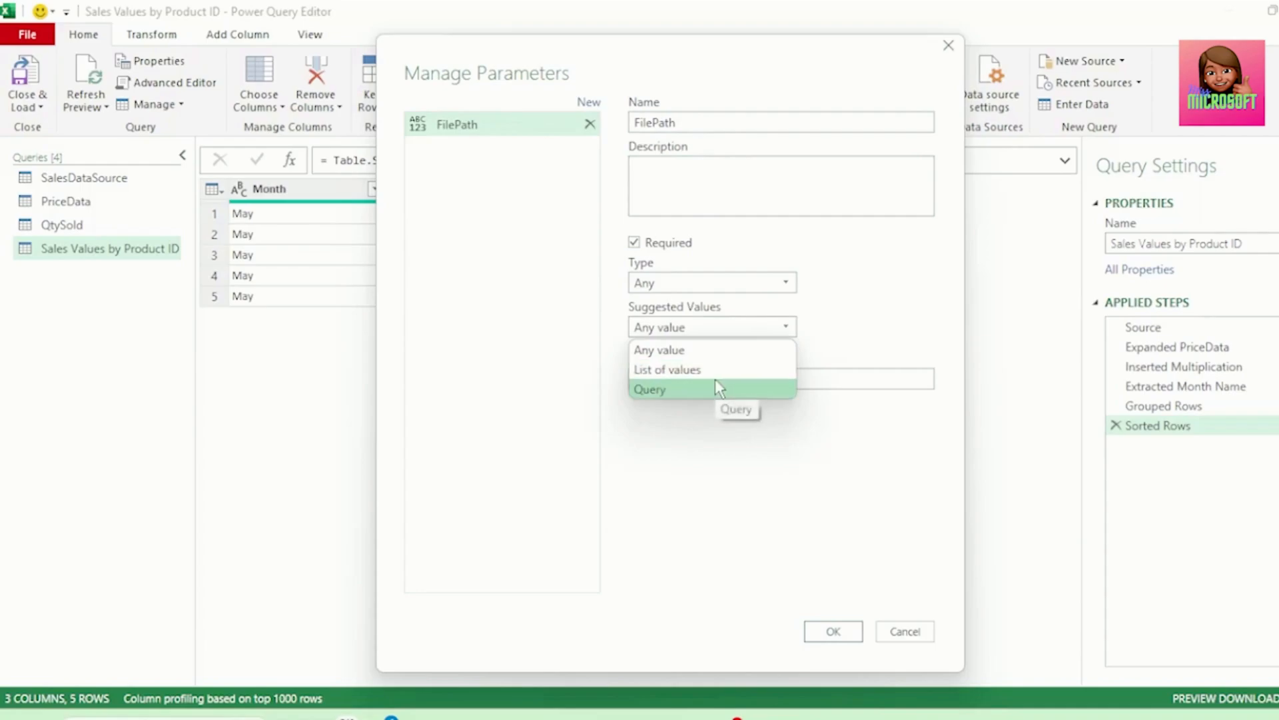
pyautogui.click(666, 369)
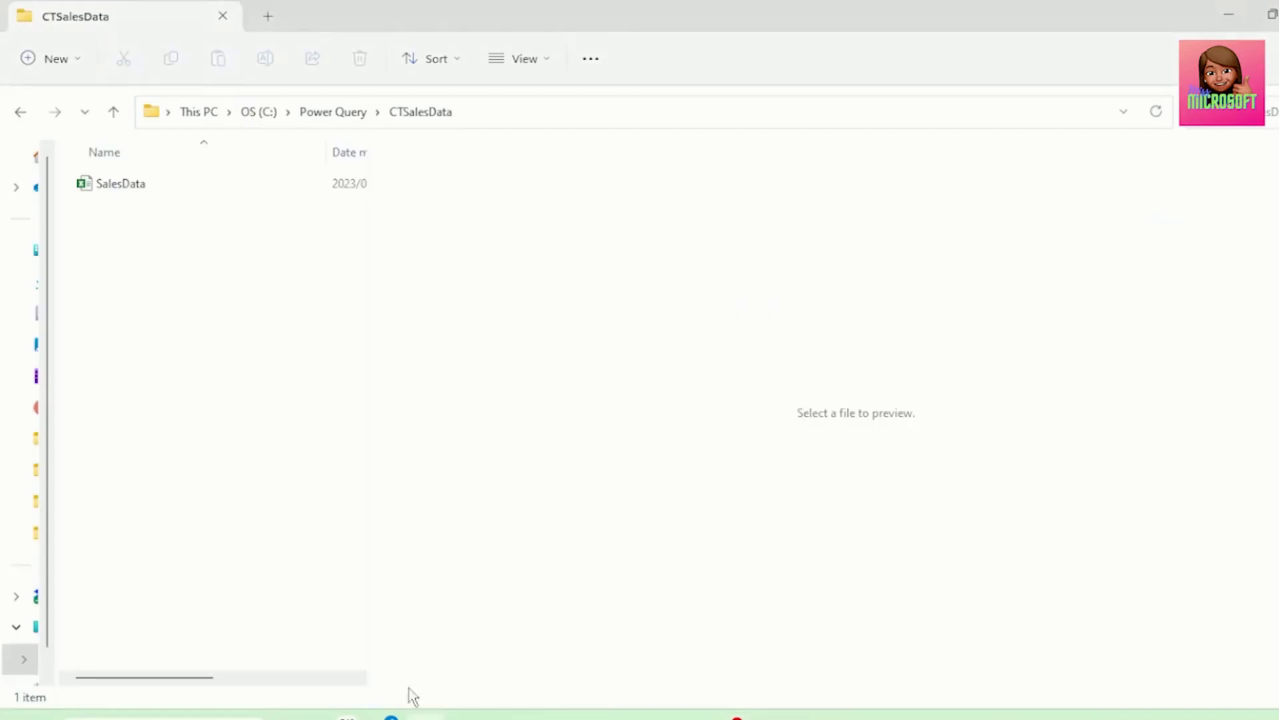
pyautogui.moveTo(269, 384)
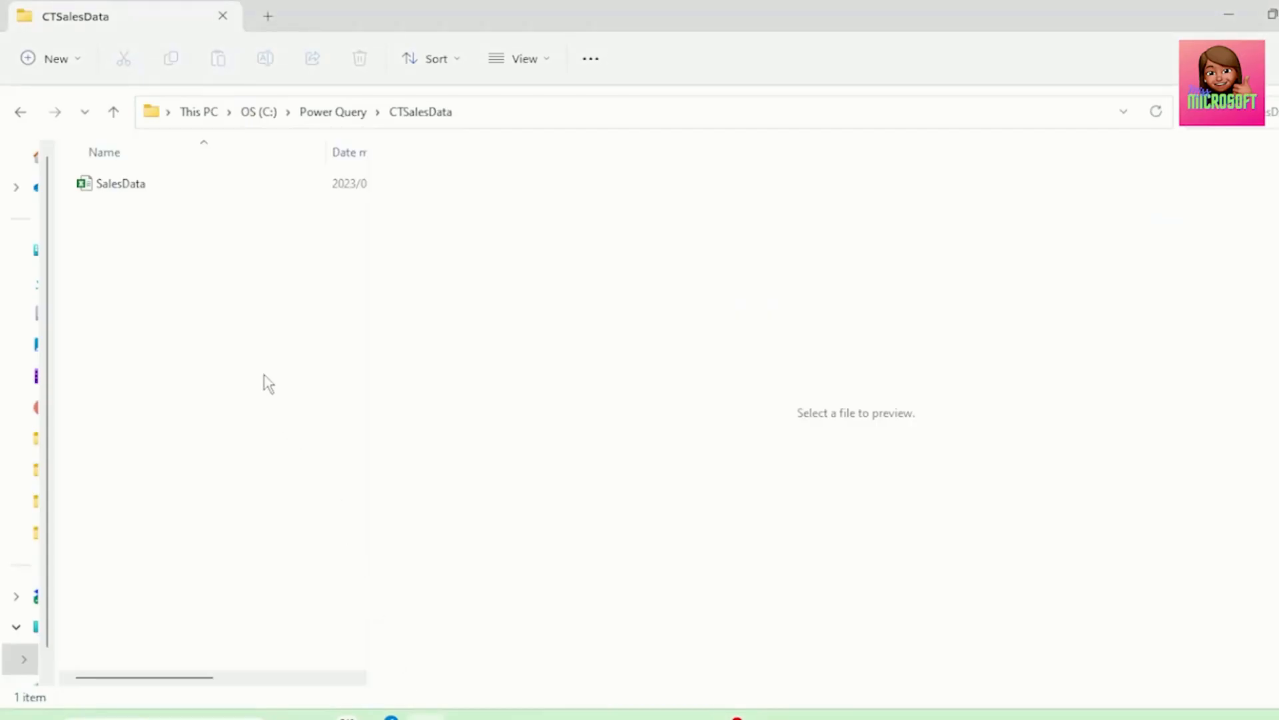
# Step: Select SalesData in the CTSalesData folder and copy its full path
pyautogui.click(120, 183)
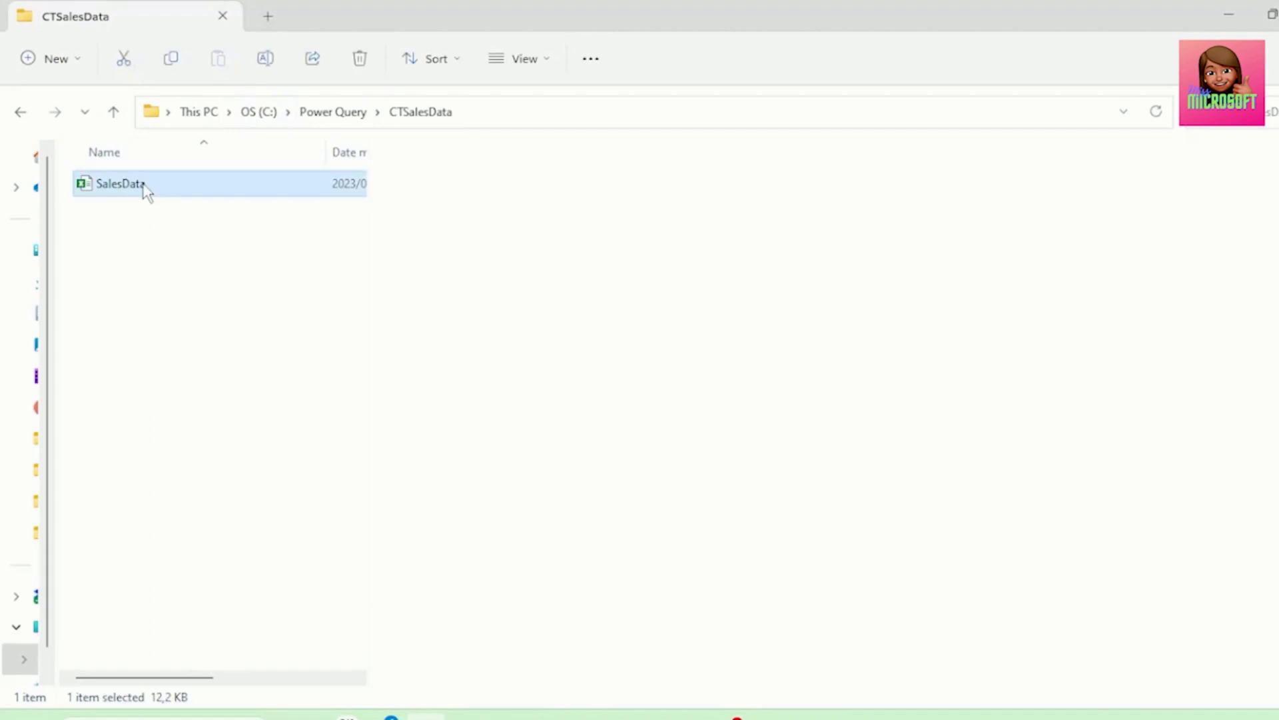
pyautogui.rightClick(120, 183)
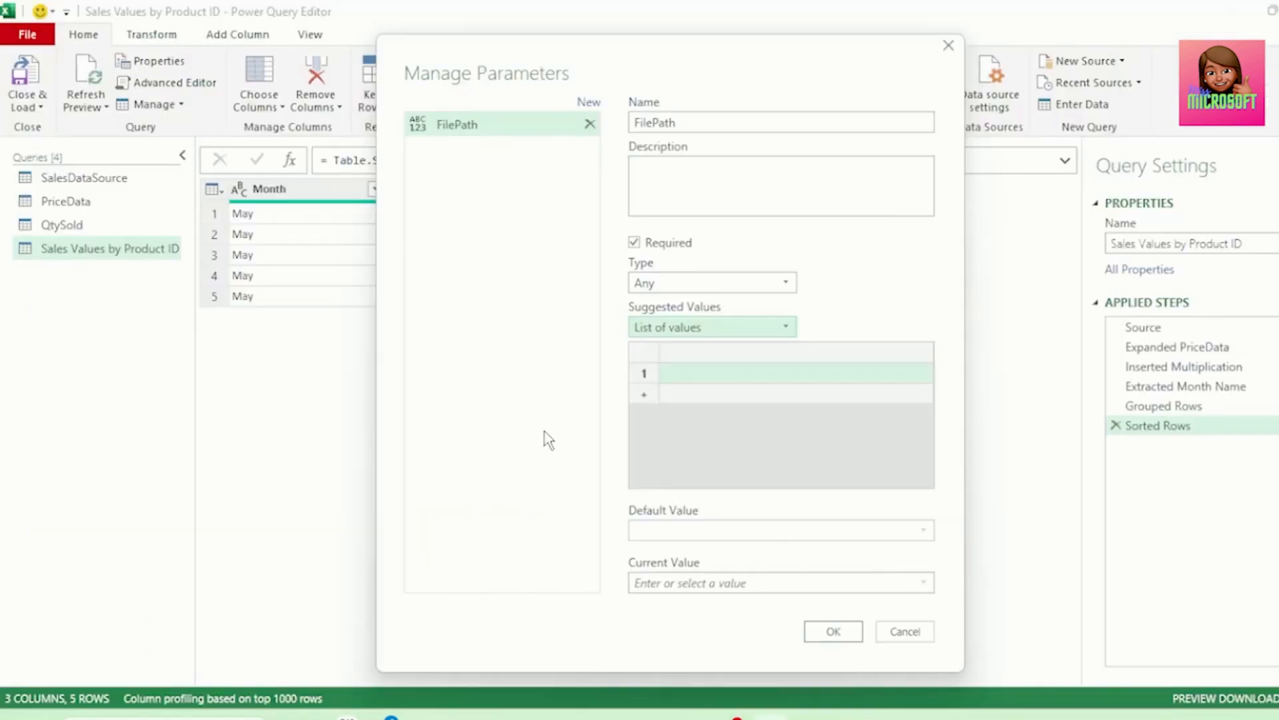
pyautogui.moveTo(684, 381)
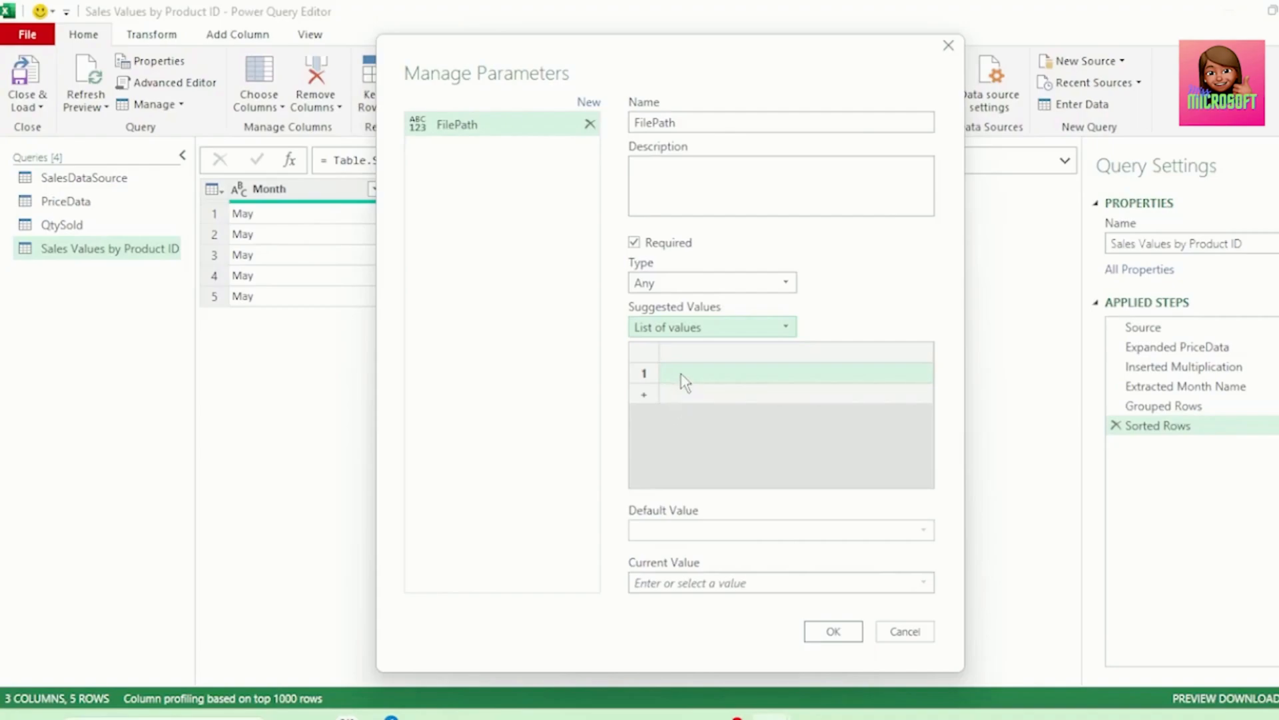
# Step: Create the FilePath parameter with current value C:\Power Query\CTSalesData
pyautogui.write('C:\\Power Query\\CTSalesData\\SalesData.xlsx')
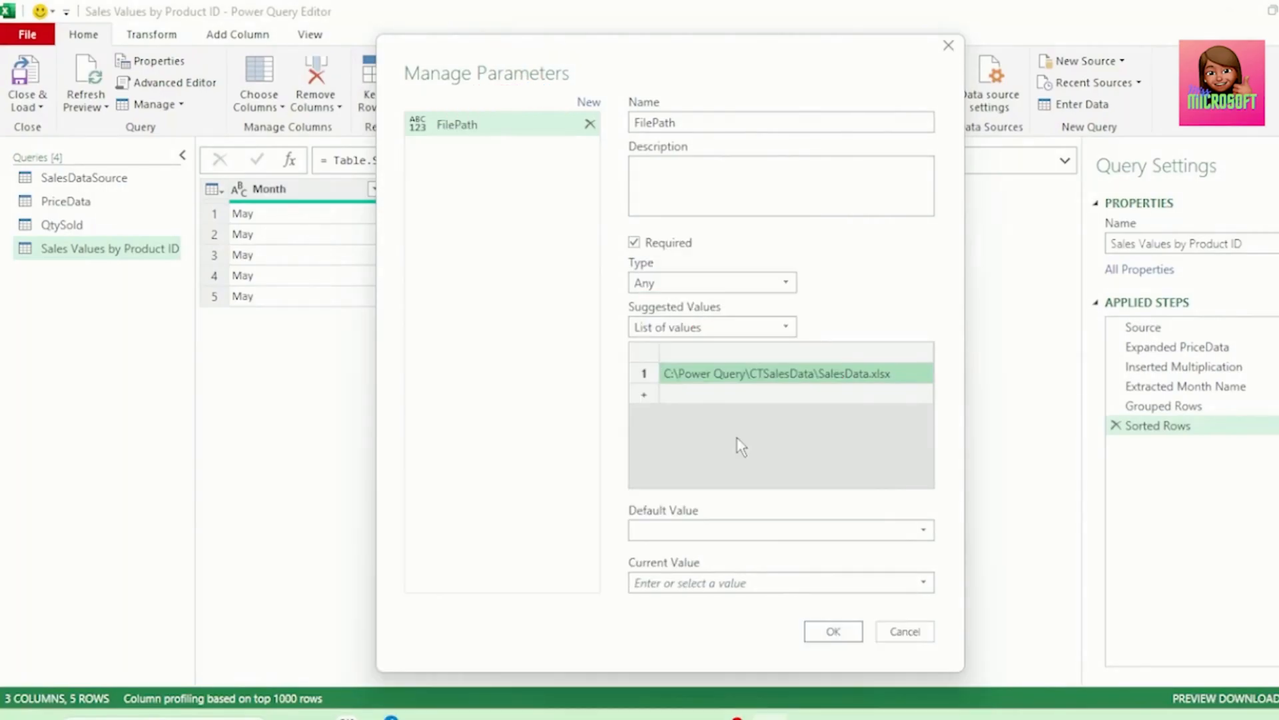
pyautogui.moveTo(738, 439)
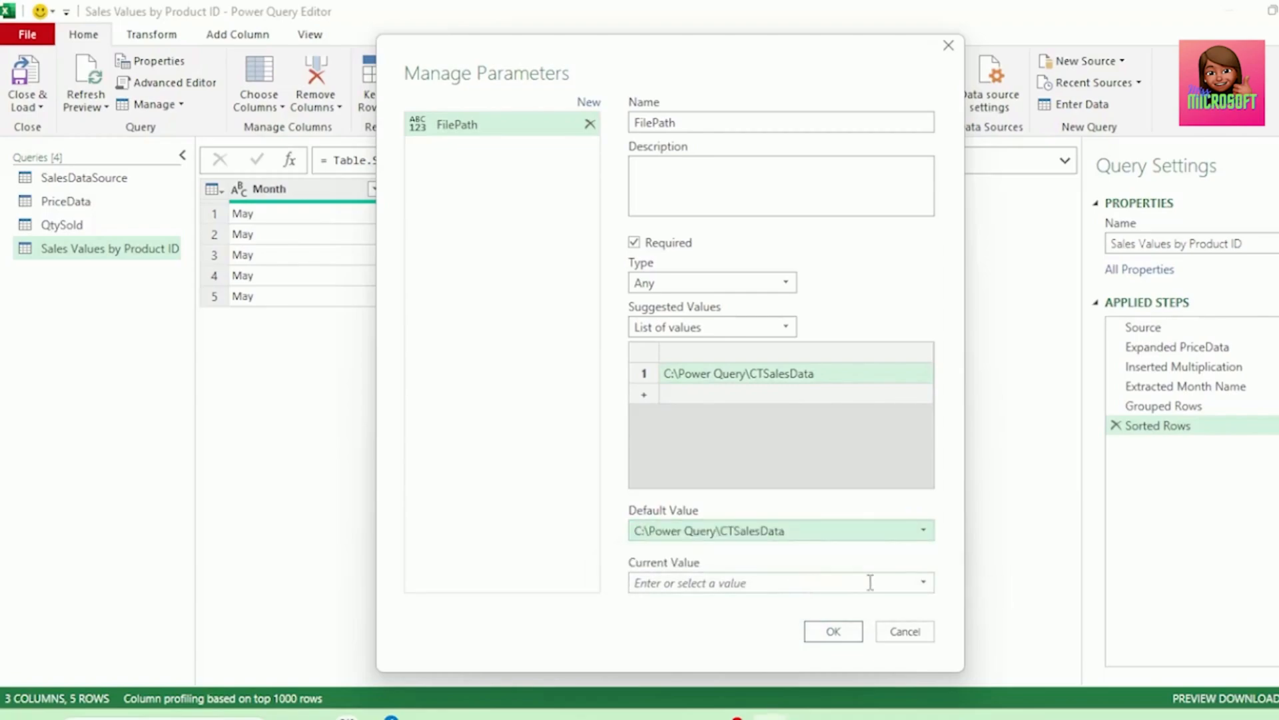
pyautogui.click(780, 582)
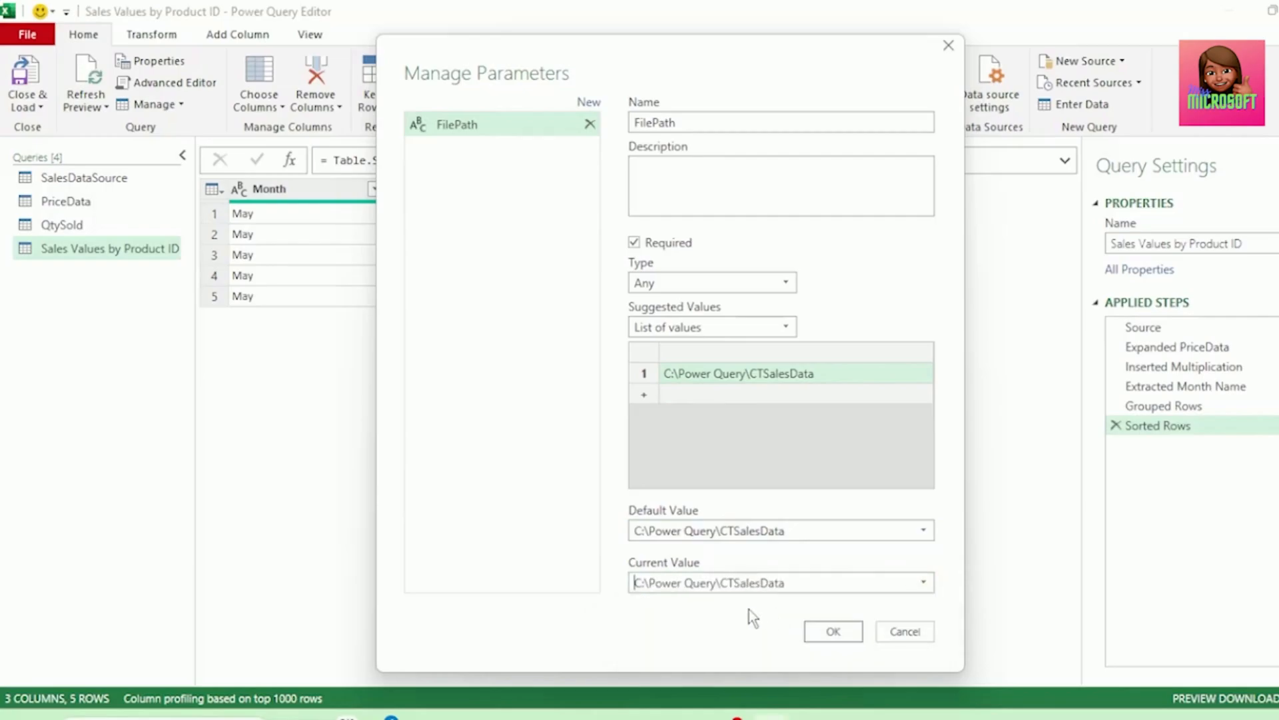
pyautogui.click(832, 631)
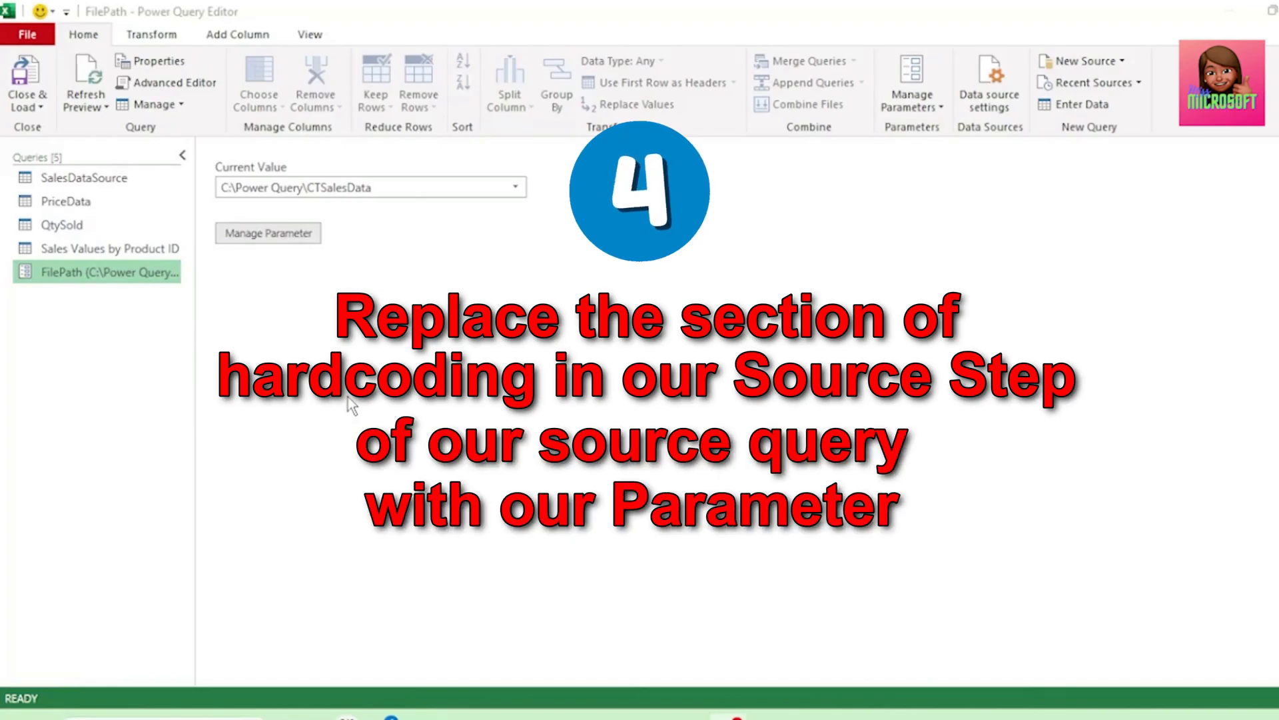
# Step: Replace the hardcoded folder path in SalesDataSource's Source formula with the FilePath parameter
pyautogui.click(84, 178)
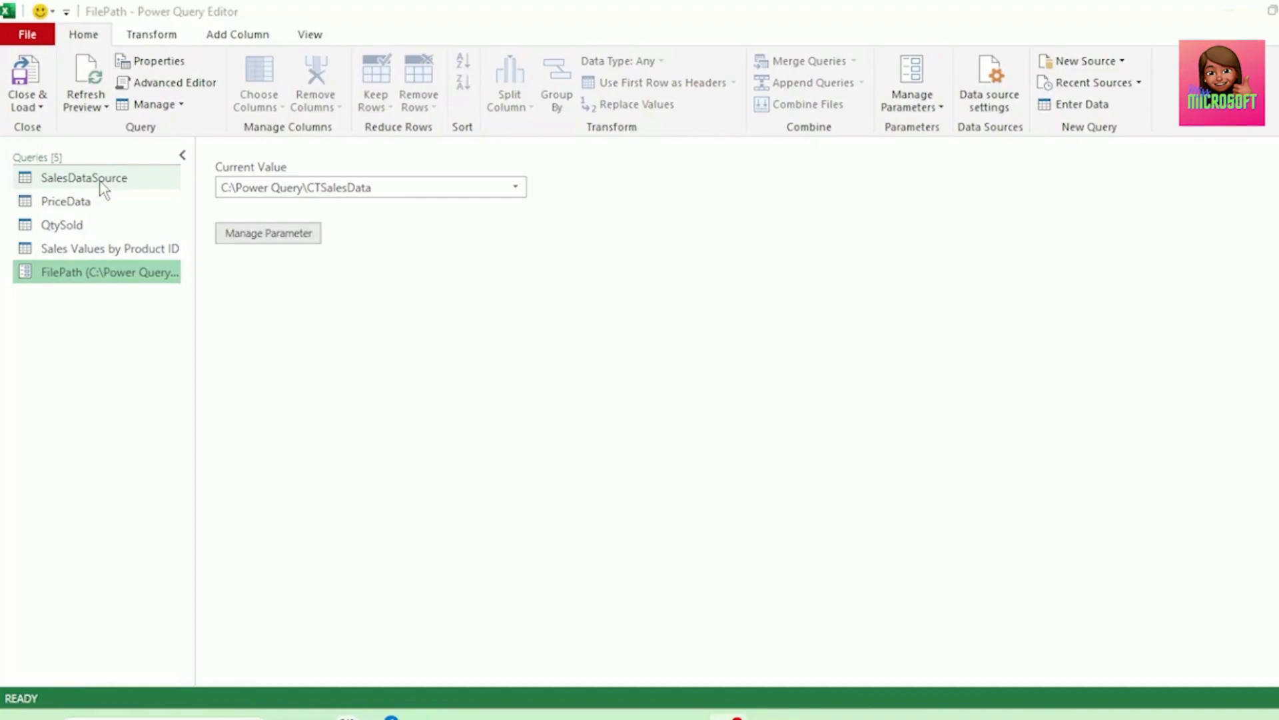
pyautogui.click(83, 177)
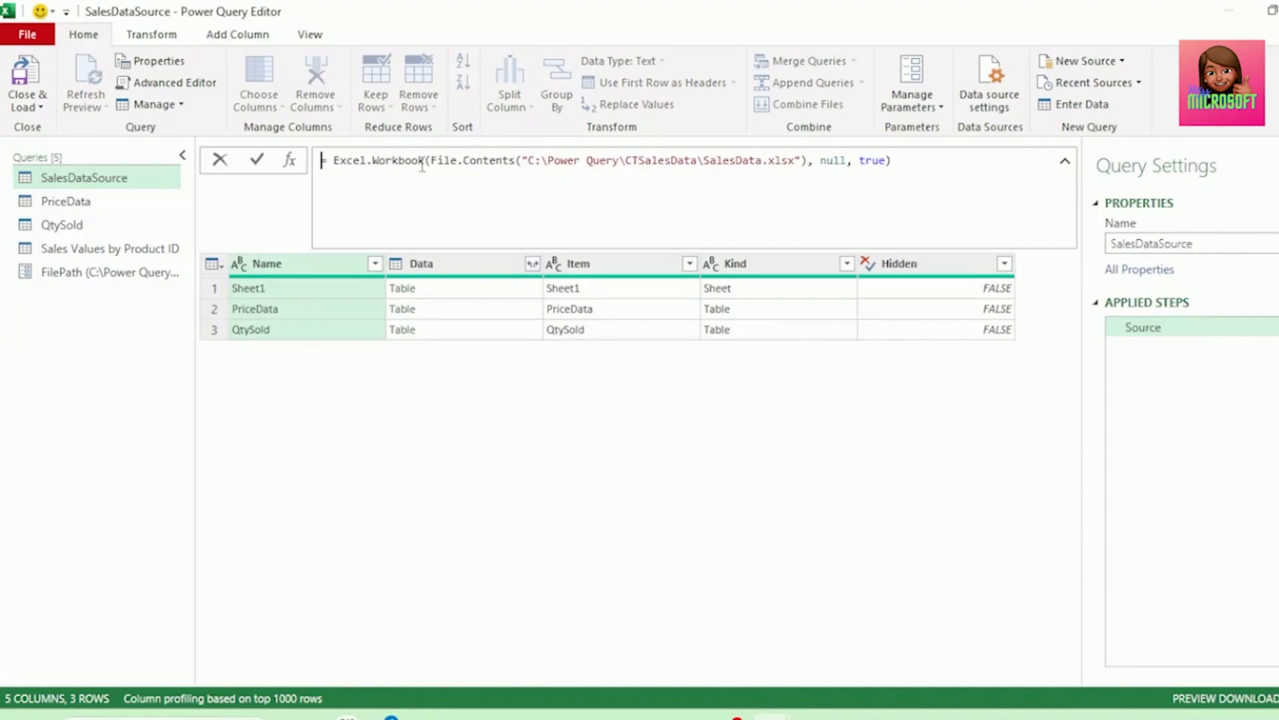
pyautogui.doubleClick(661, 160)
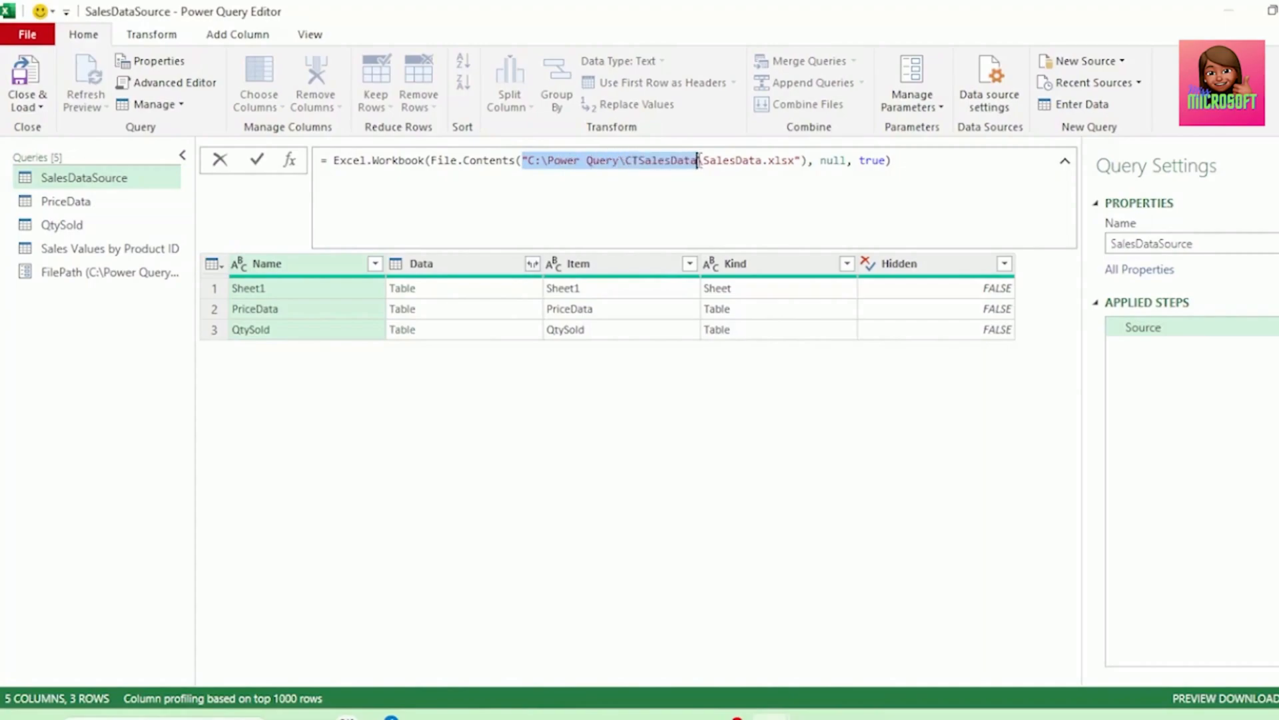
pyautogui.moveTo(714, 194)
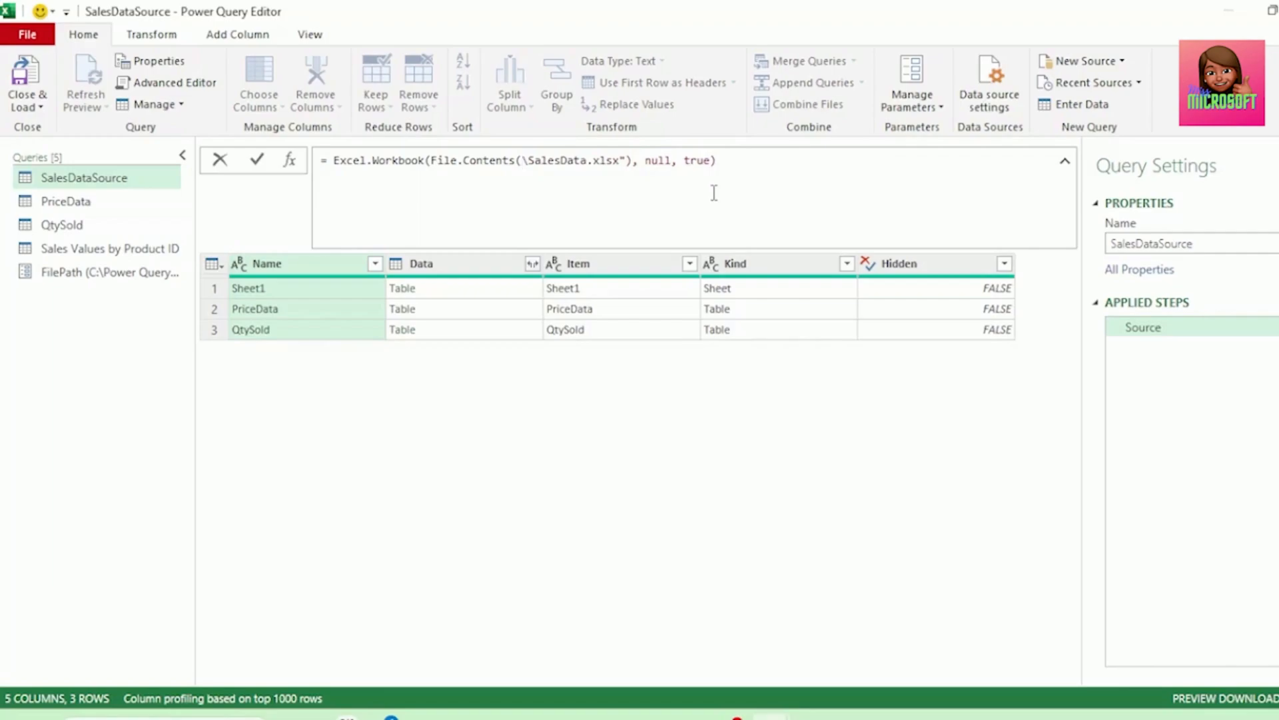
pyautogui.moveTo(203, 268)
pyautogui.write('Fil')
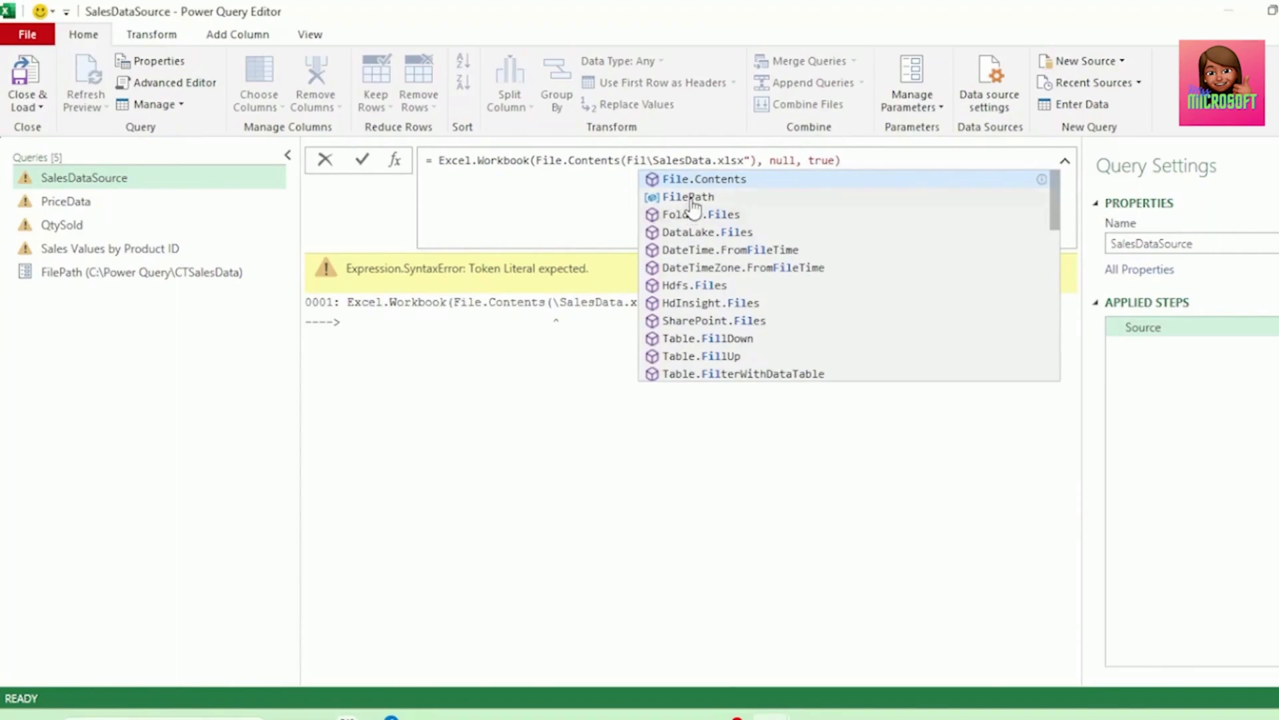
pyautogui.click(688, 196)
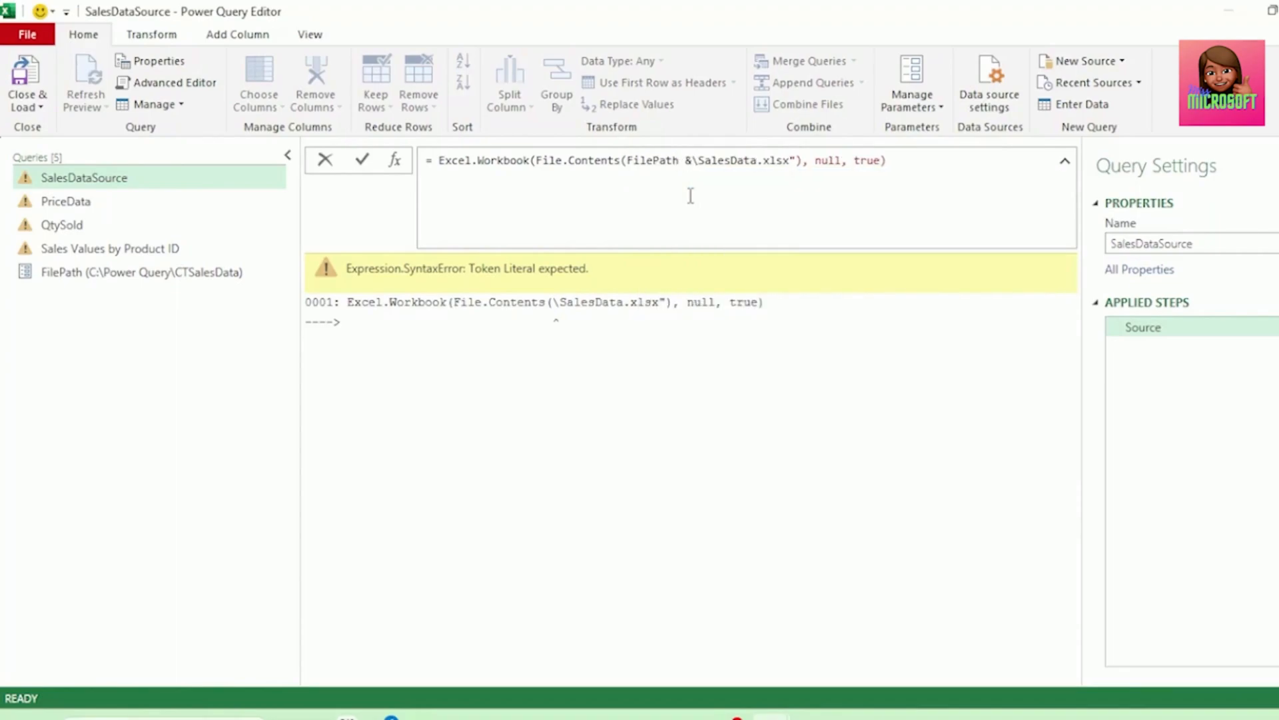
# Step: Join FilePath with the quoted "\SalesData.xlsx" file name and commit the formula
pyautogui.write('" "')
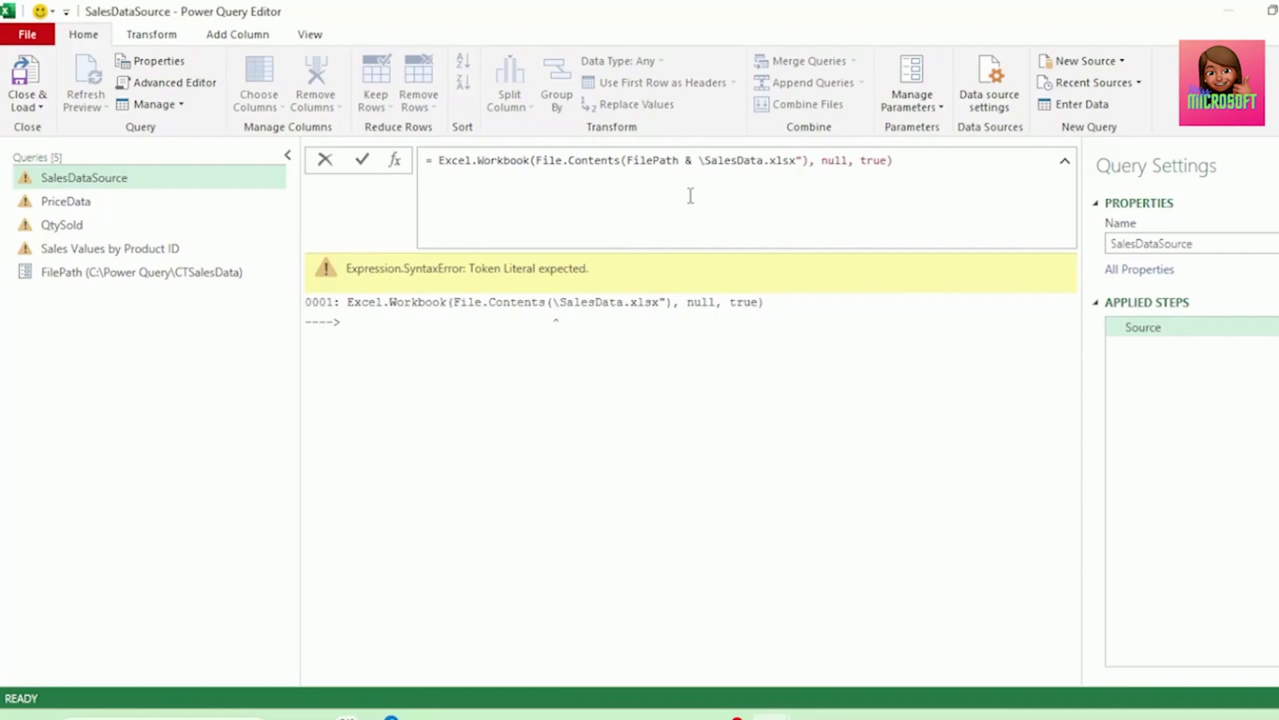
pyautogui.click(697, 160)
pyautogui.write('"')
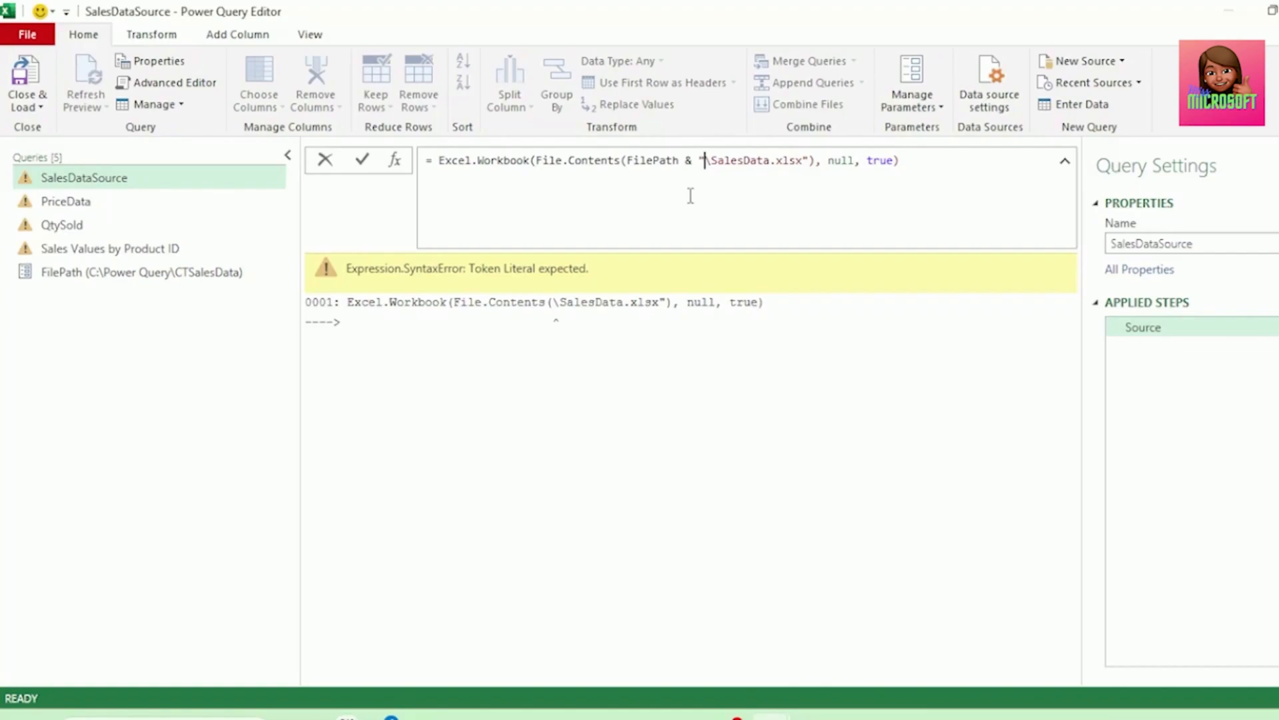
pyautogui.moveTo(707, 160); pyautogui.dragTo(808, 160)
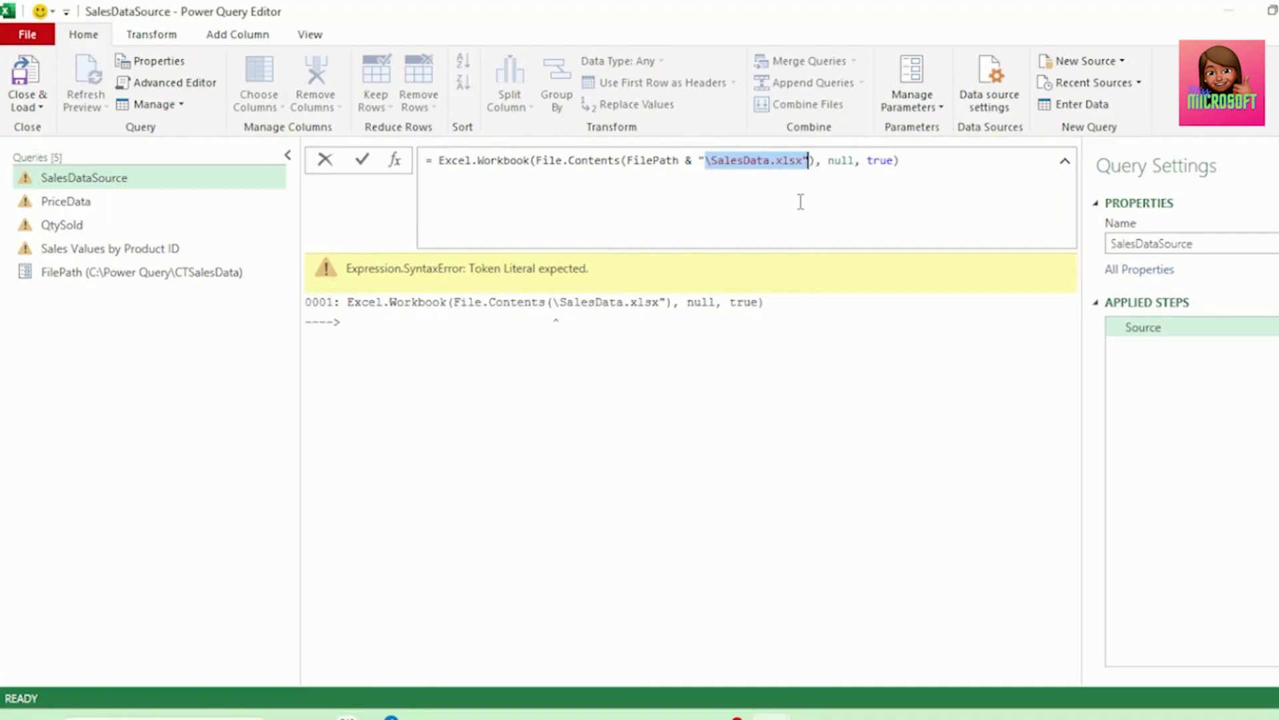
pyautogui.click(361, 159)
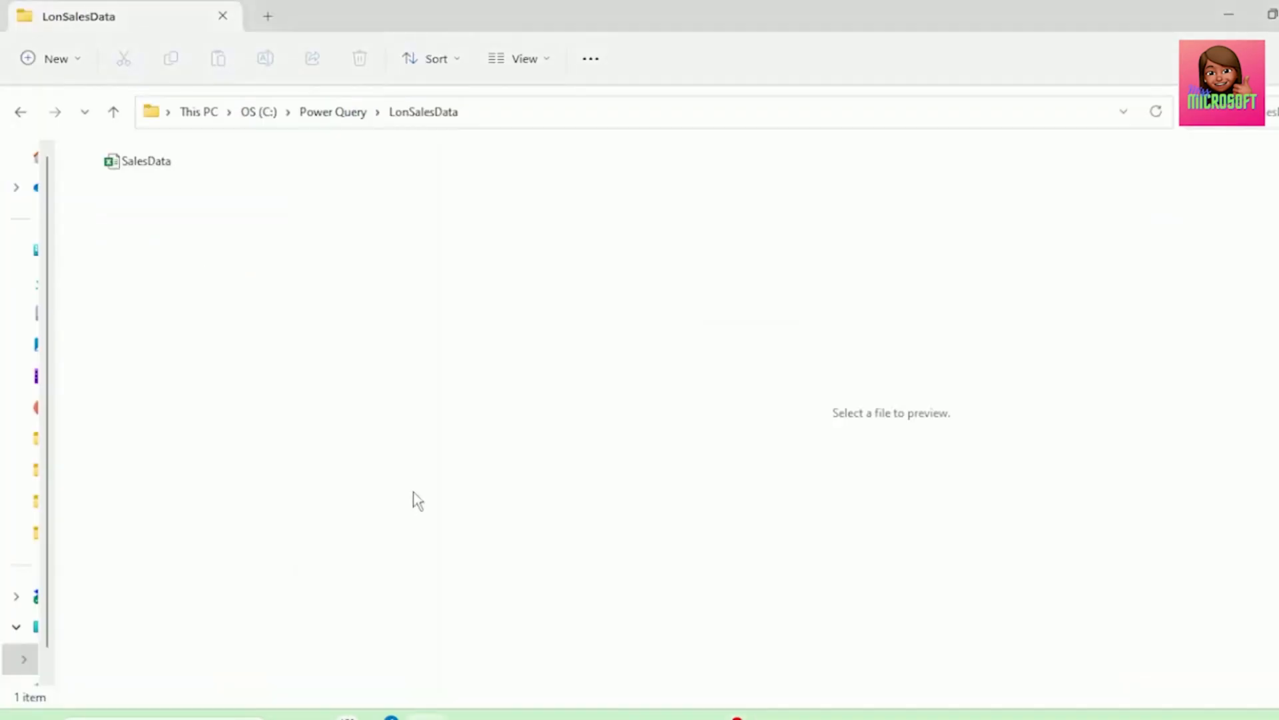
# Step: Copy the C:\Power Query\LonSalesData folder path from File Explorer's address bar
pyautogui.click(145, 161)
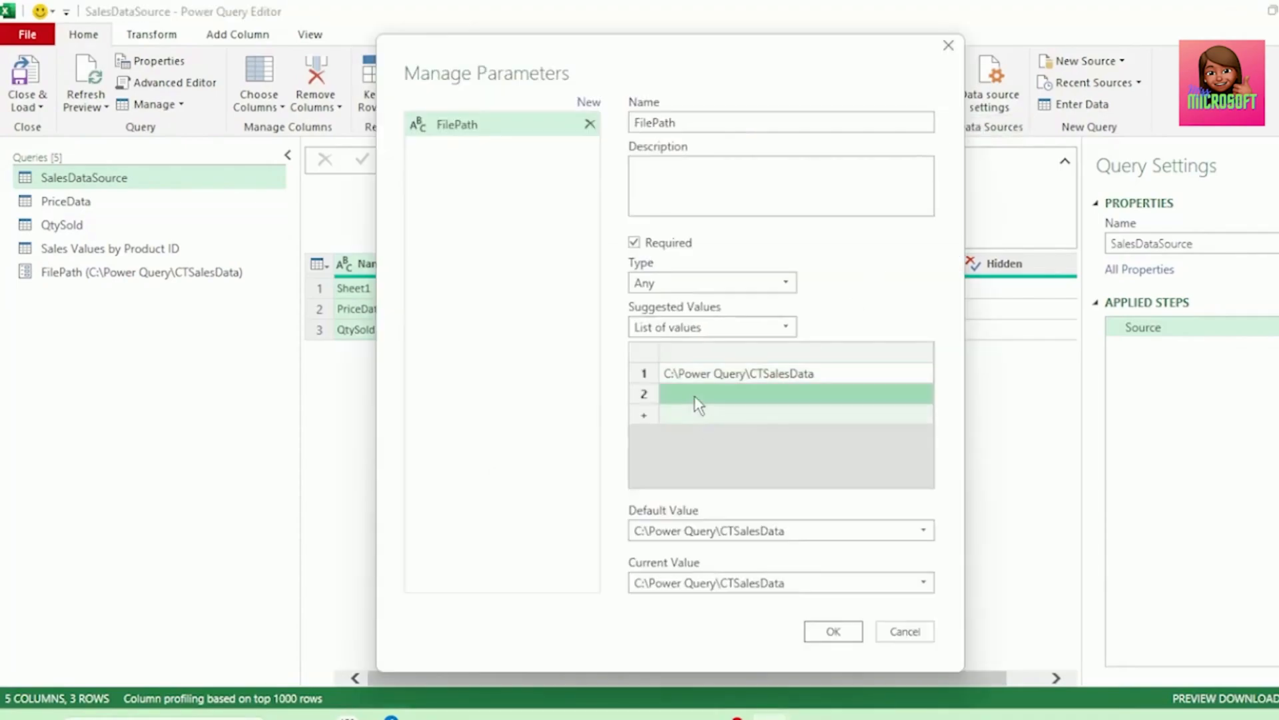
# Step: Add C:\Power Query\LonSalesData as a second suggested value for the FilePath parameter
pyautogui.write('C:\\Power Query\\LonSalesData\\SalesData.xlsx')
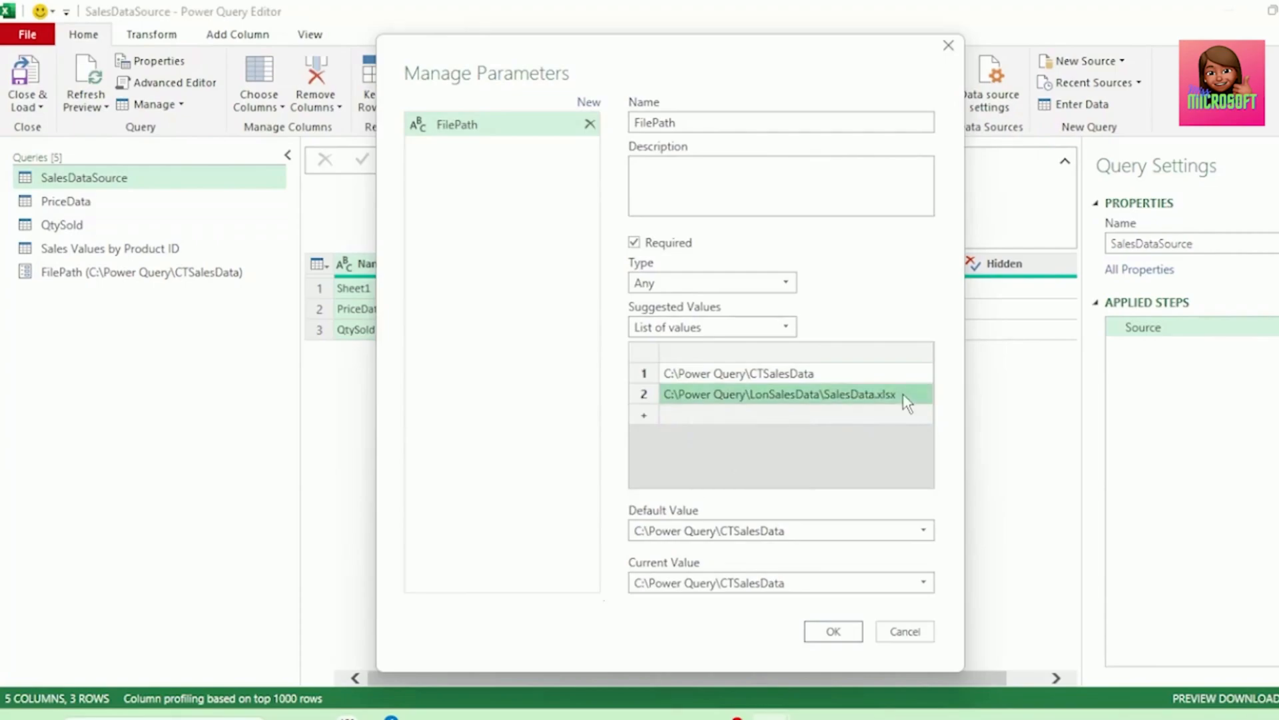
pyautogui.doubleClick(857, 393)
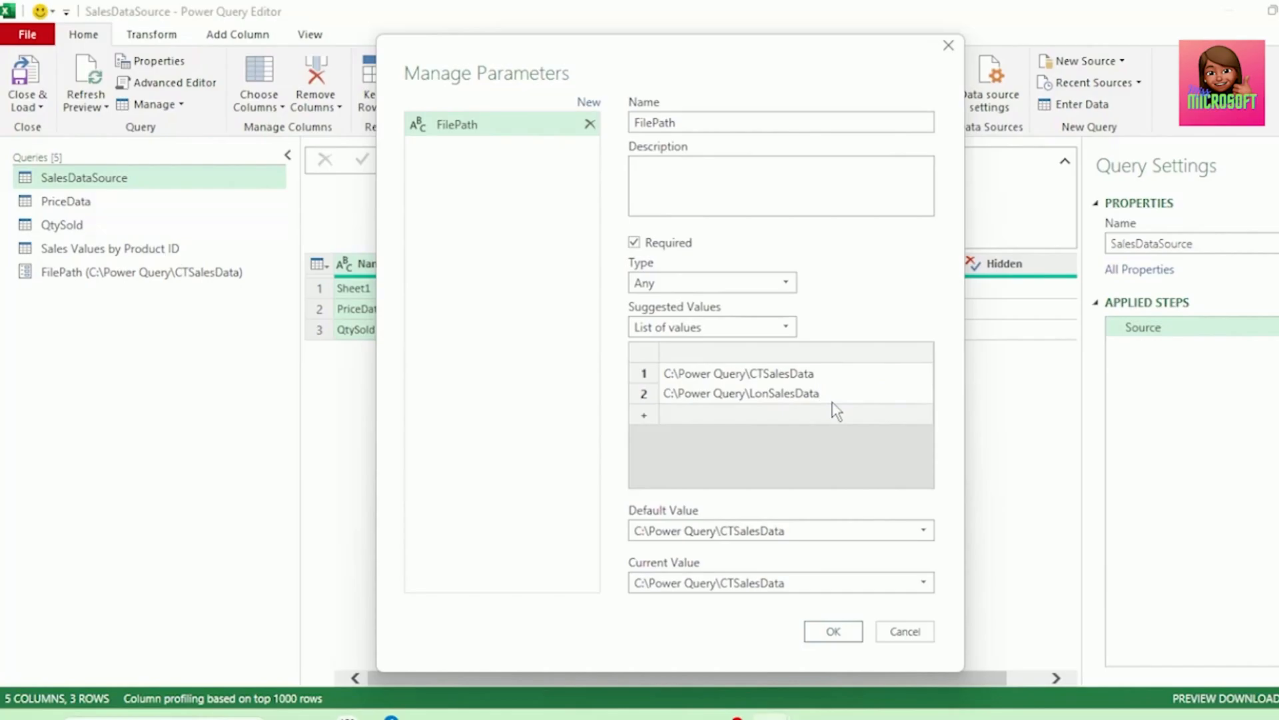
pyautogui.click(832, 630)
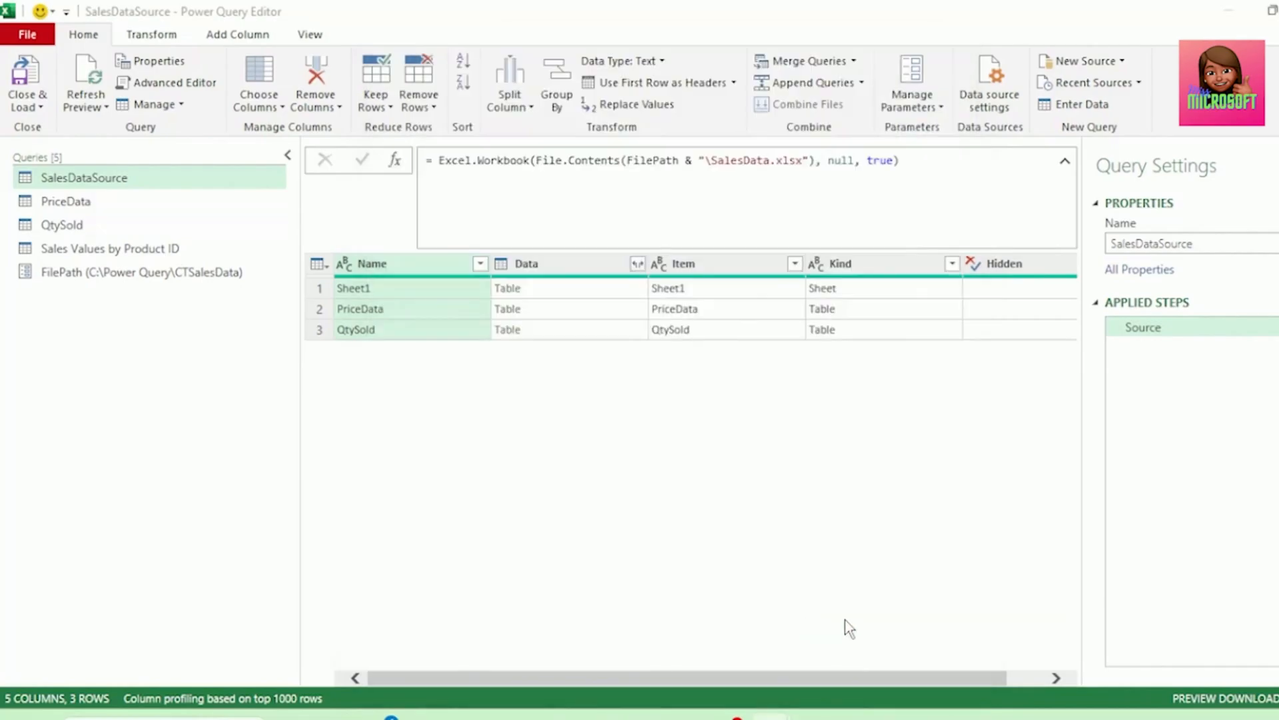
# Step: Switch FilePath's current value to C:\Power Query\LonSalesData and view Sales Values by Product ID
pyautogui.click(140, 272)
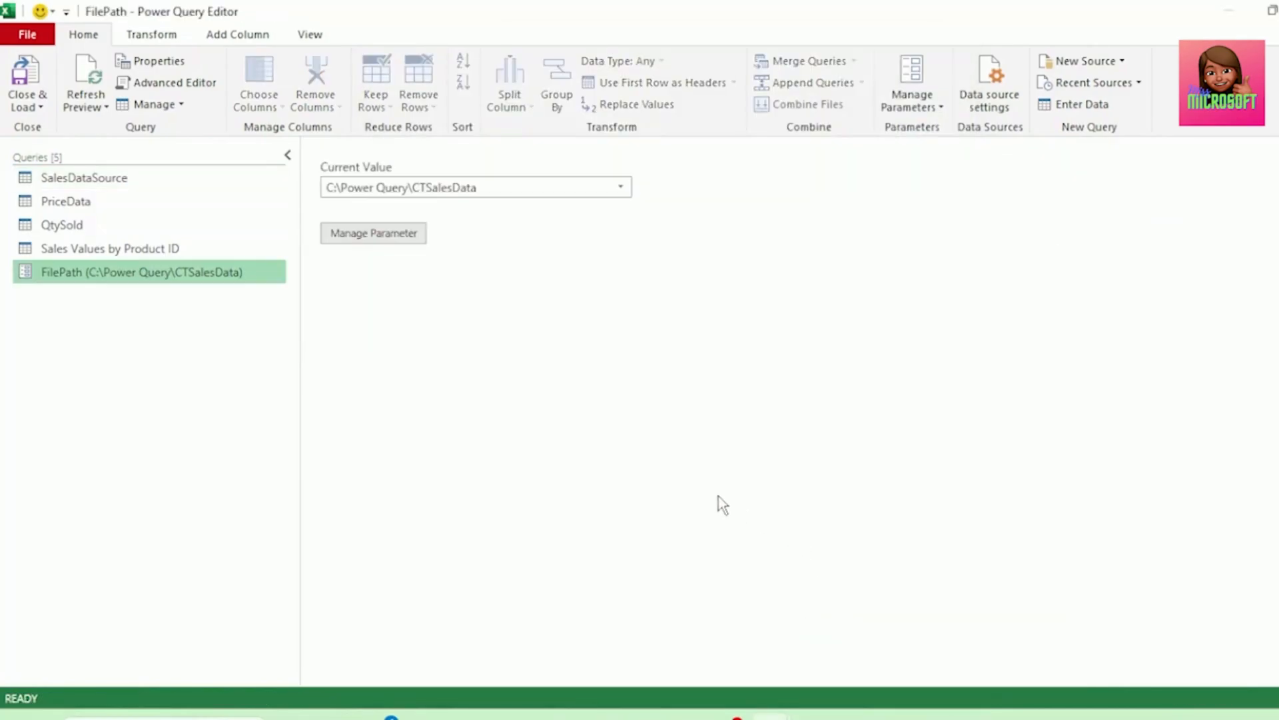
pyautogui.click(620, 187)
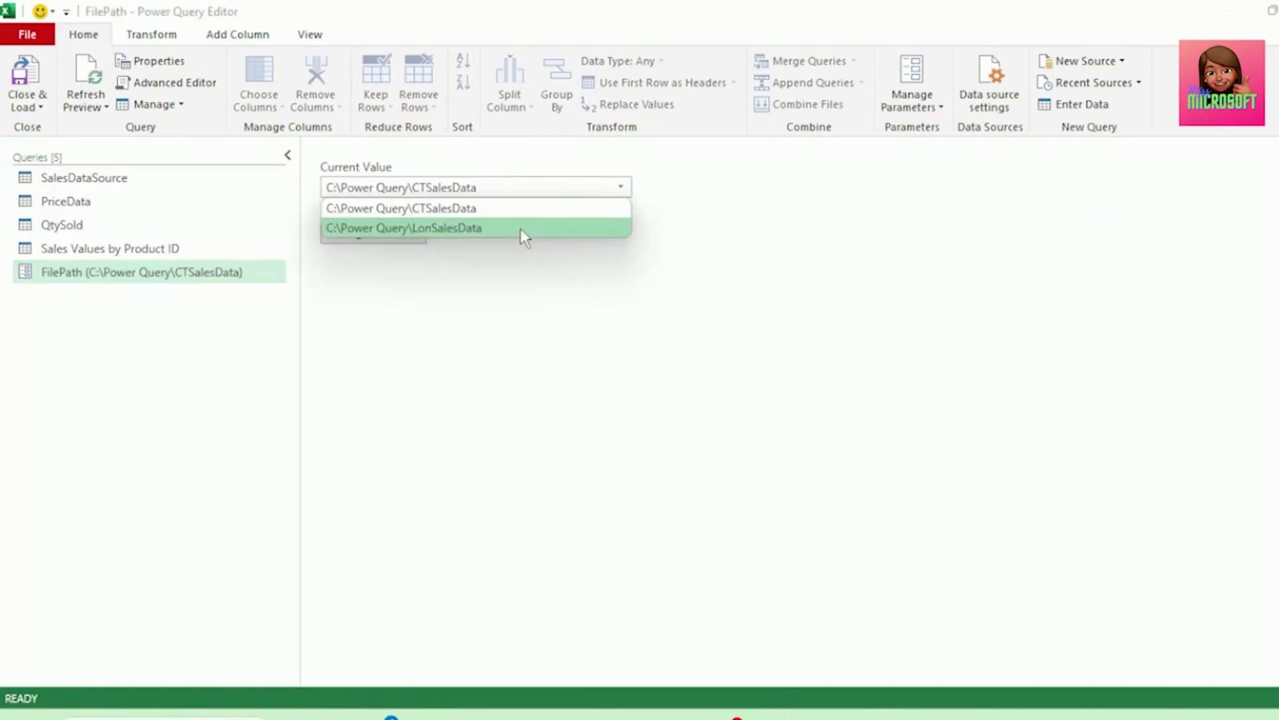
pyautogui.click(403, 228)
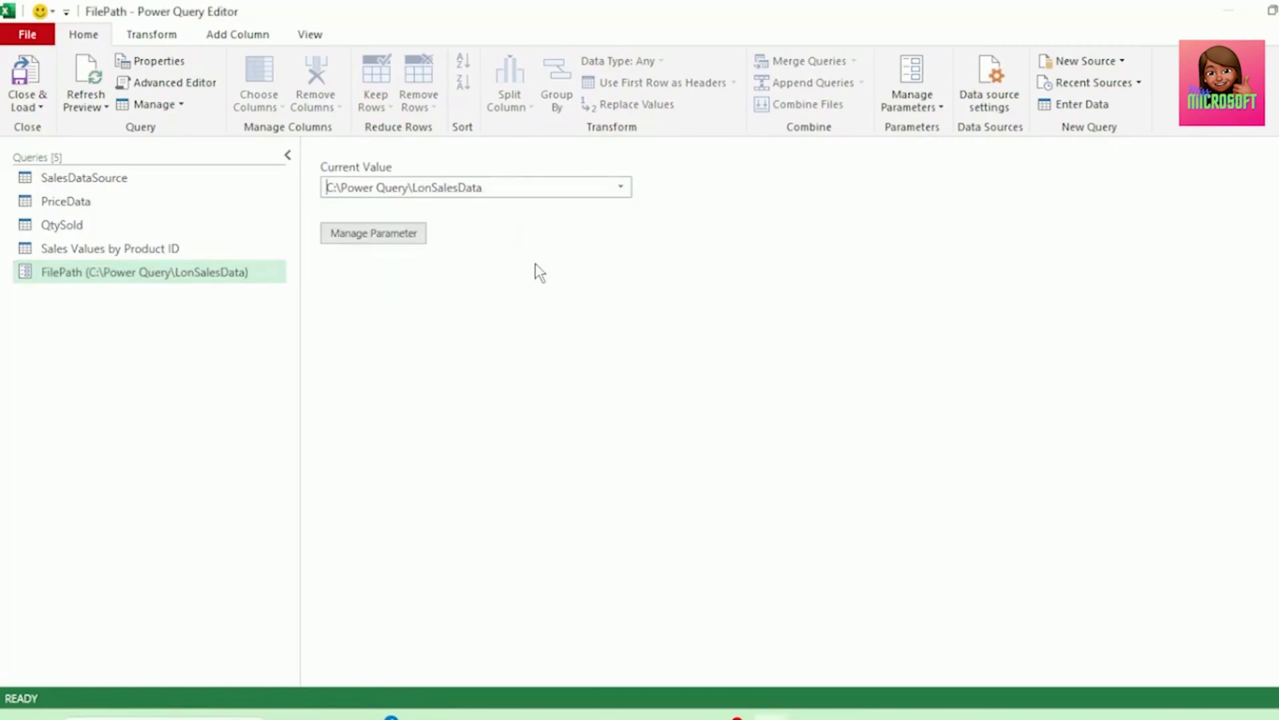
pyautogui.moveTo(142, 260)
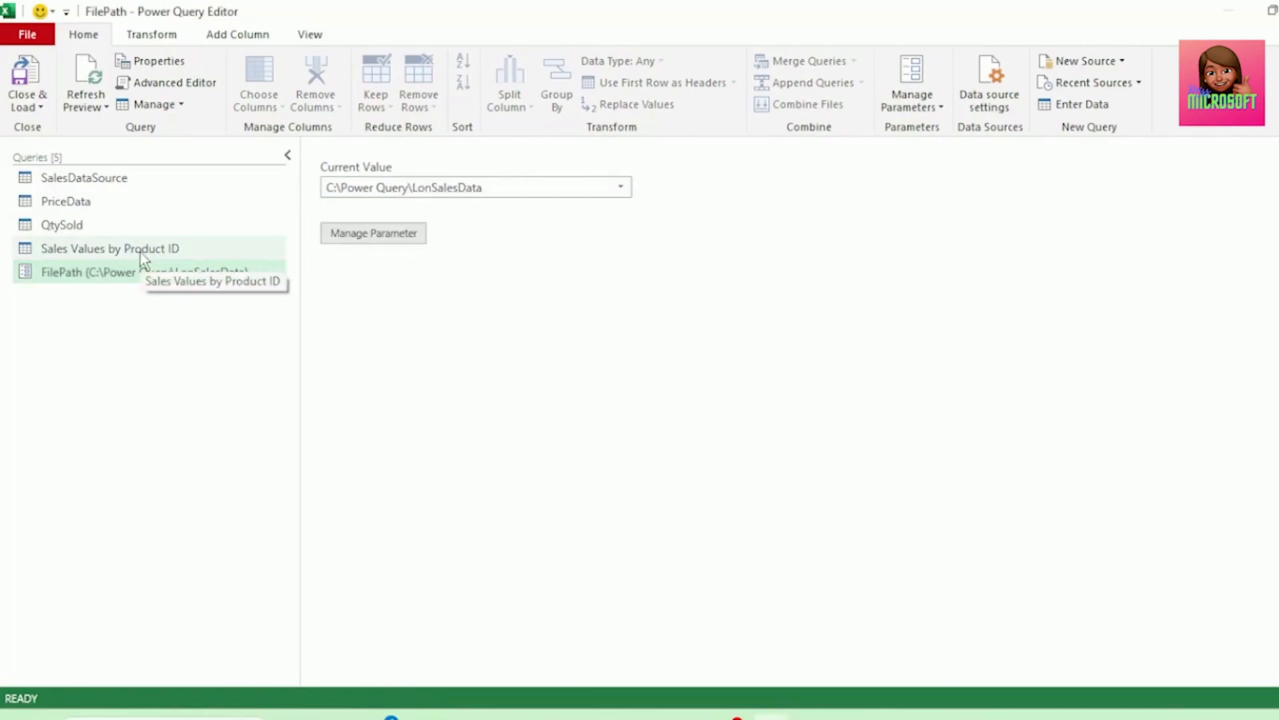
pyautogui.click(110, 248)
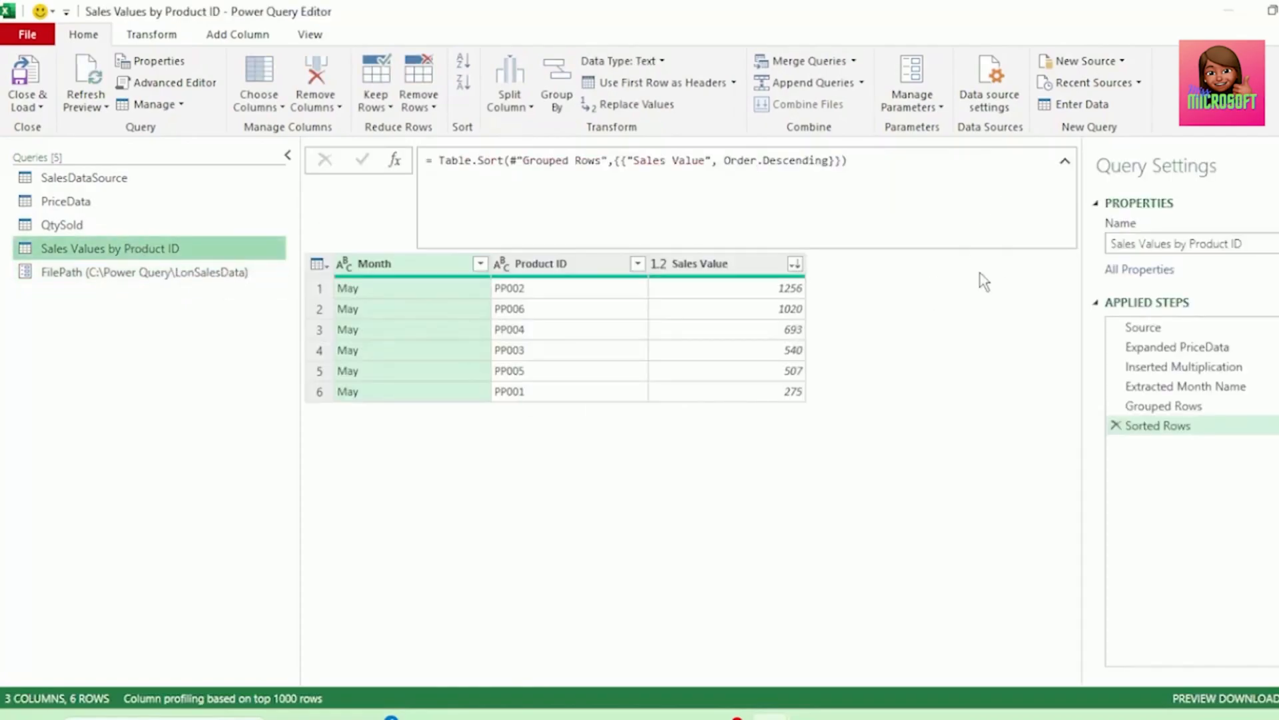
pyautogui.moveTo(524, 322)
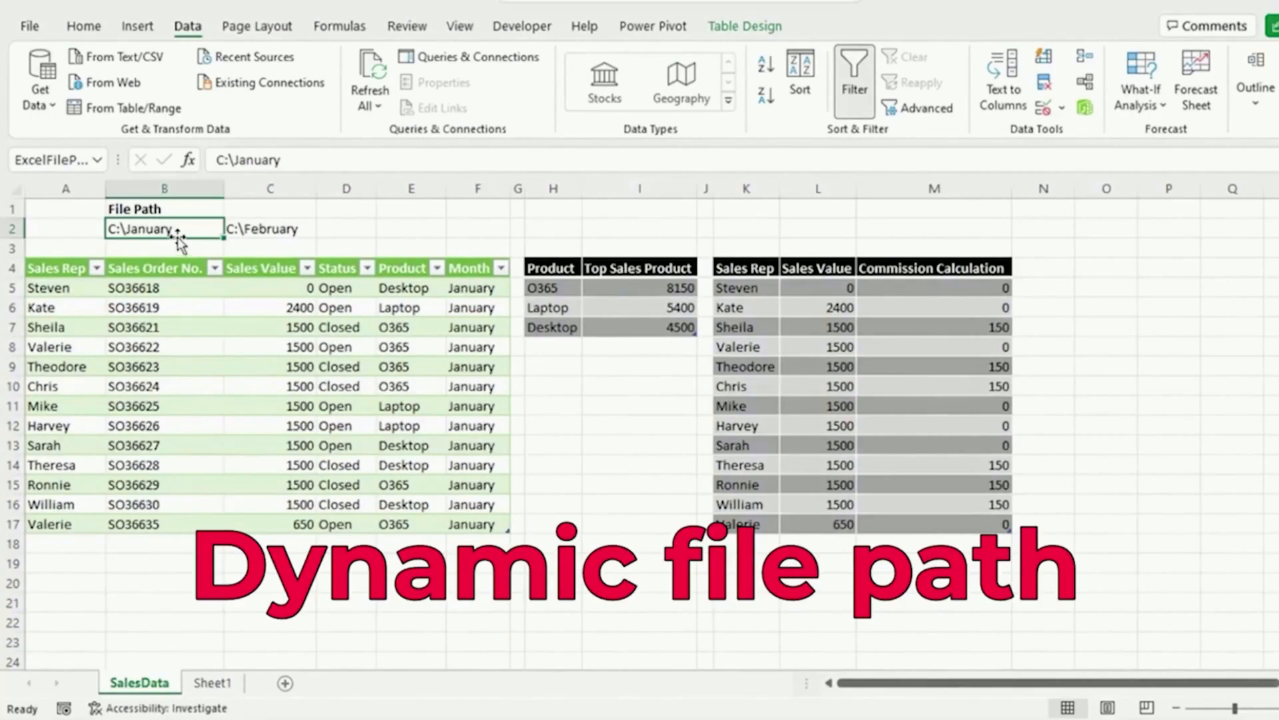
# Step: Set the File Path cell to C:\February and Refresh All so O365 totals 14500
pyautogui.click(269, 228)
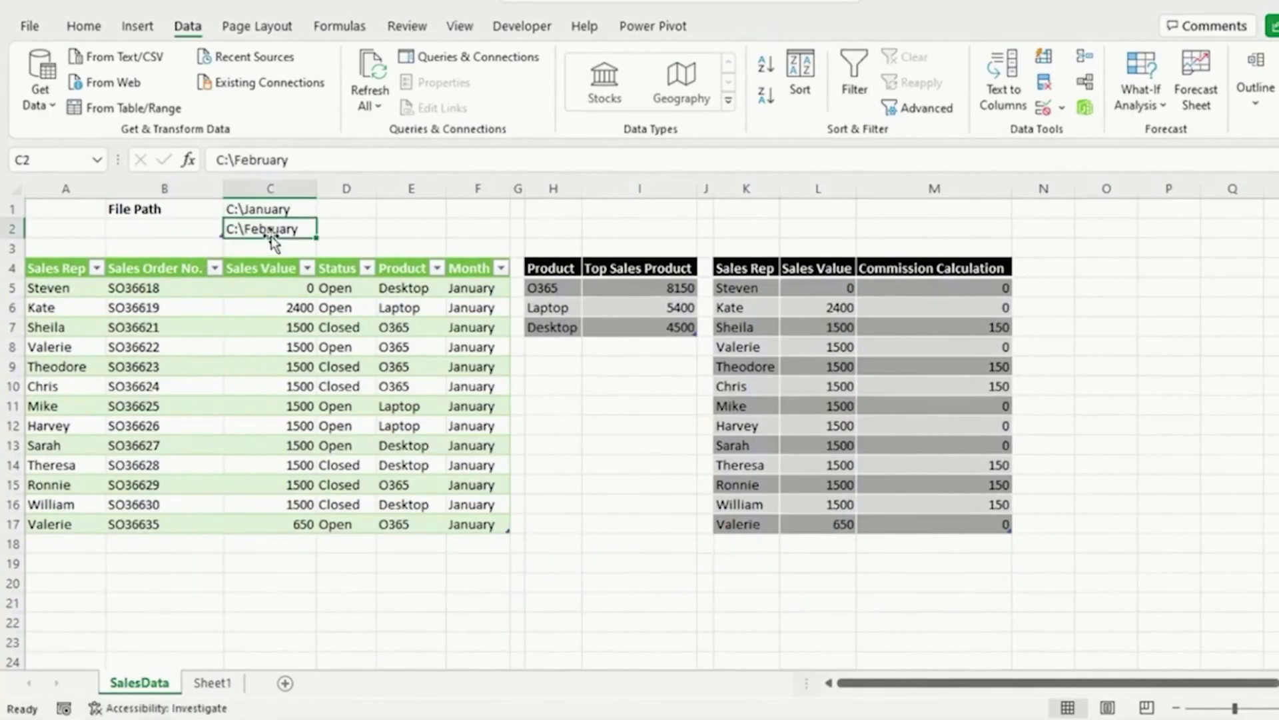
pyautogui.click(163, 228)
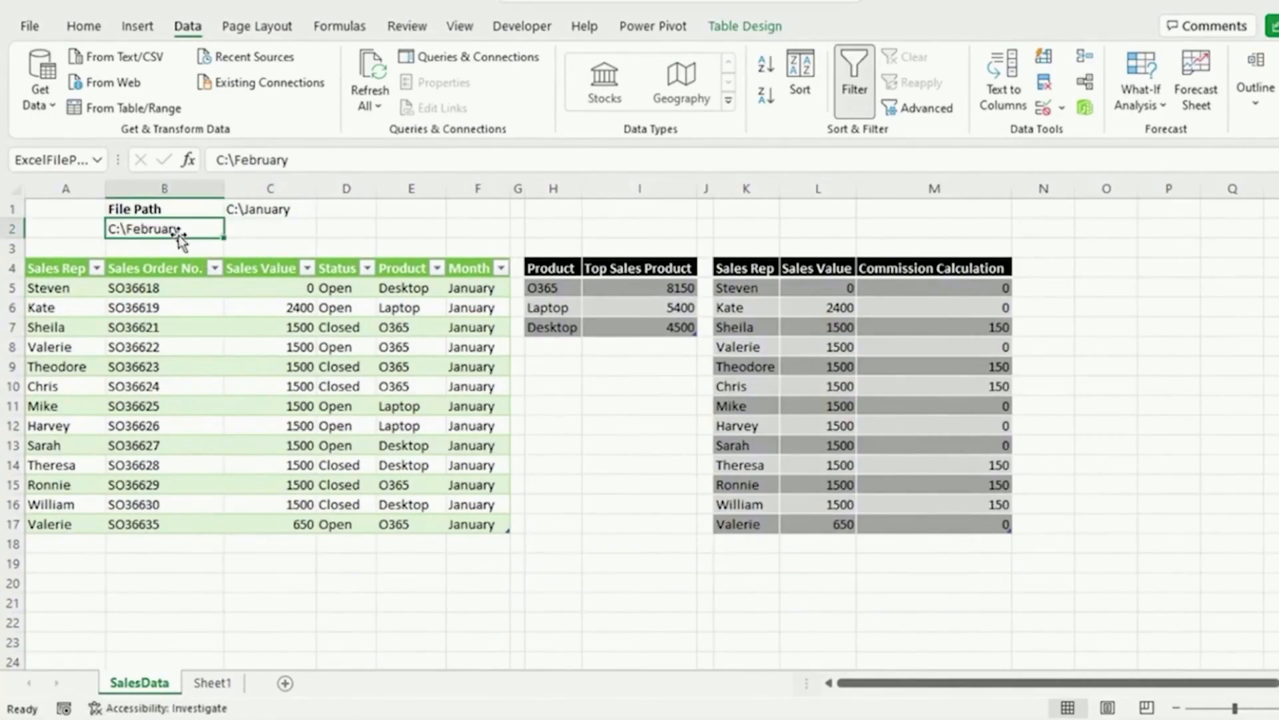
pyautogui.click(369, 78)
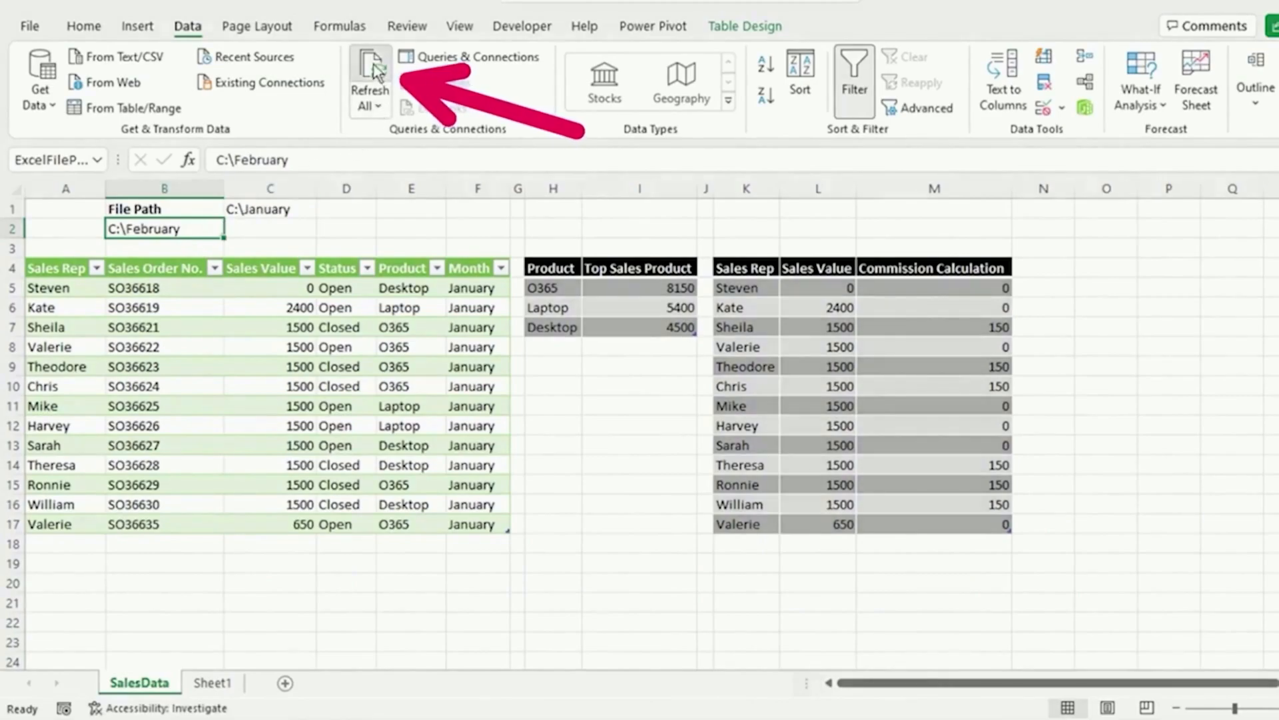
pyautogui.click(370, 81)
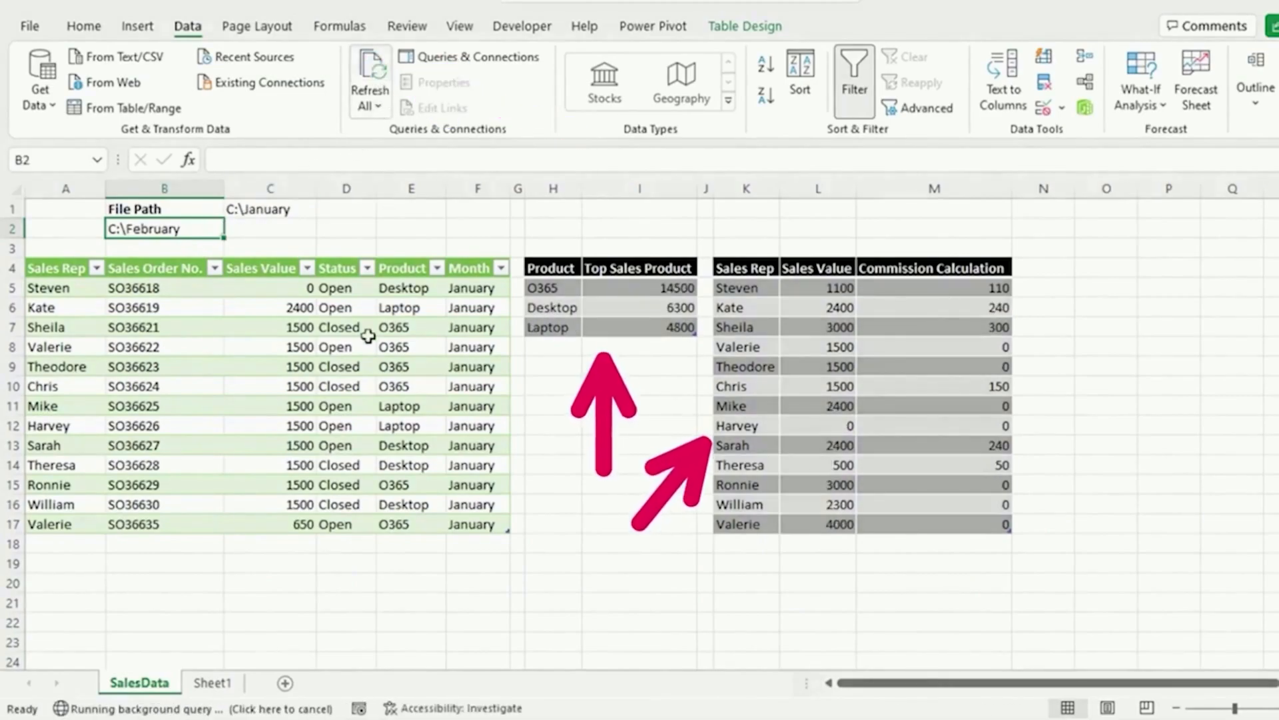